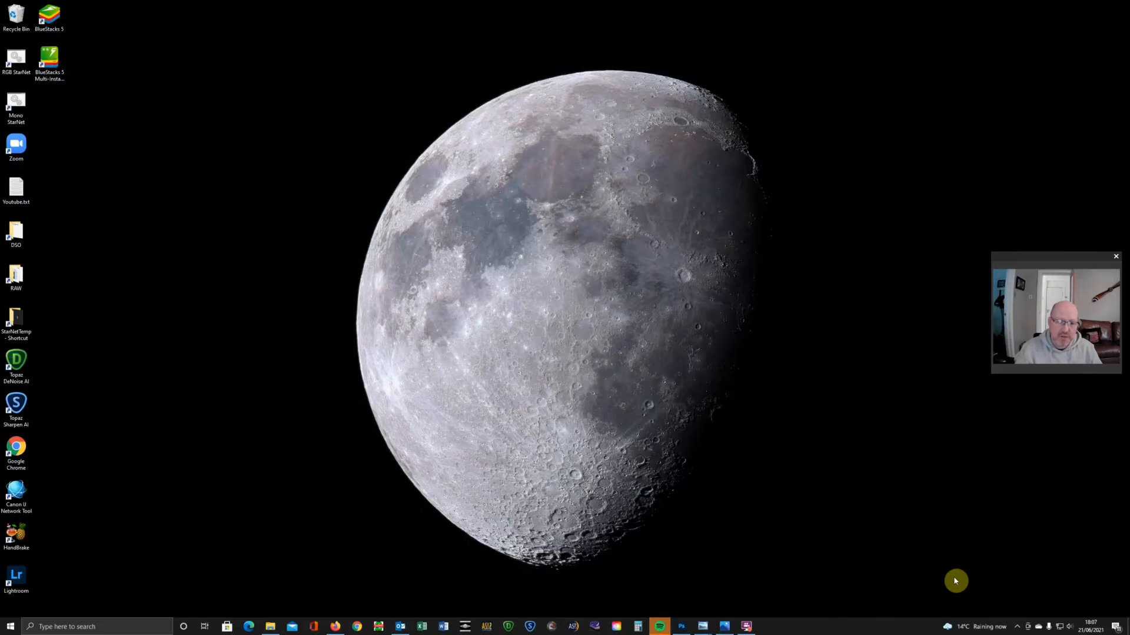
mouse_move(908, 574)
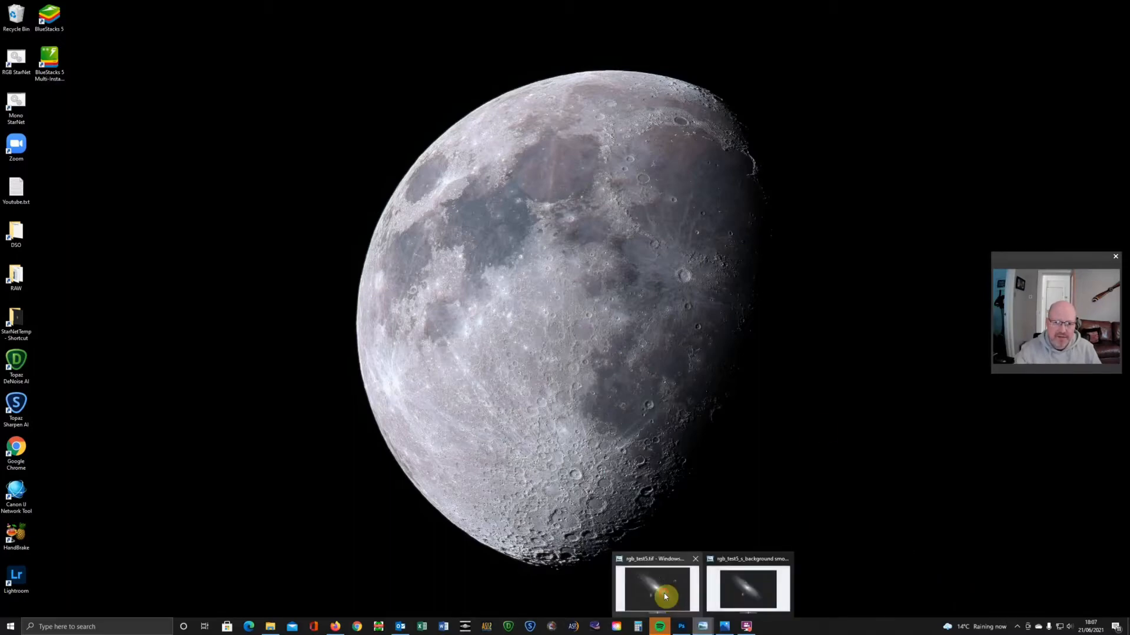
Step: Bring up rgb_test5.tif, the star-filled original Andromeda image, in Photo Viewer
left_click(655, 587)
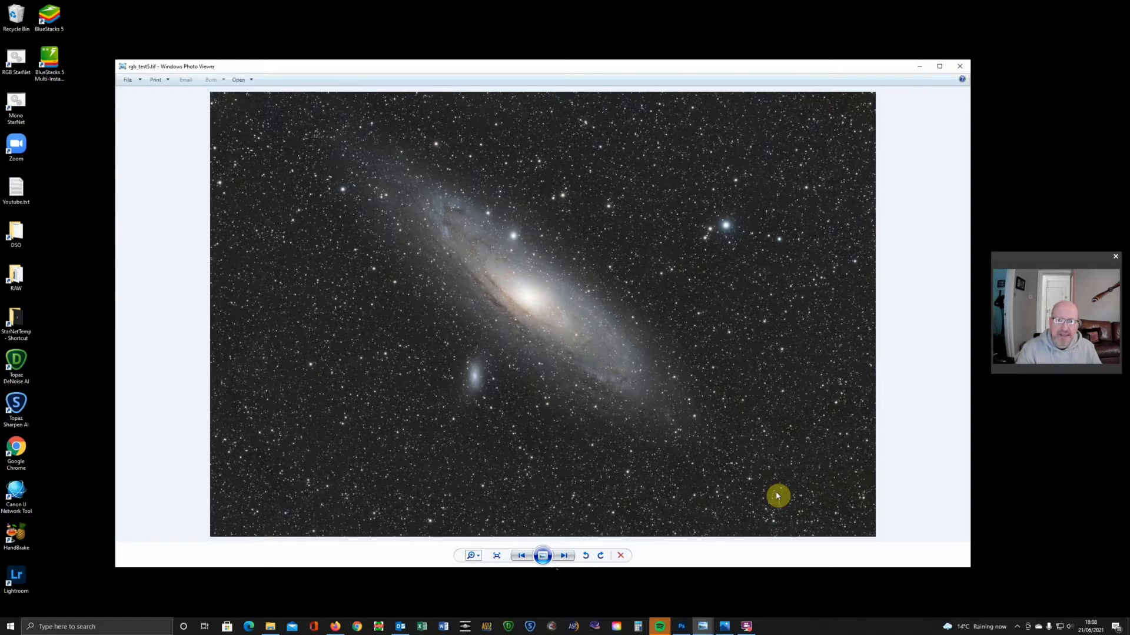
mouse_move(765, 476)
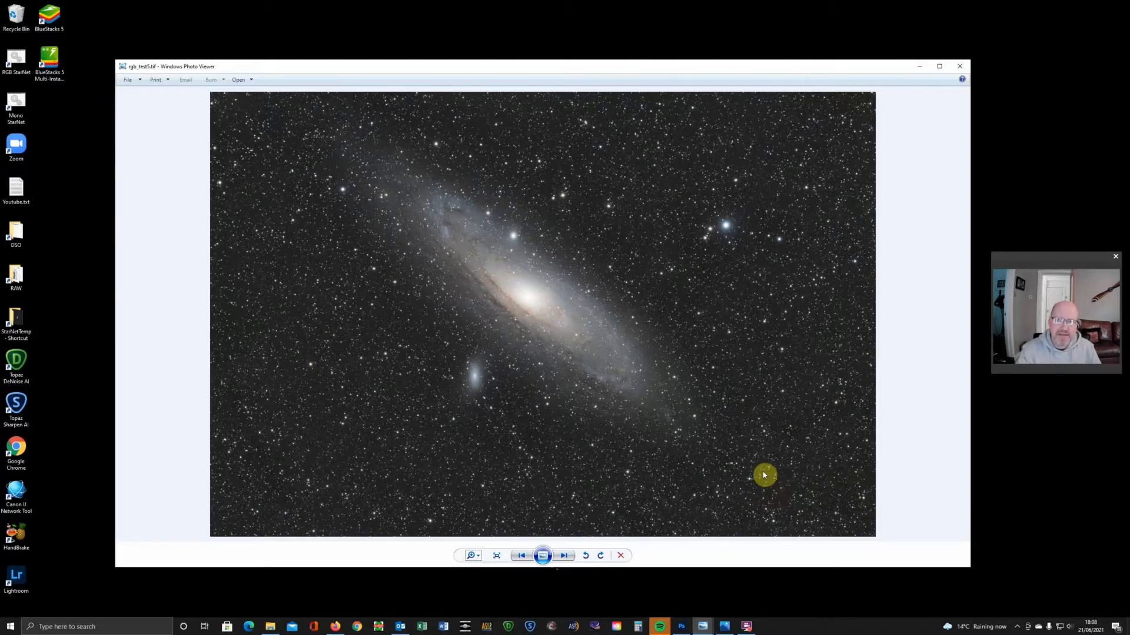
mouse_move(310, 243)
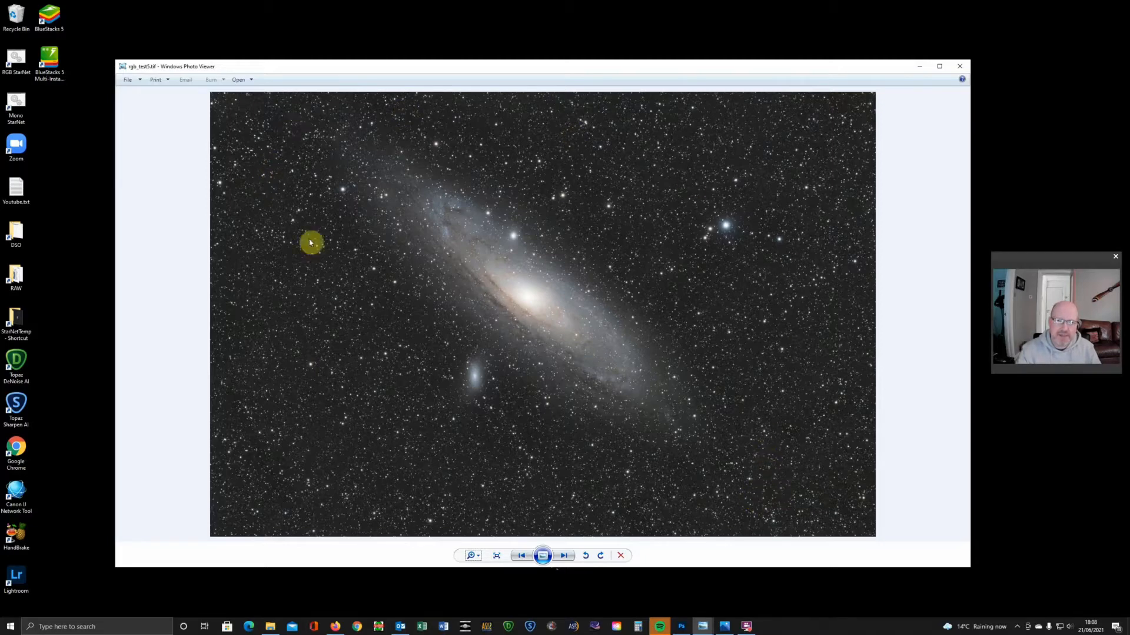
mouse_move(544, 232)
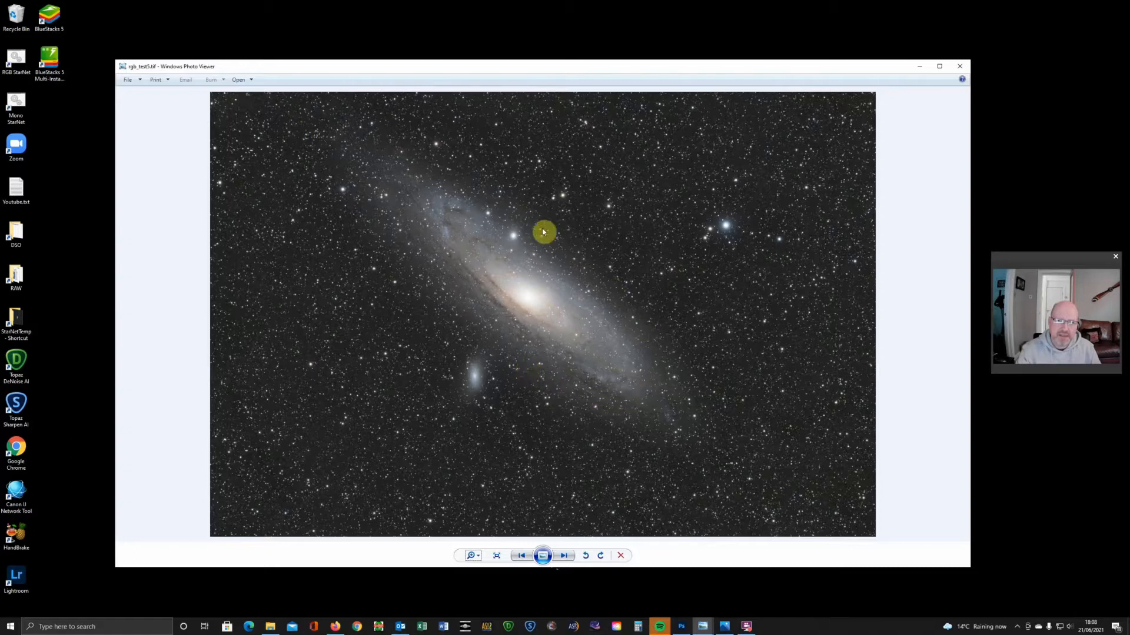
mouse_move(618, 411)
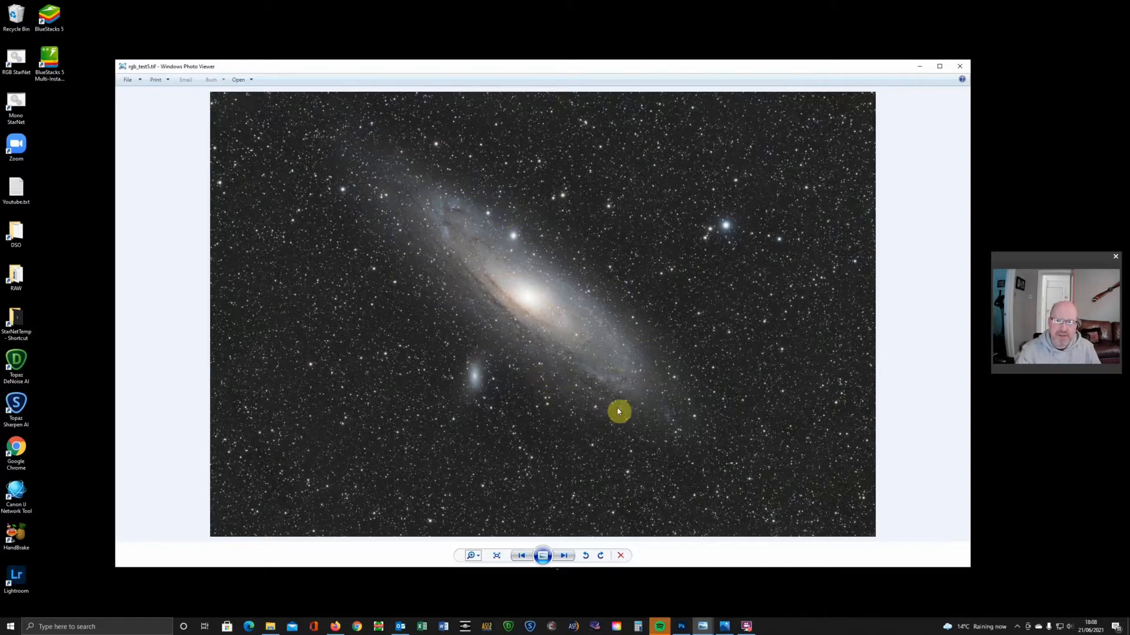
mouse_move(714, 393)
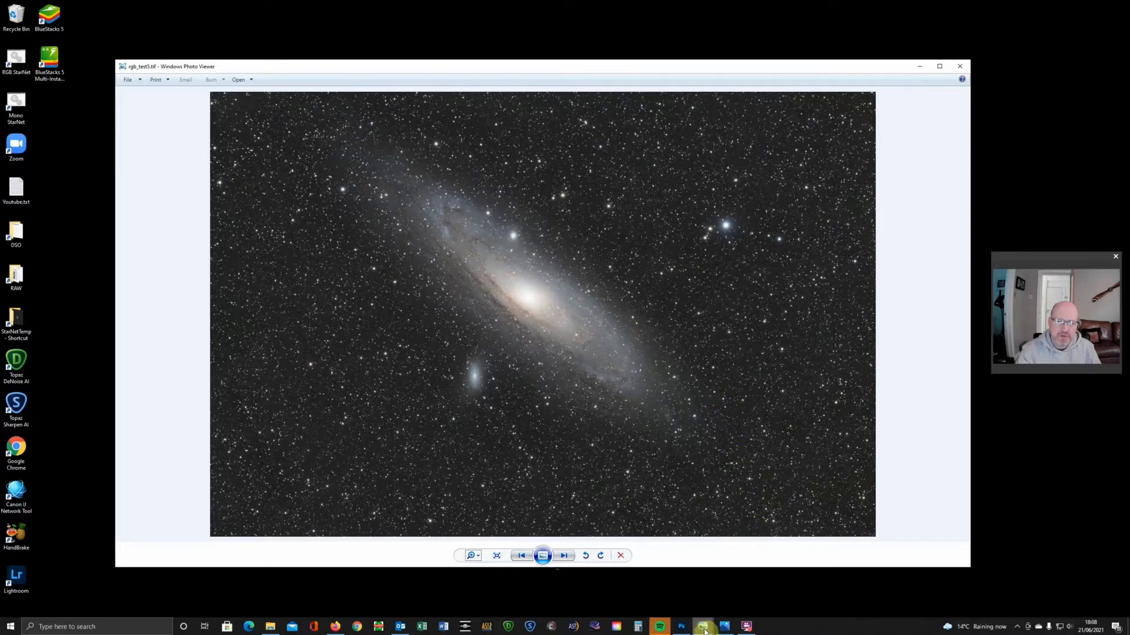
Step: Switch Photo Viewer to the starless rgb_test5_s_background smooth2.tif version
left_click(564, 554)
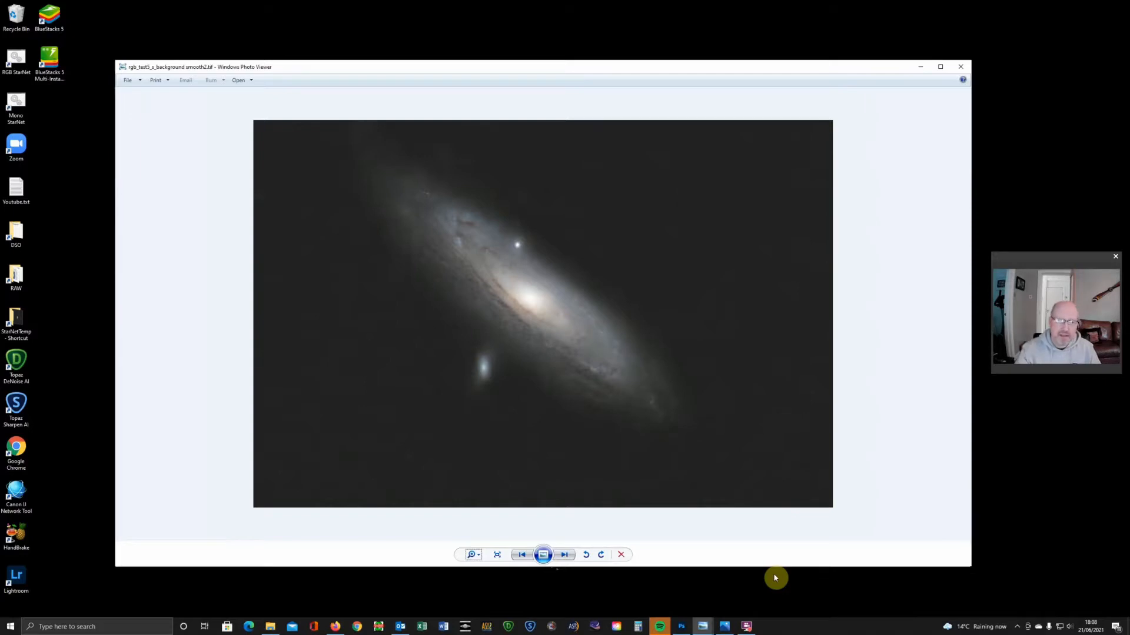
mouse_move(636, 448)
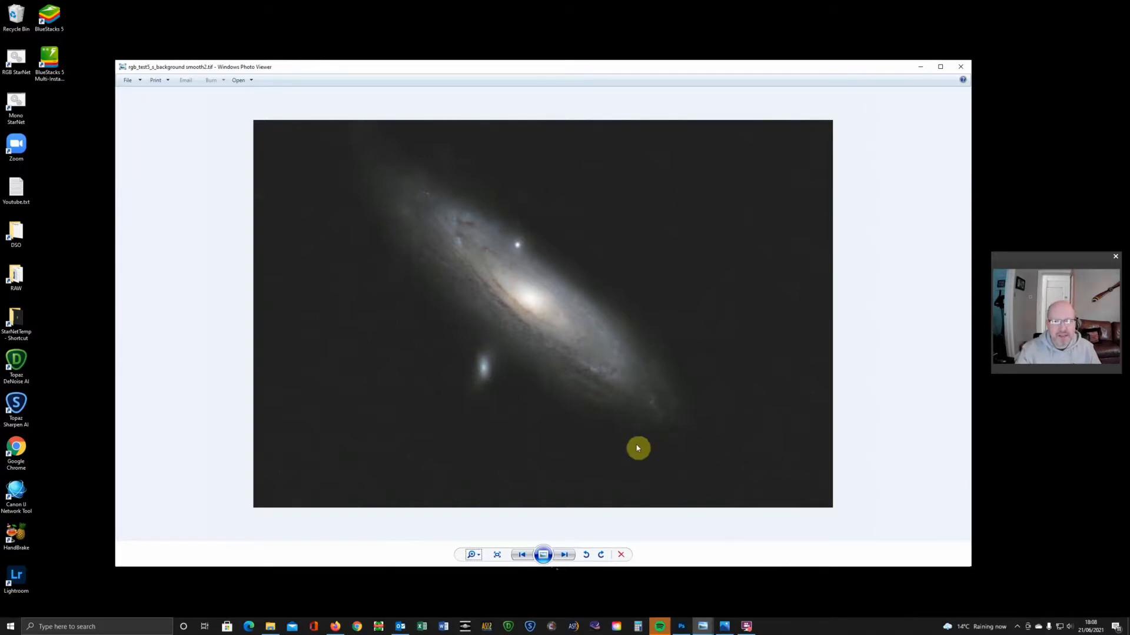
mouse_move(484, 337)
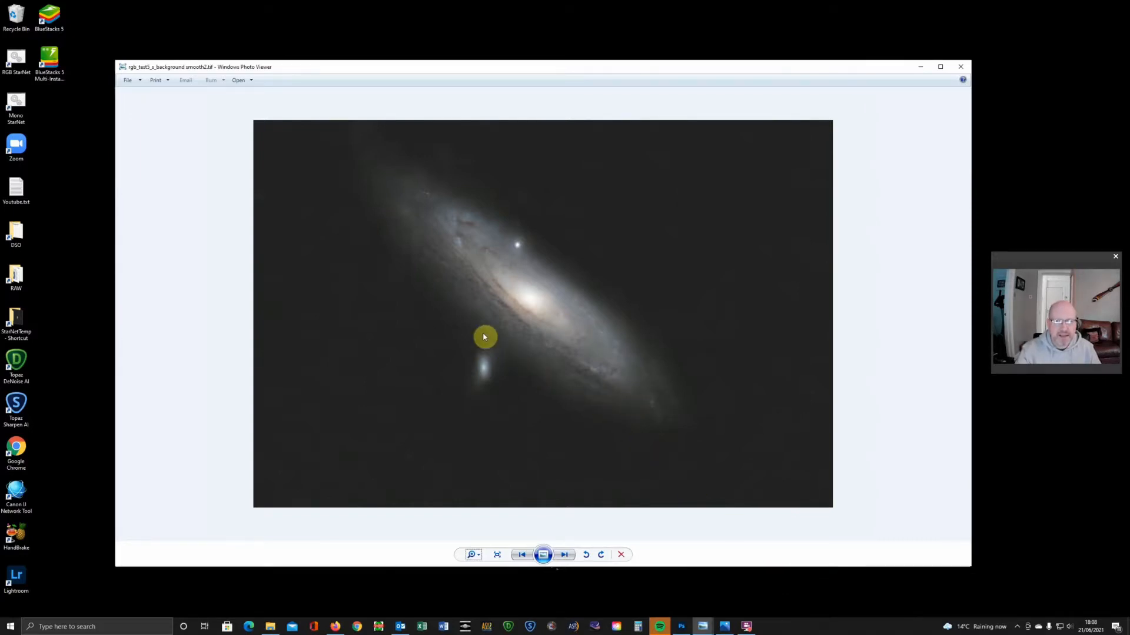
mouse_move(642, 403)
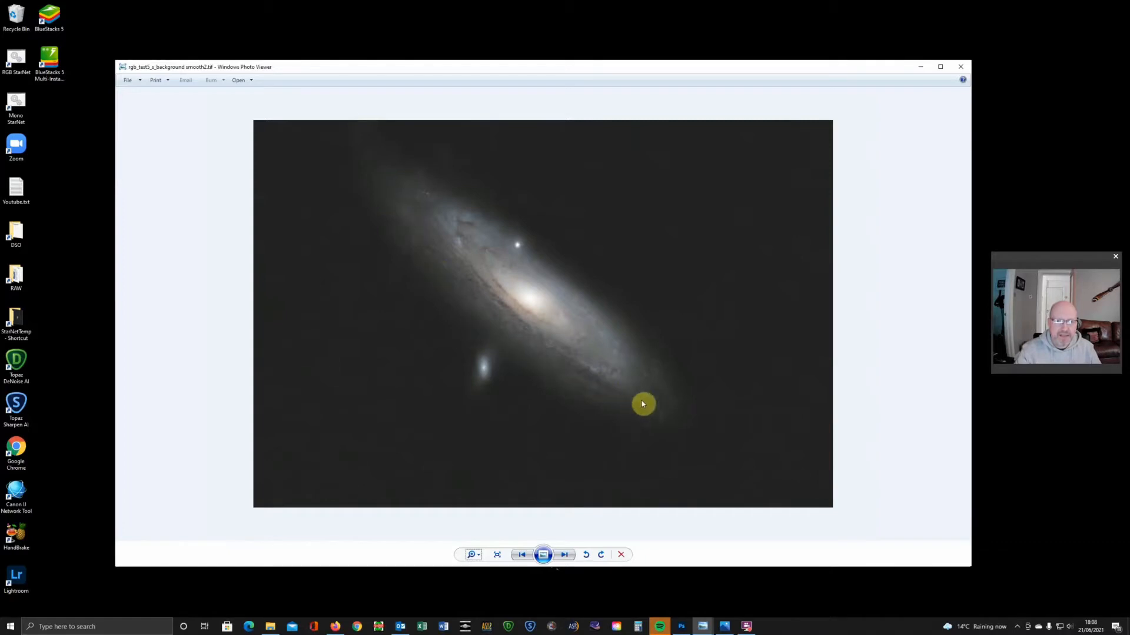
mouse_move(686, 435)
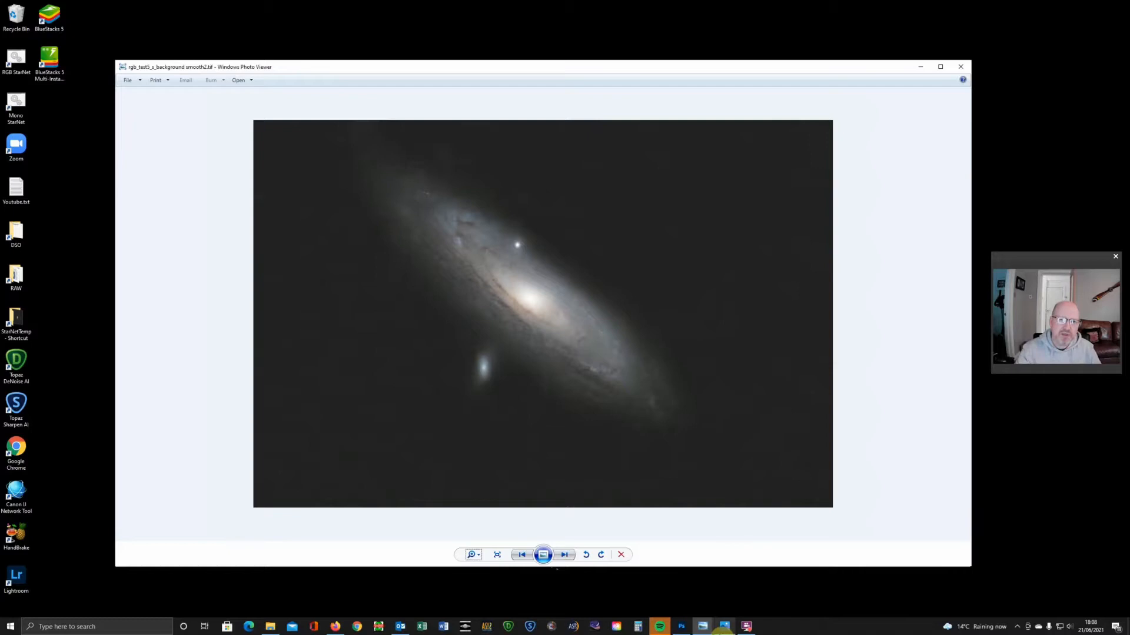
mouse_move(709, 626)
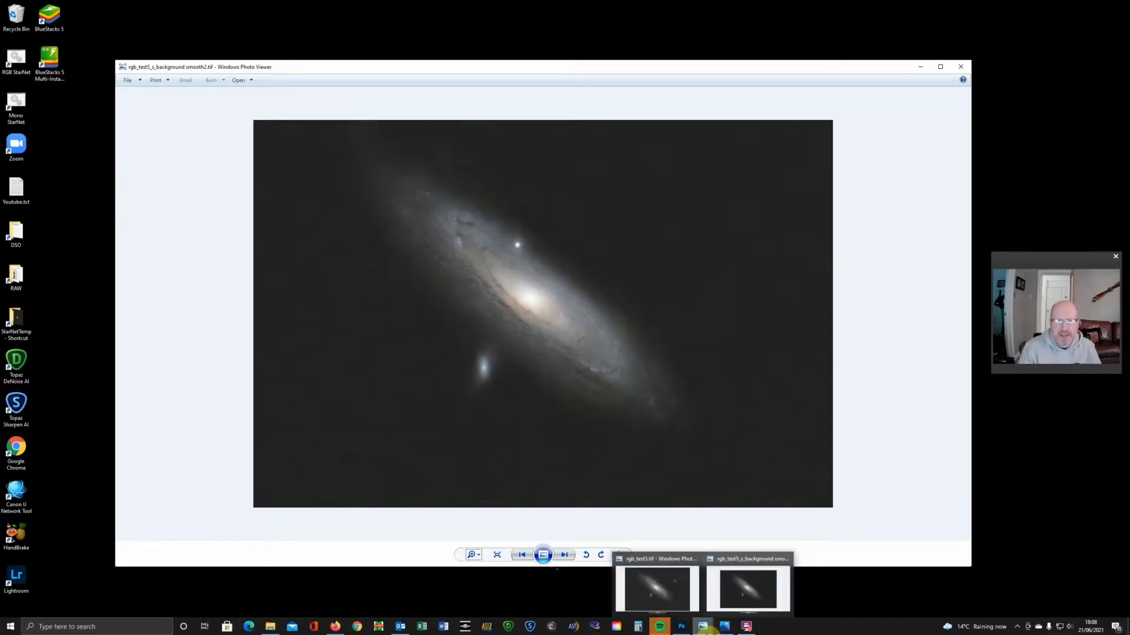
mouse_move(917, 596)
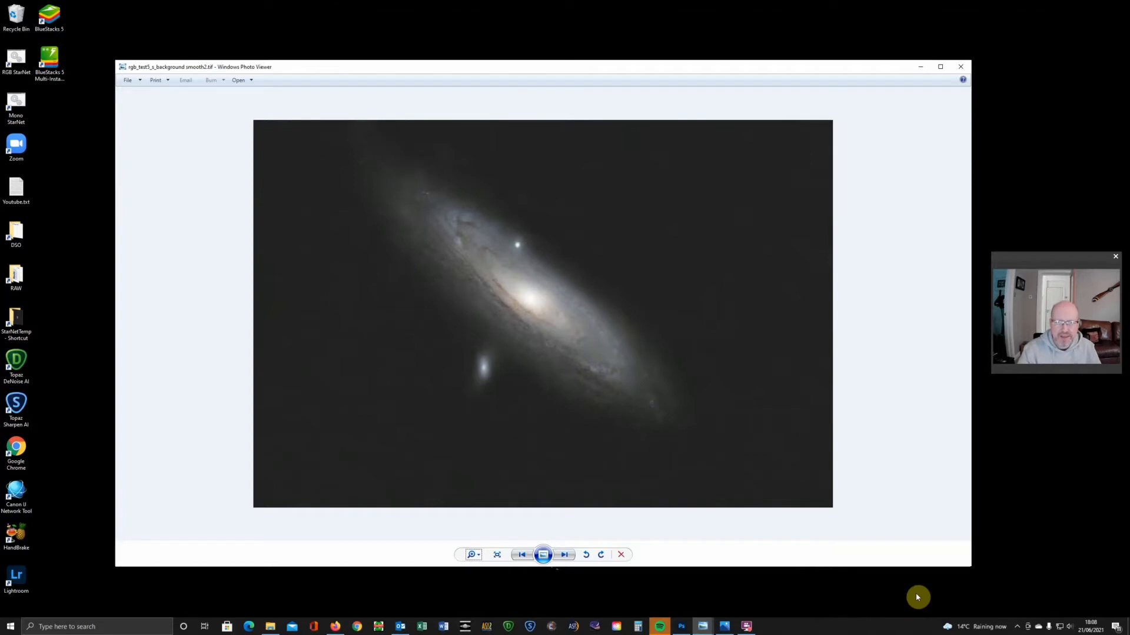
mouse_move(596, 329)
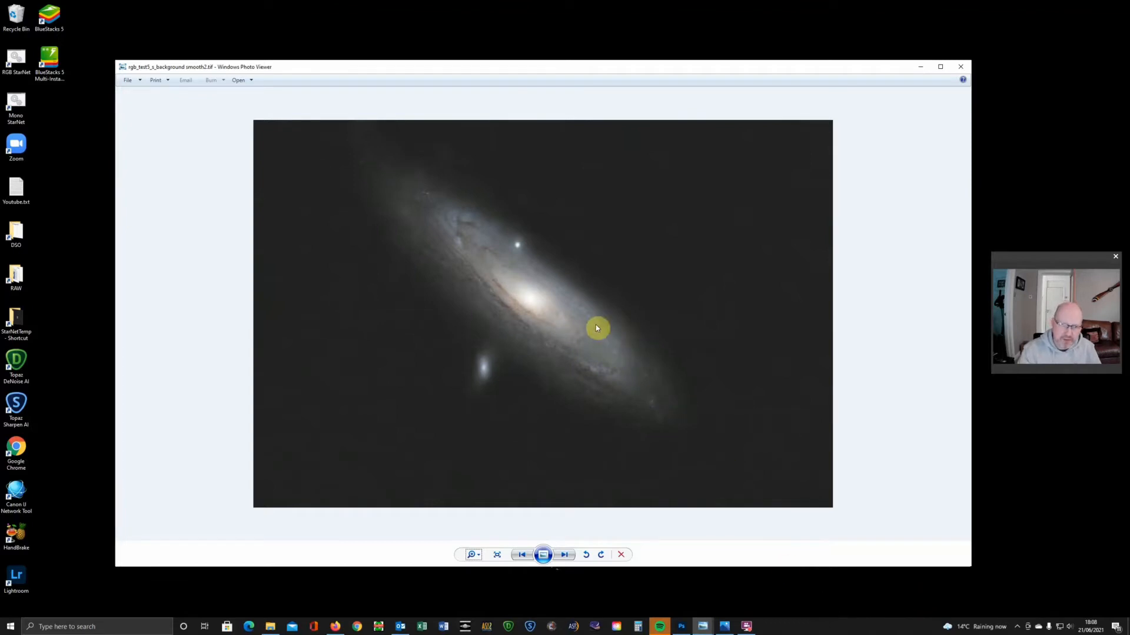
mouse_move(738, 473)
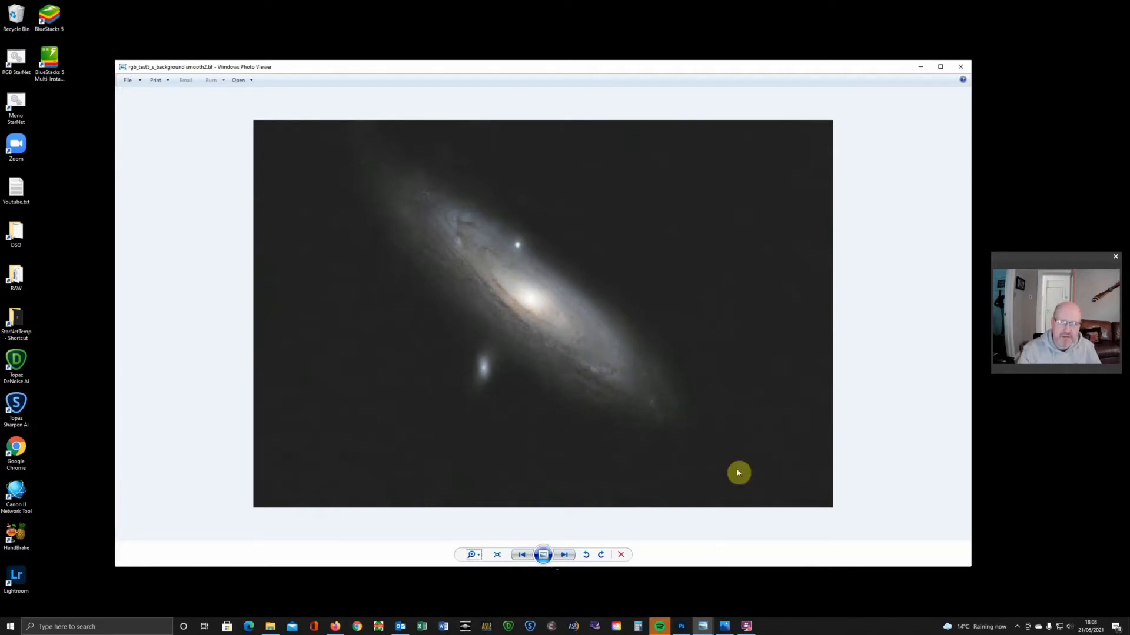
mouse_move(764, 599)
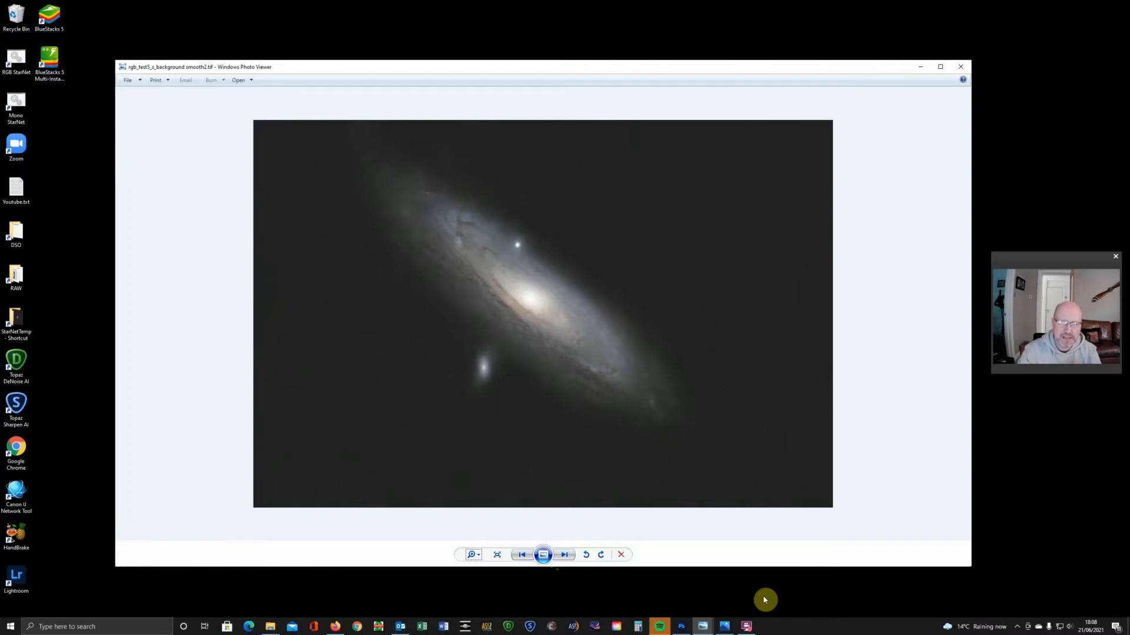
Step: Show the finished RAA_rgb_test5_s_background smooth3a.jpg with stars restored in Photos
left_click(727, 626)
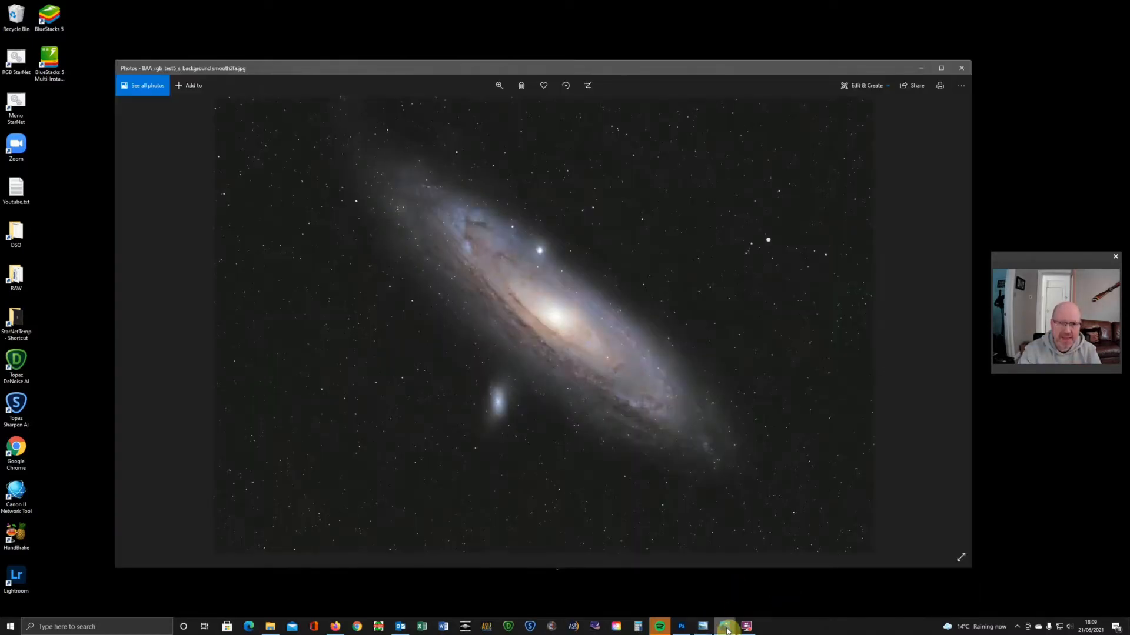
mouse_move(716, 545)
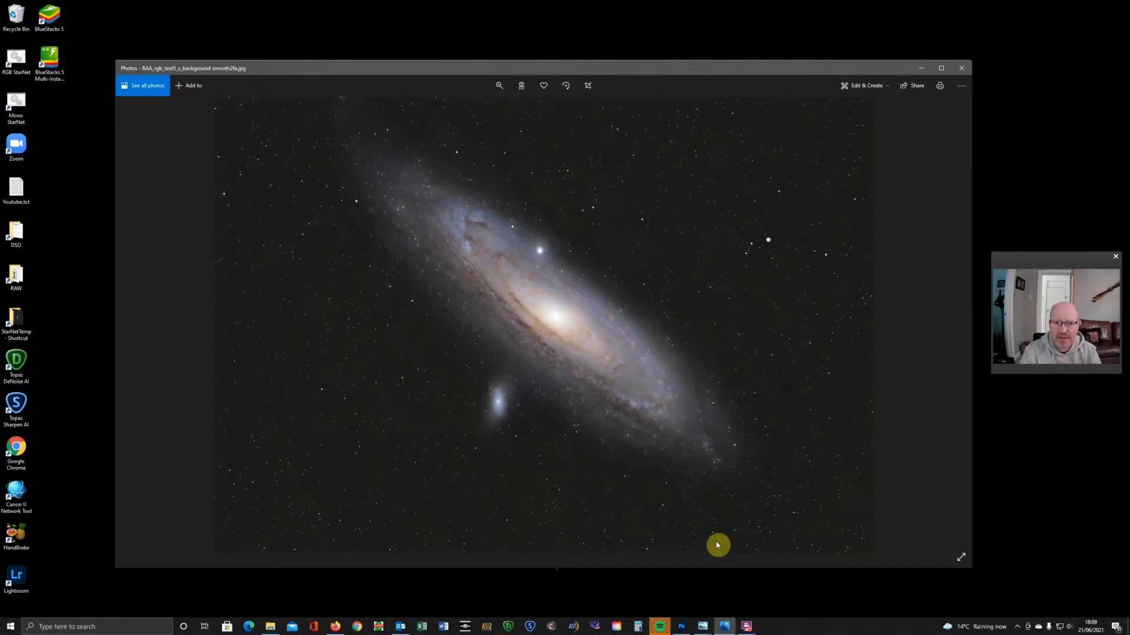
mouse_move(734, 550)
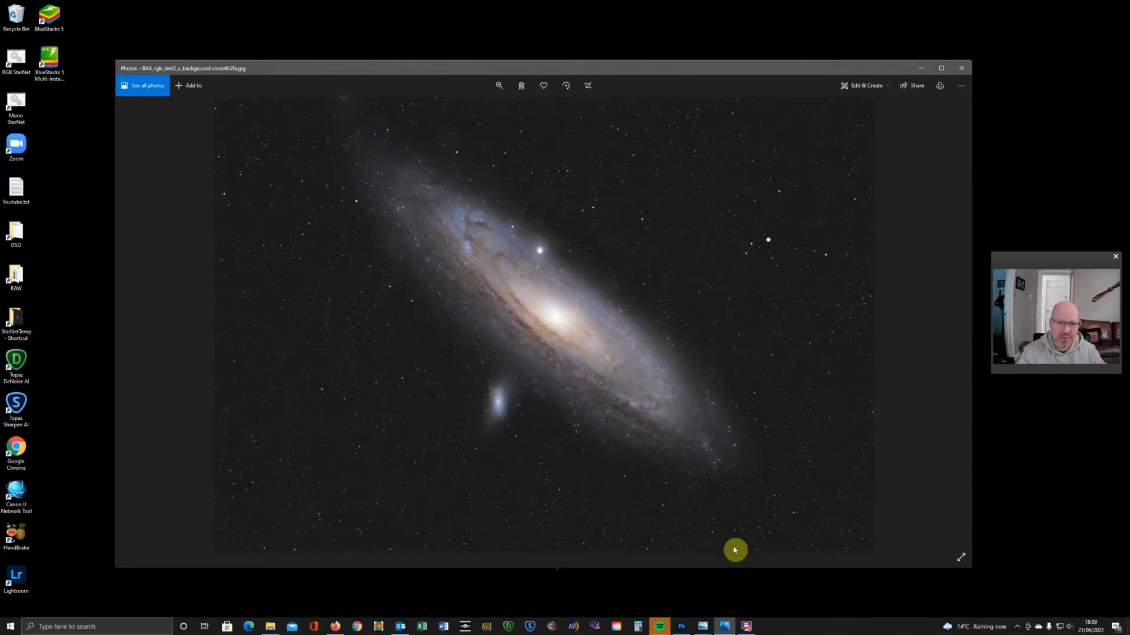
mouse_move(759, 501)
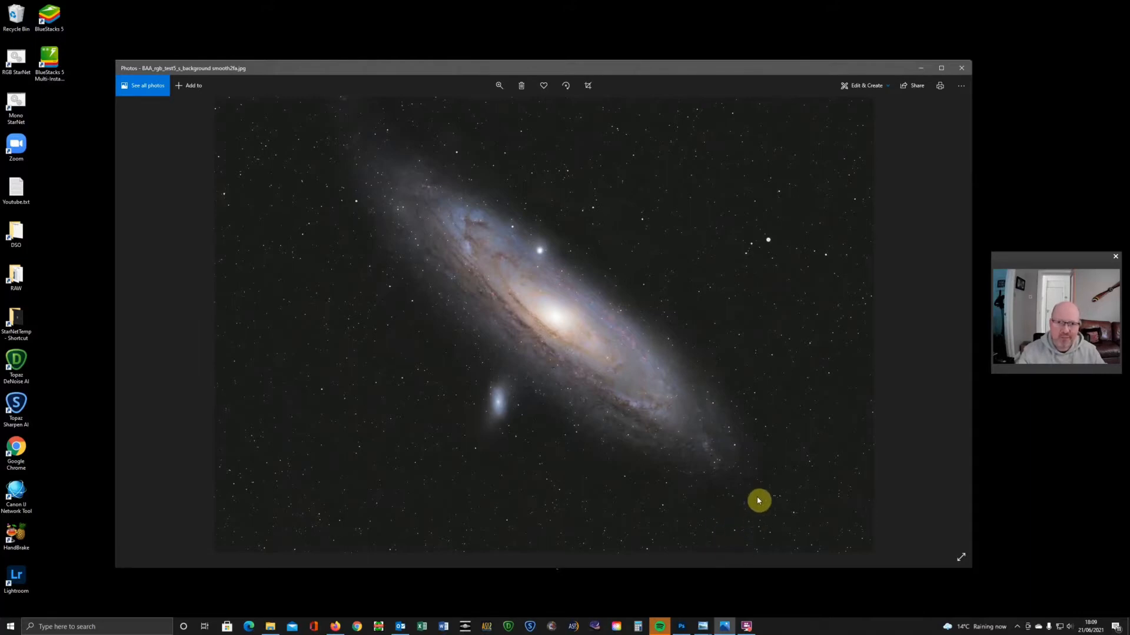
mouse_move(762, 501)
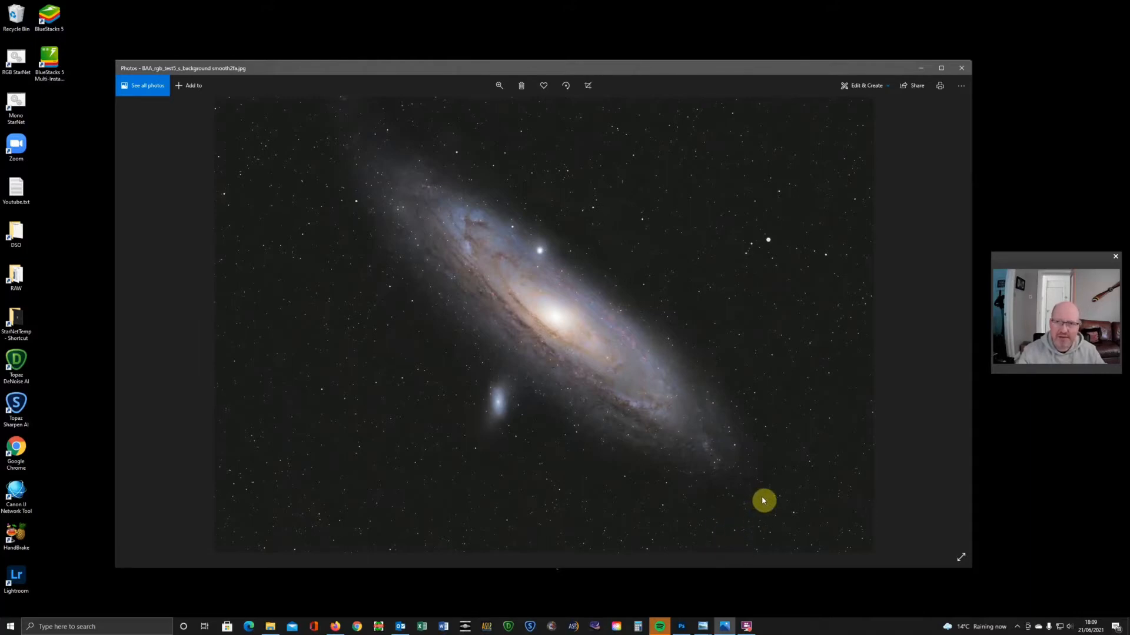
mouse_move(772, 497)
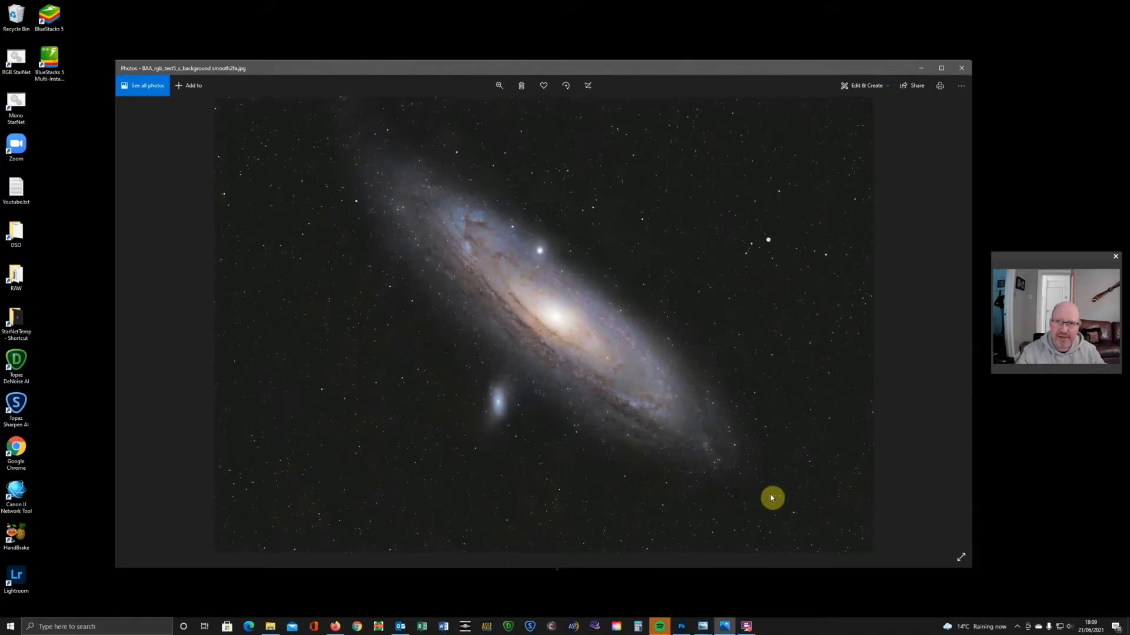
mouse_move(920, 71)
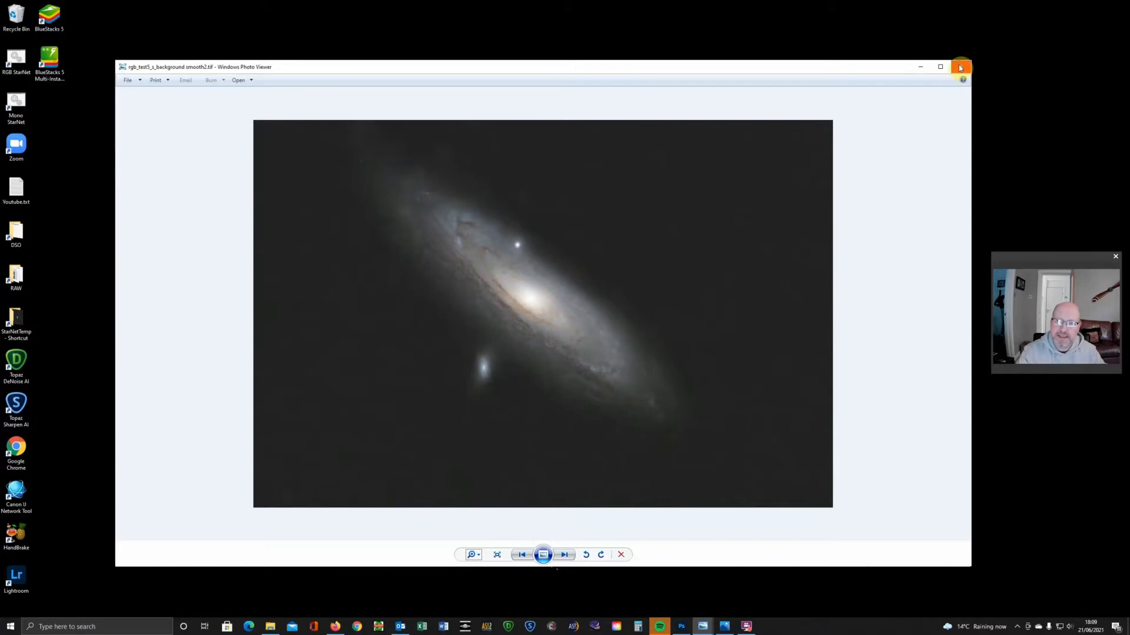
Step: Close the starless image viewer, returning to the bare desktop
left_click(960, 66)
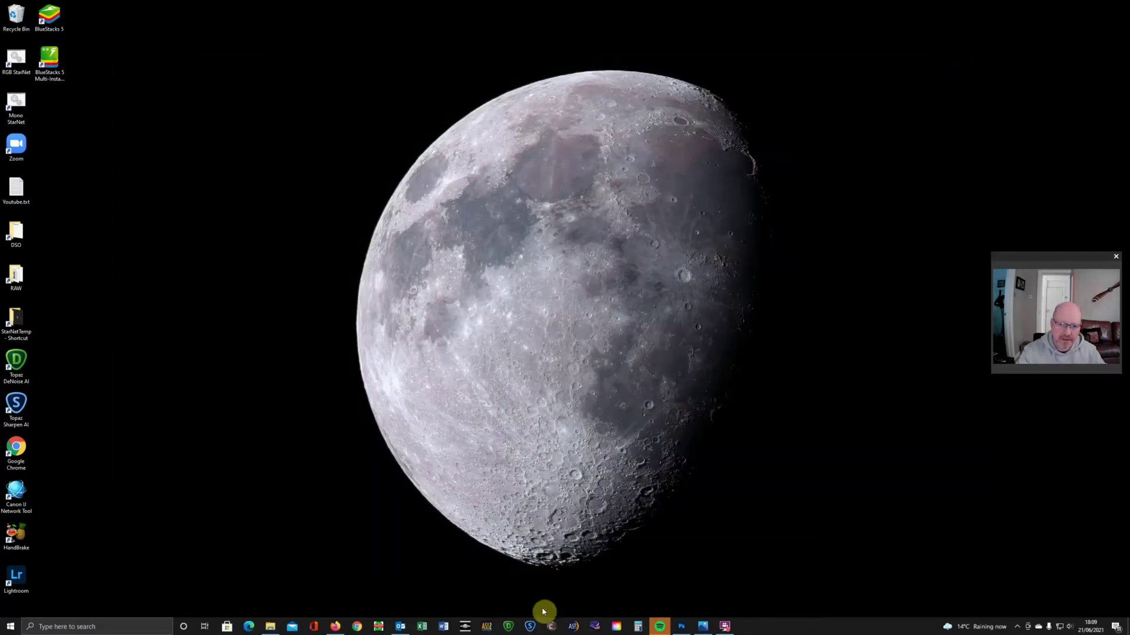
mouse_move(335, 626)
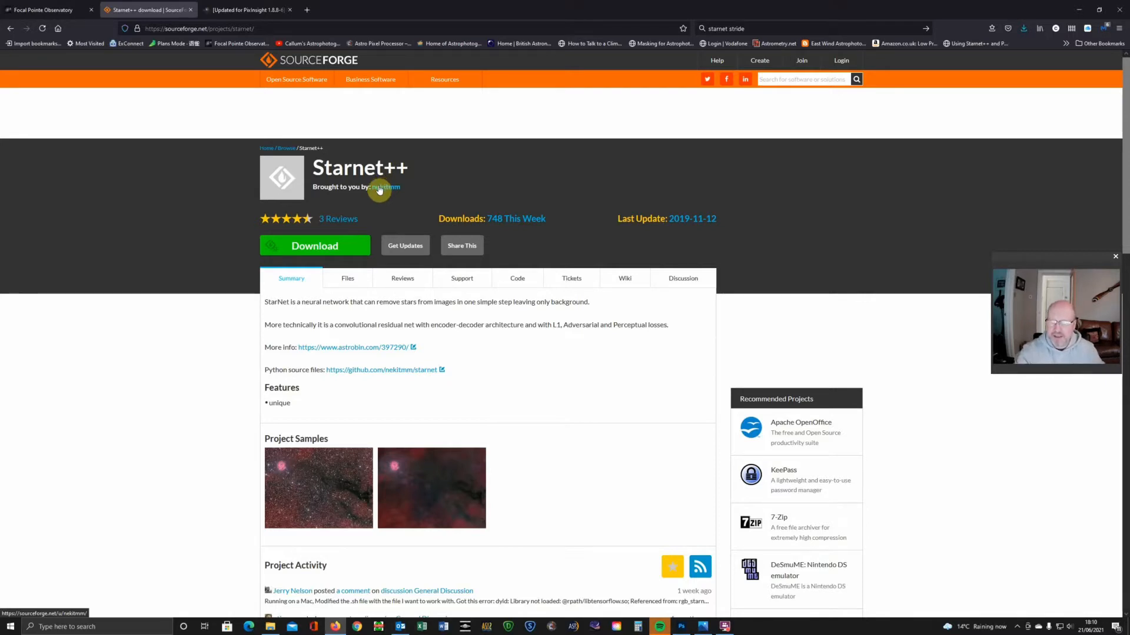
mouse_move(433, 202)
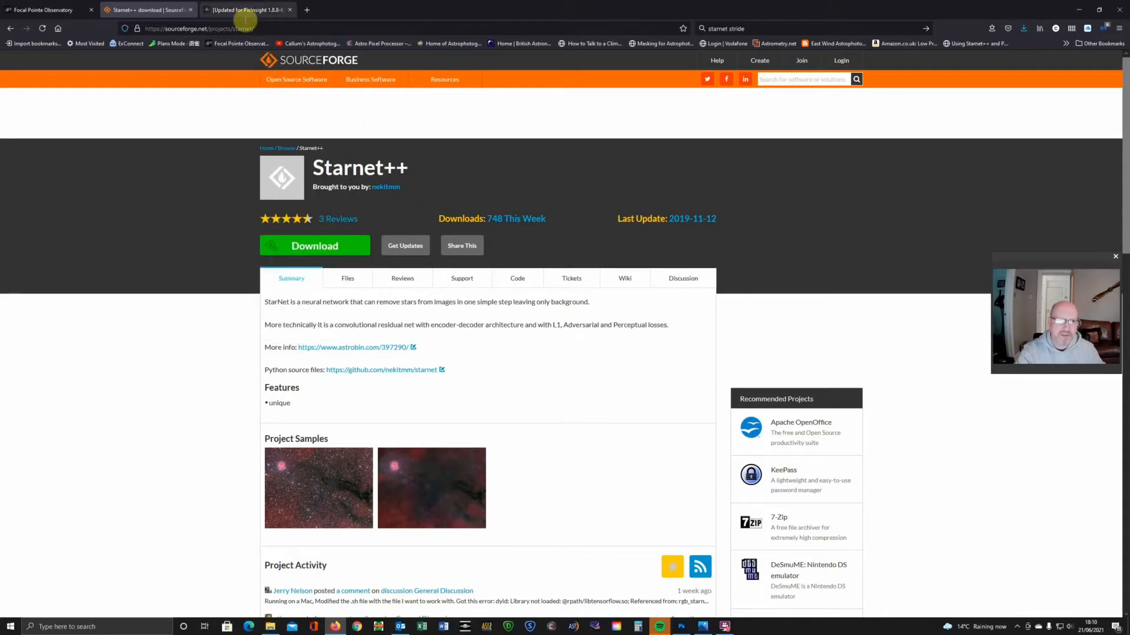
Step: Switch to the darkskies.space guide on speeding up StarNet++ with a CUDA GPU
left_click(244, 9)
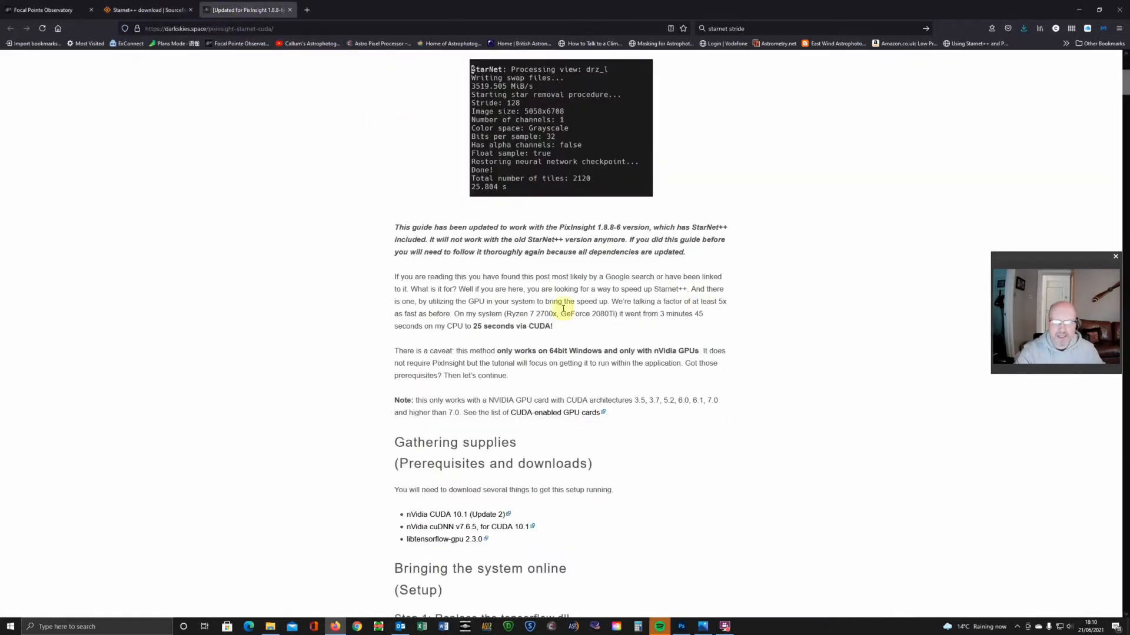
mouse_move(685, 339)
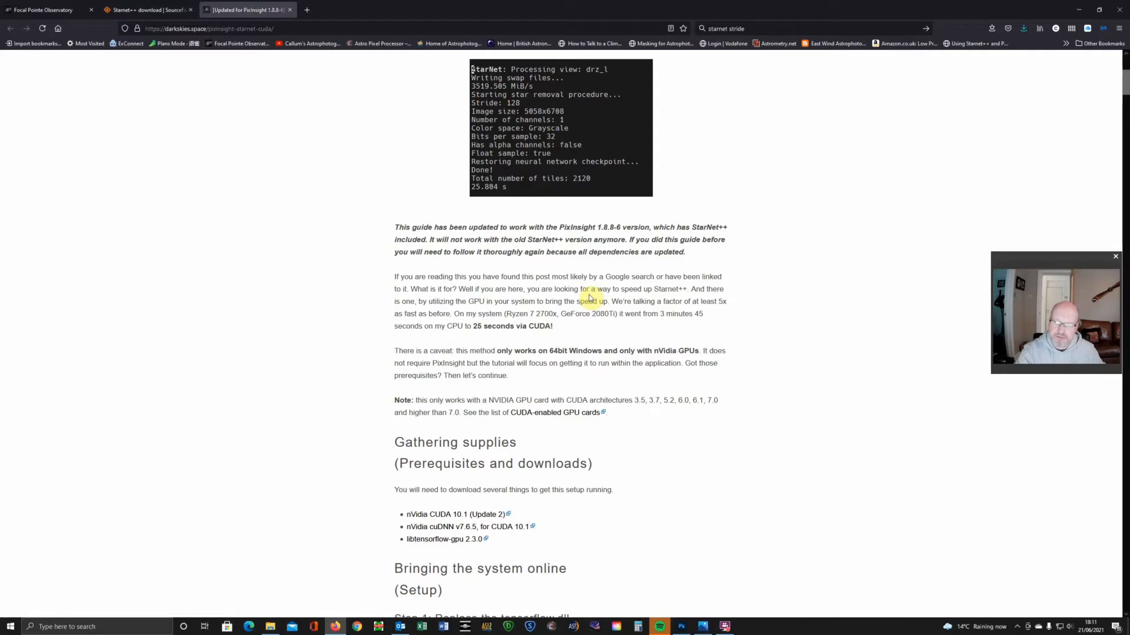
mouse_move(608, 255)
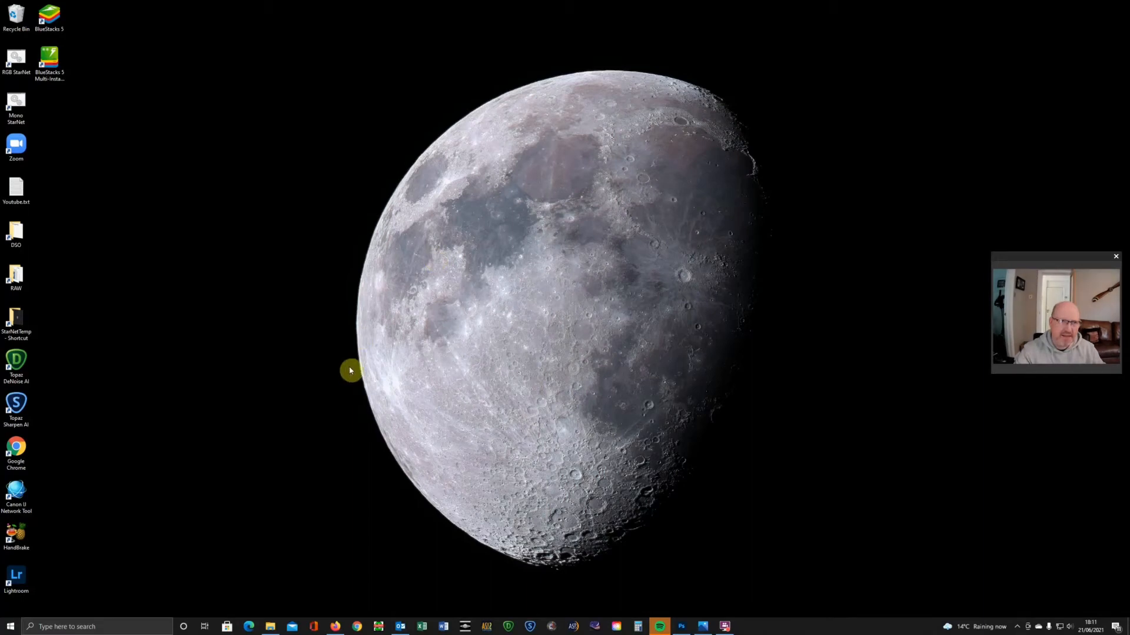
mouse_move(319, 414)
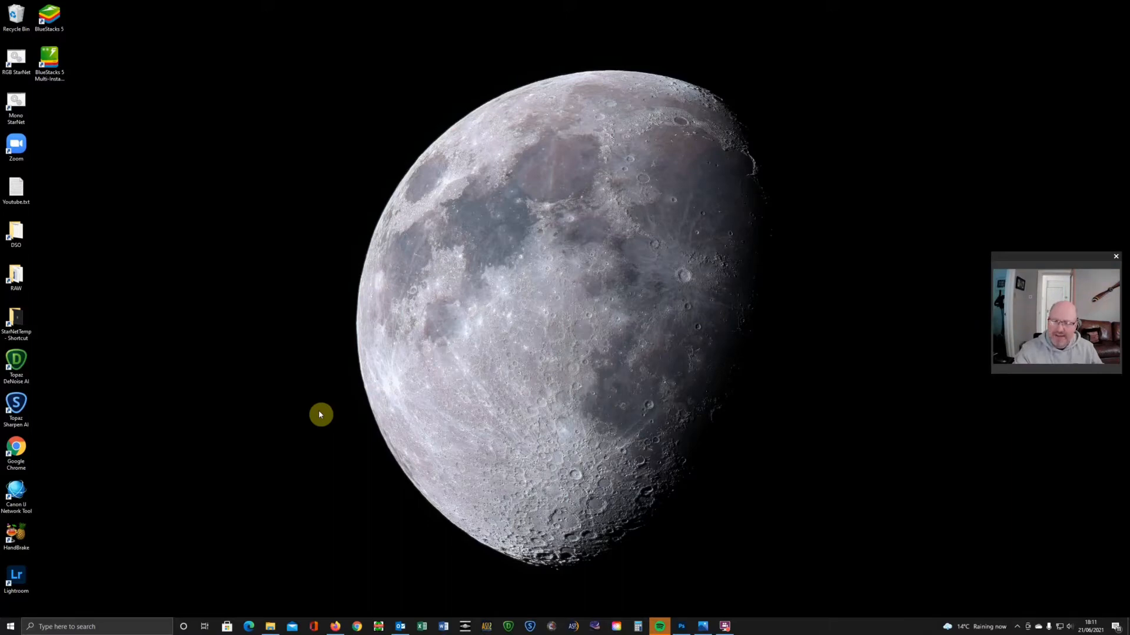
mouse_move(271, 626)
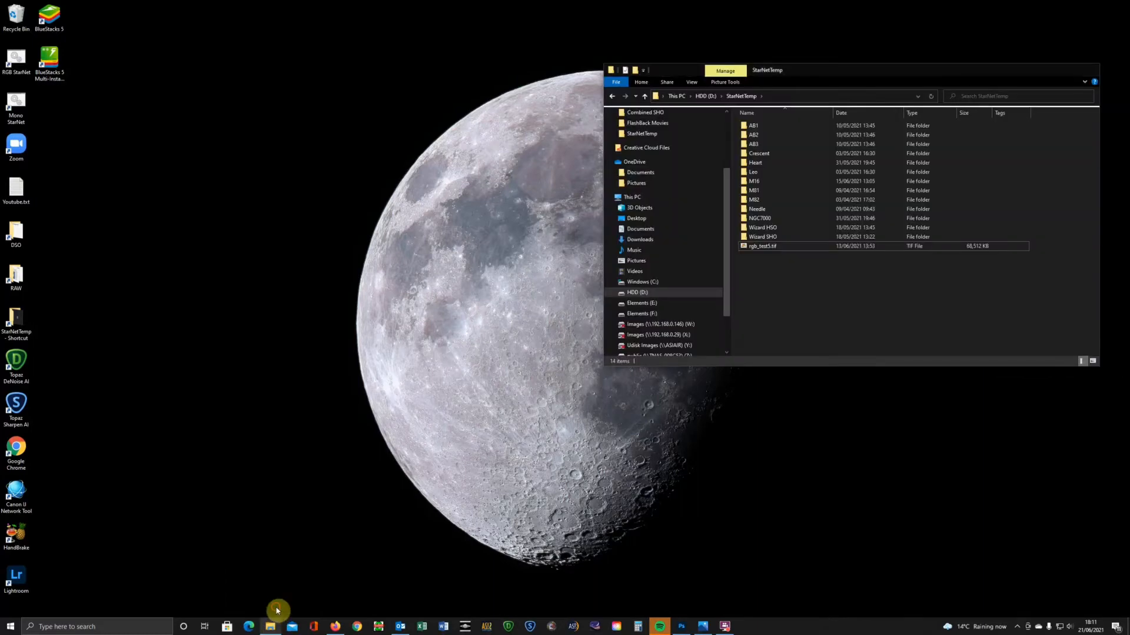
Step: Browse the C:\StarNet++ program folder, then move to the top level of HDD (D:)
left_click(643, 281)
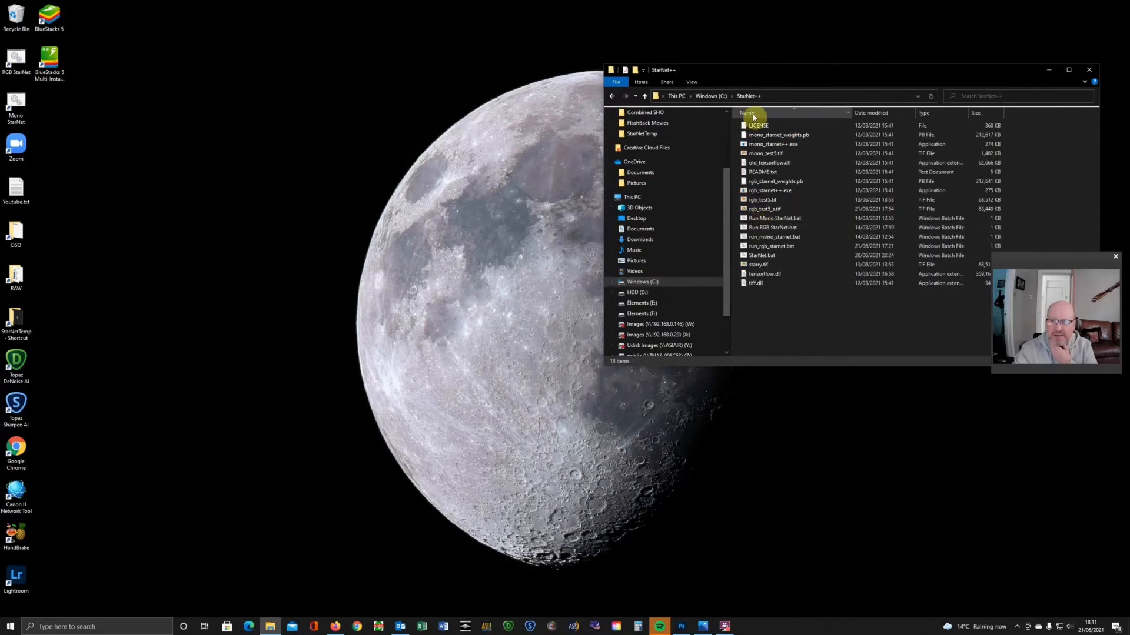
mouse_move(814, 165)
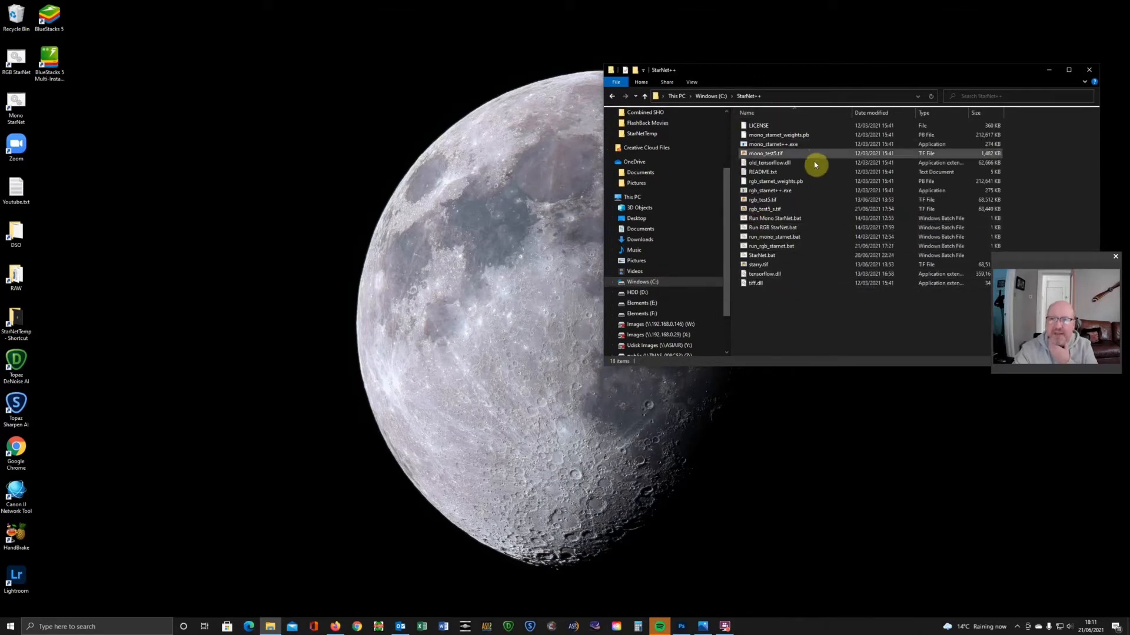
left_click(774, 219)
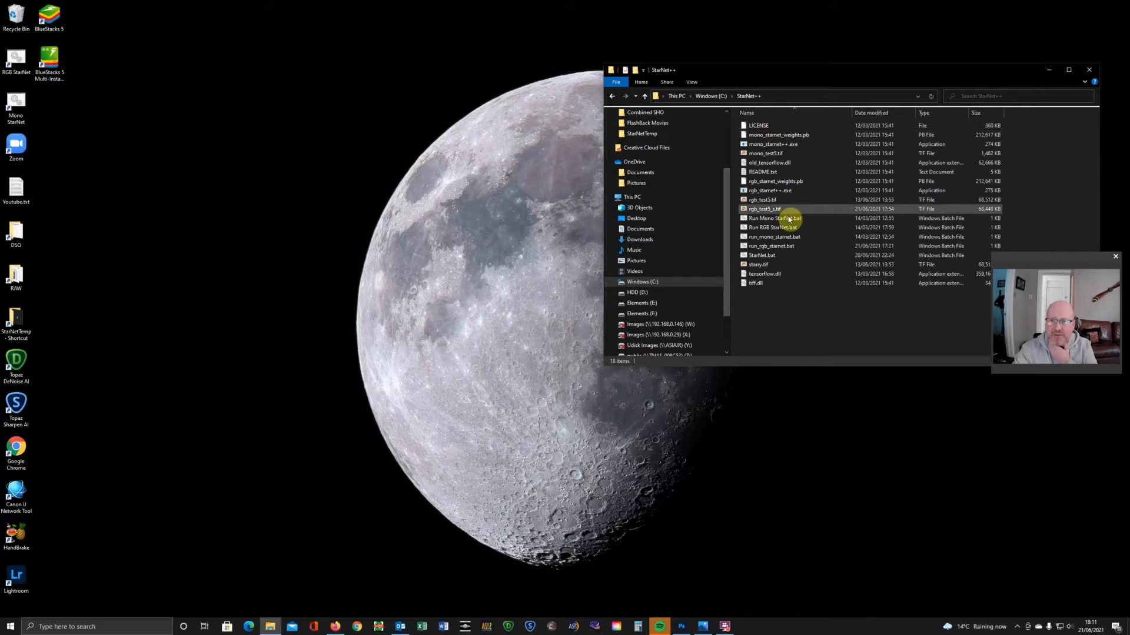
mouse_move(769, 246)
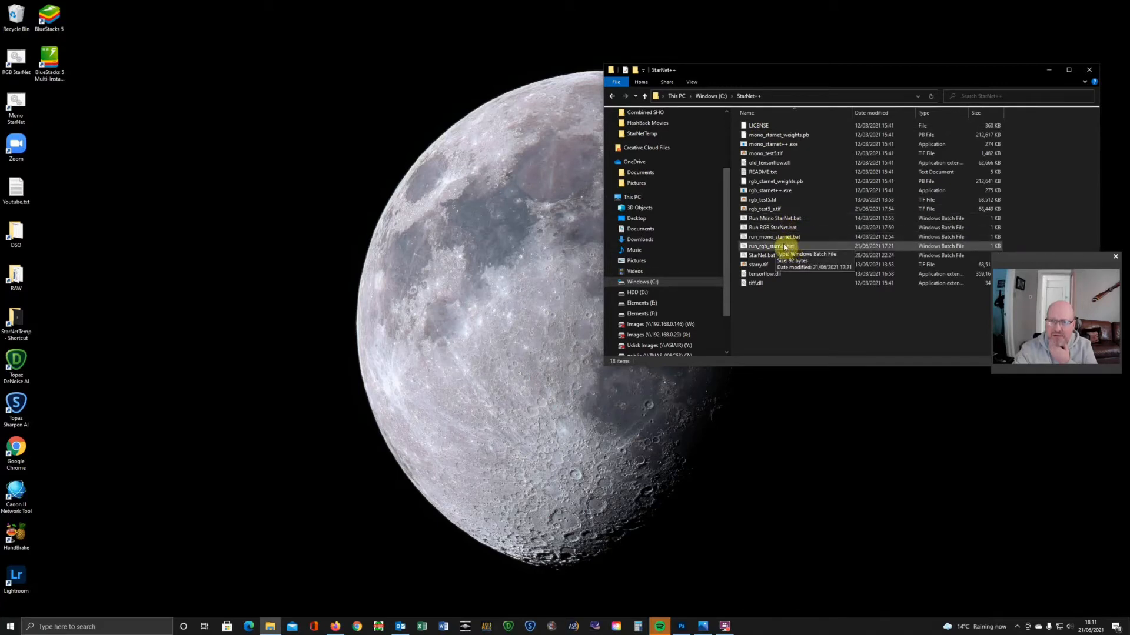
mouse_move(785, 247)
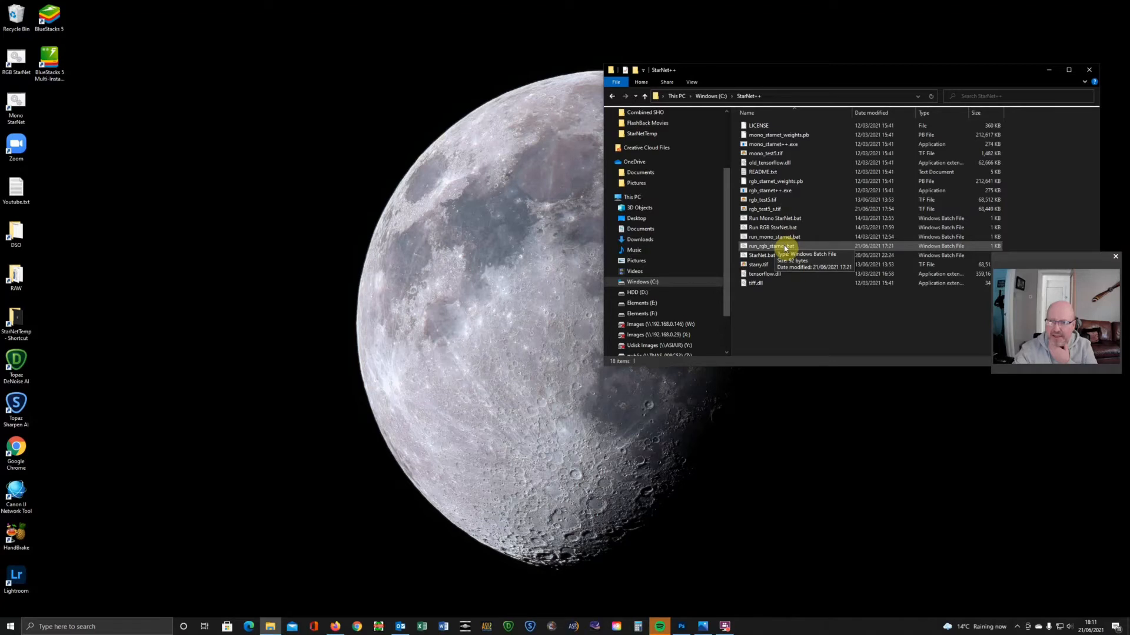
mouse_move(772, 246)
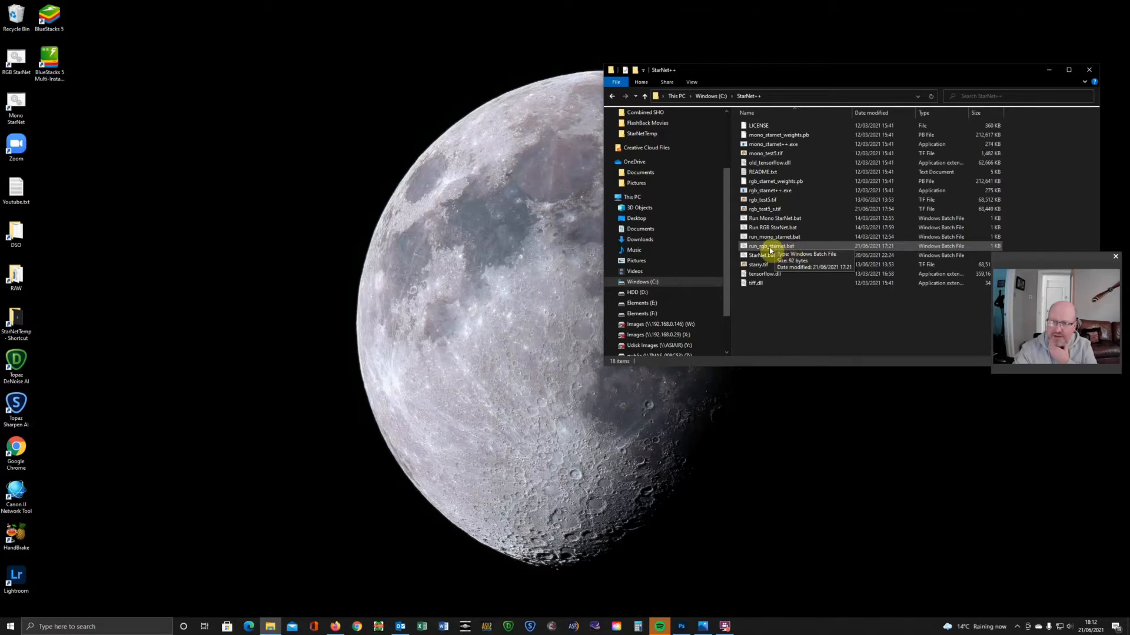
mouse_move(764, 250)
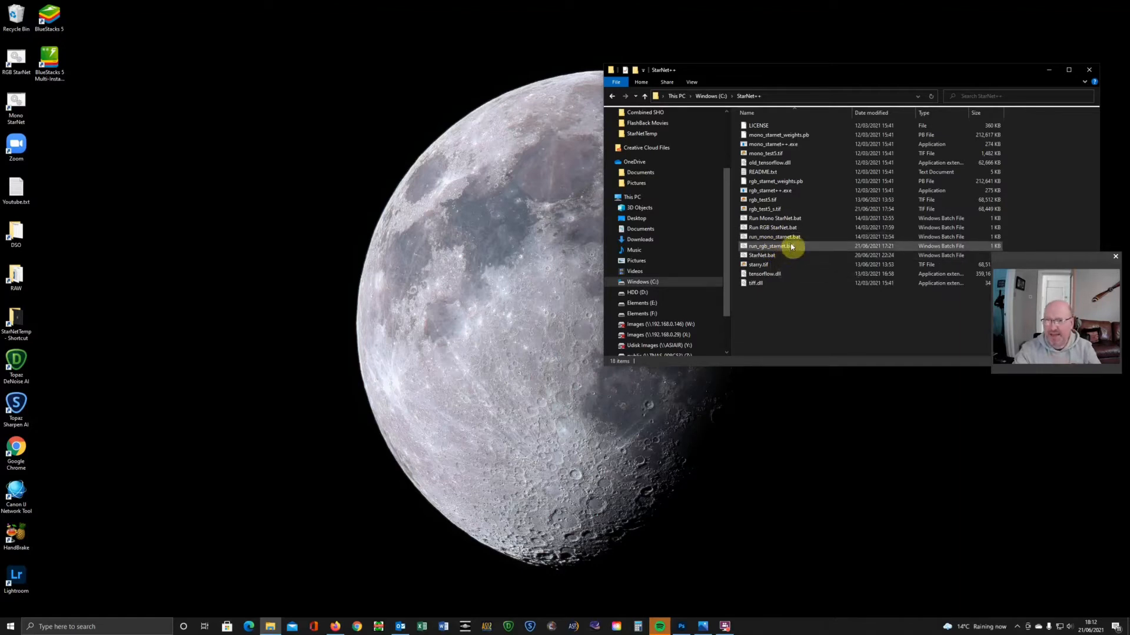
mouse_move(791, 246)
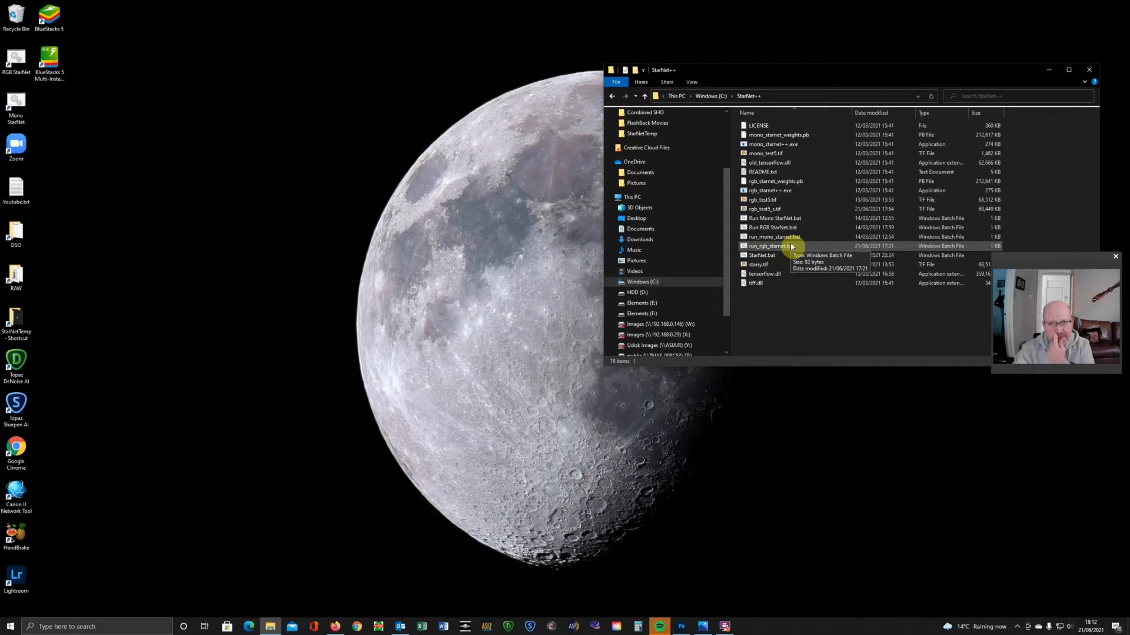
mouse_move(840, 334)
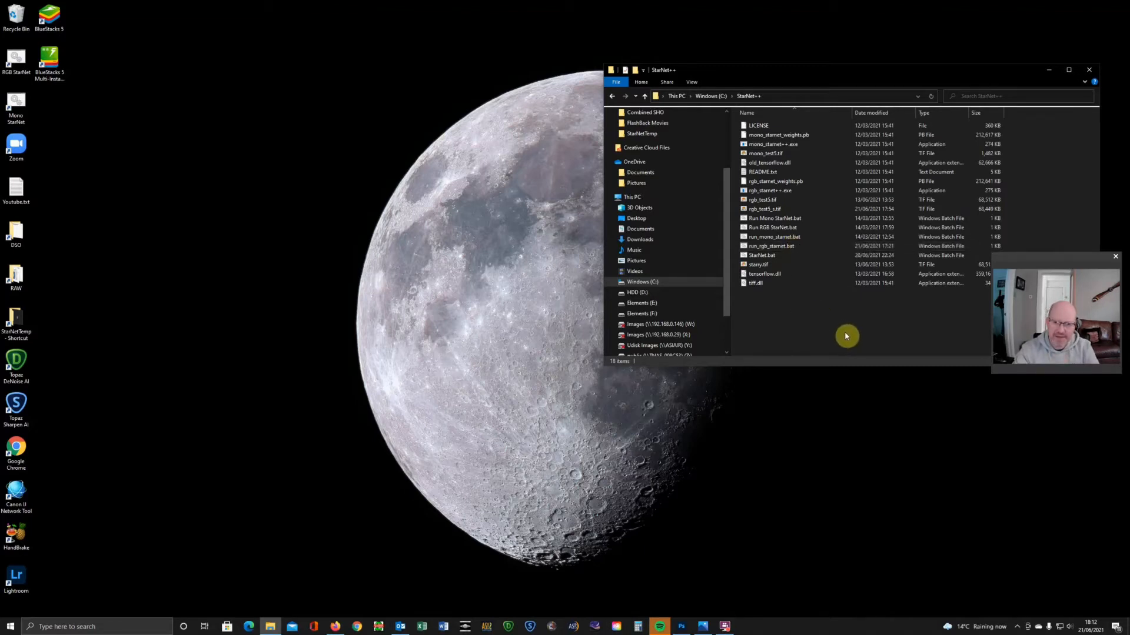
mouse_move(849, 331)
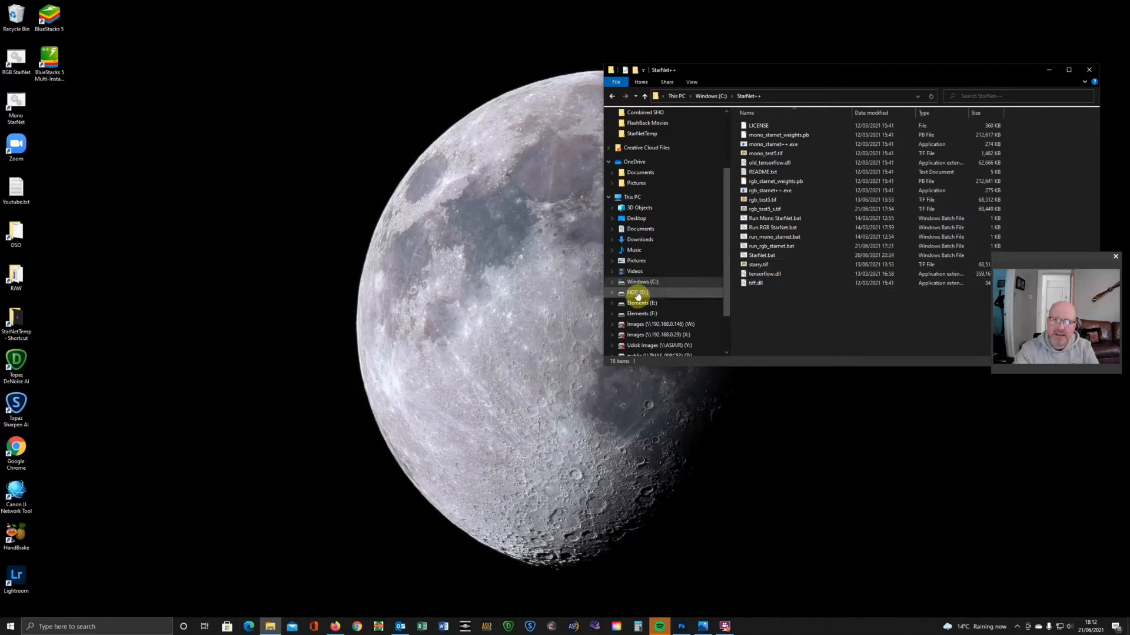
left_click(637, 292)
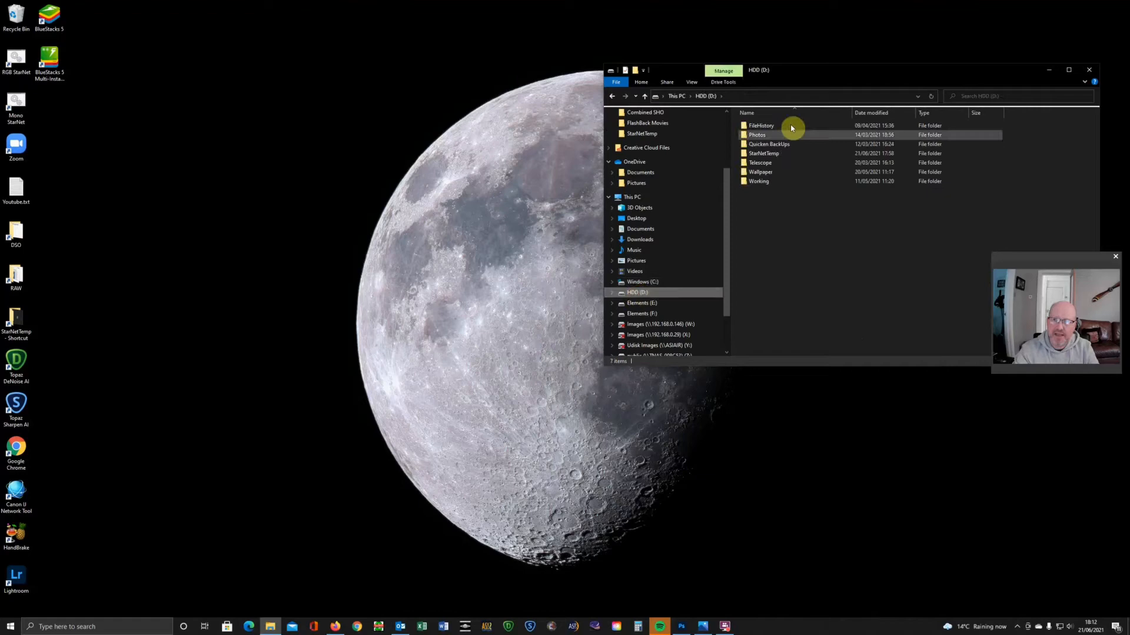
Step: Preview the nebula image rgb_test5.tif from StarNetTemp in Photo Viewer, then close it
double_click(762, 153)
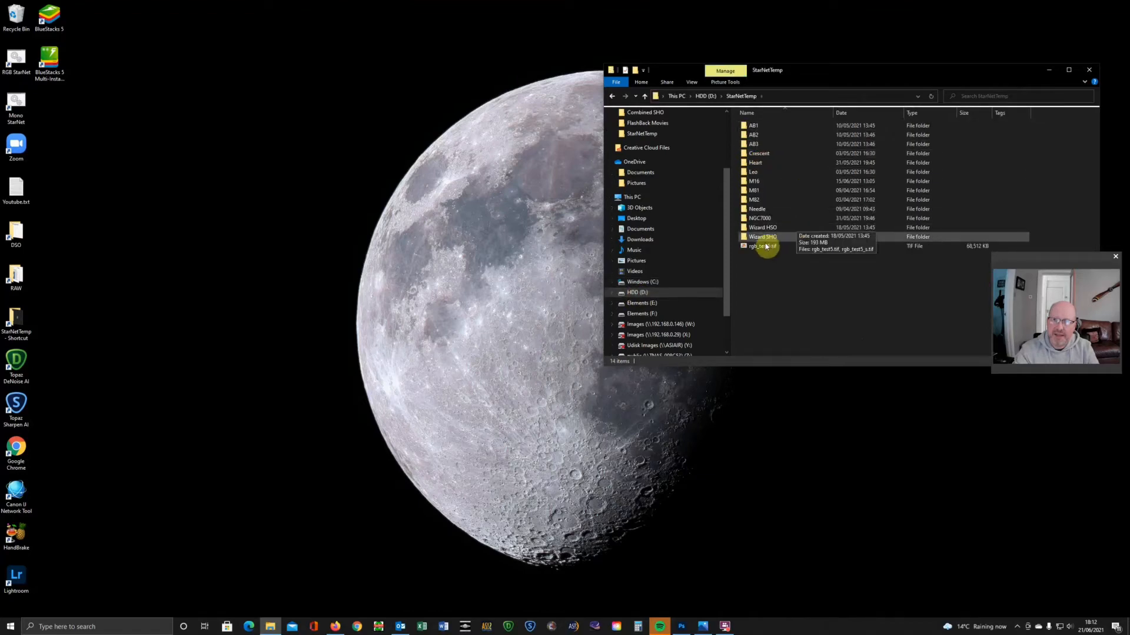
double_click(763, 246)
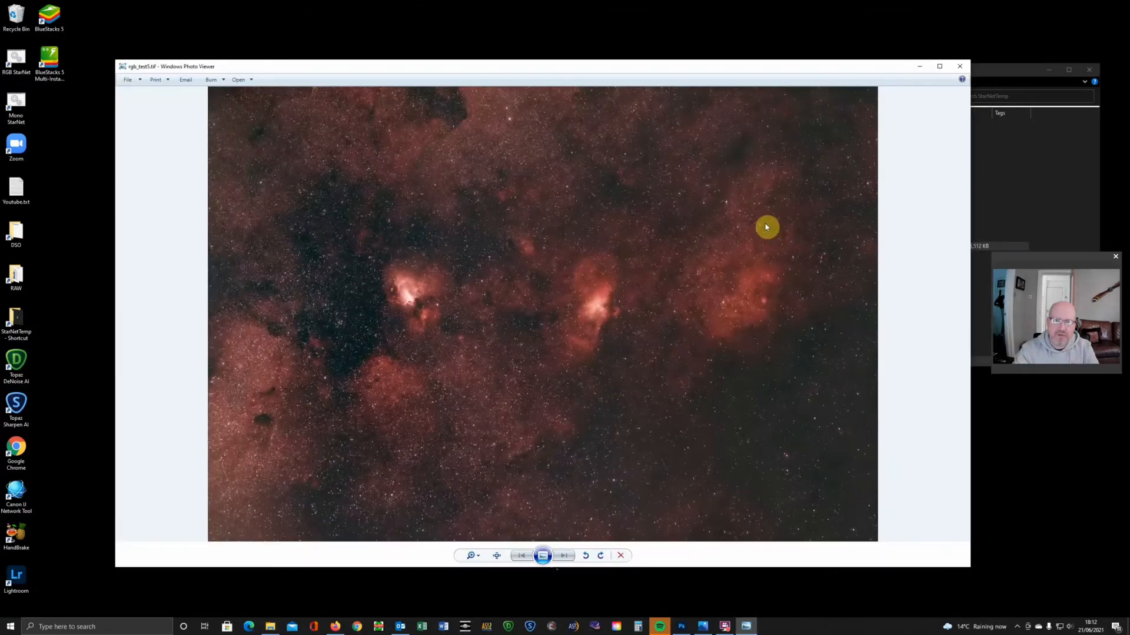
mouse_move(675, 400)
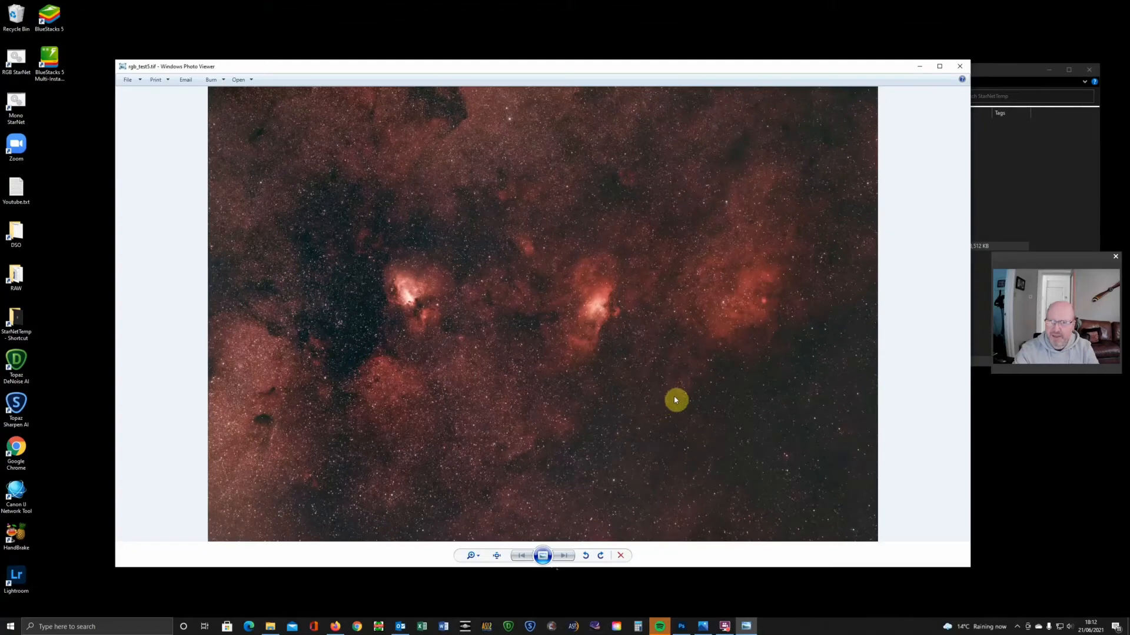
mouse_move(601, 385)
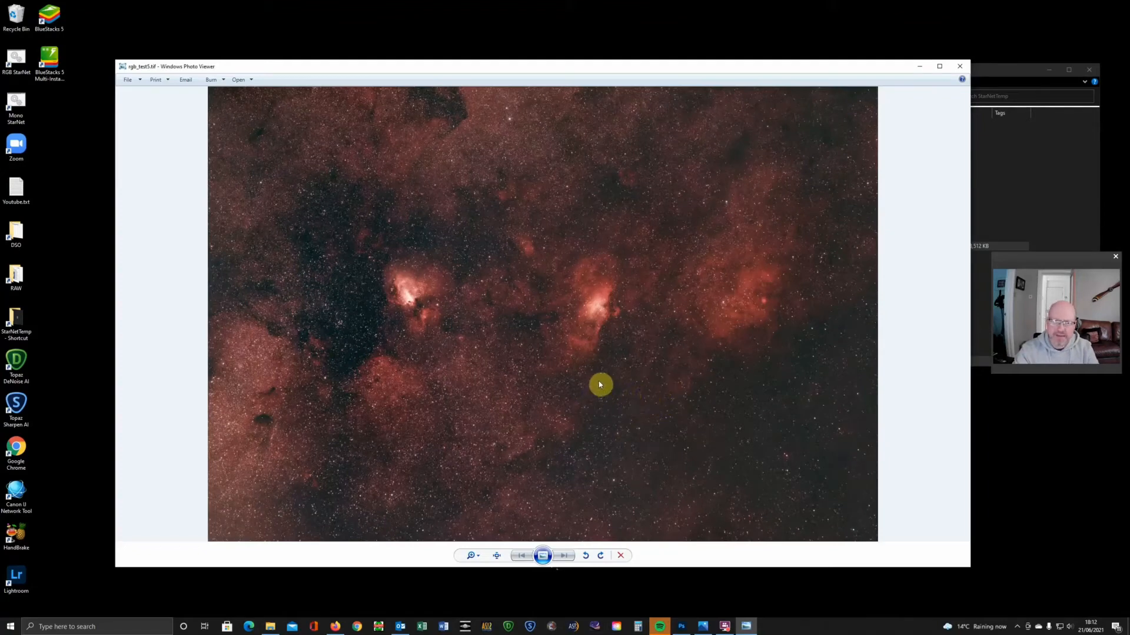
mouse_move(555, 353)
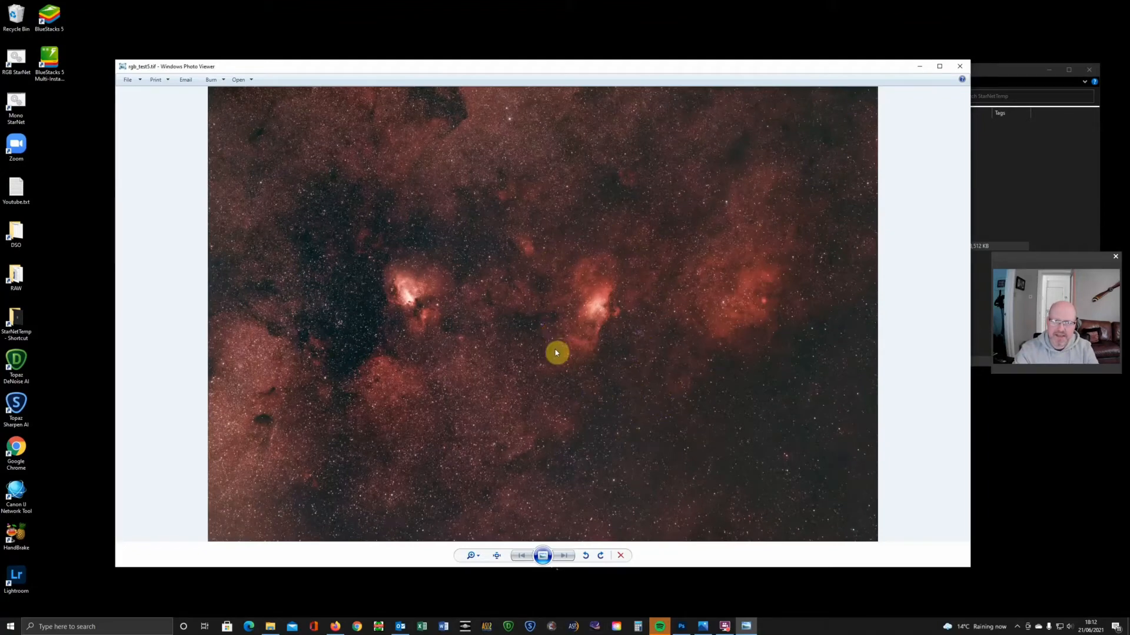
mouse_move(444, 339)
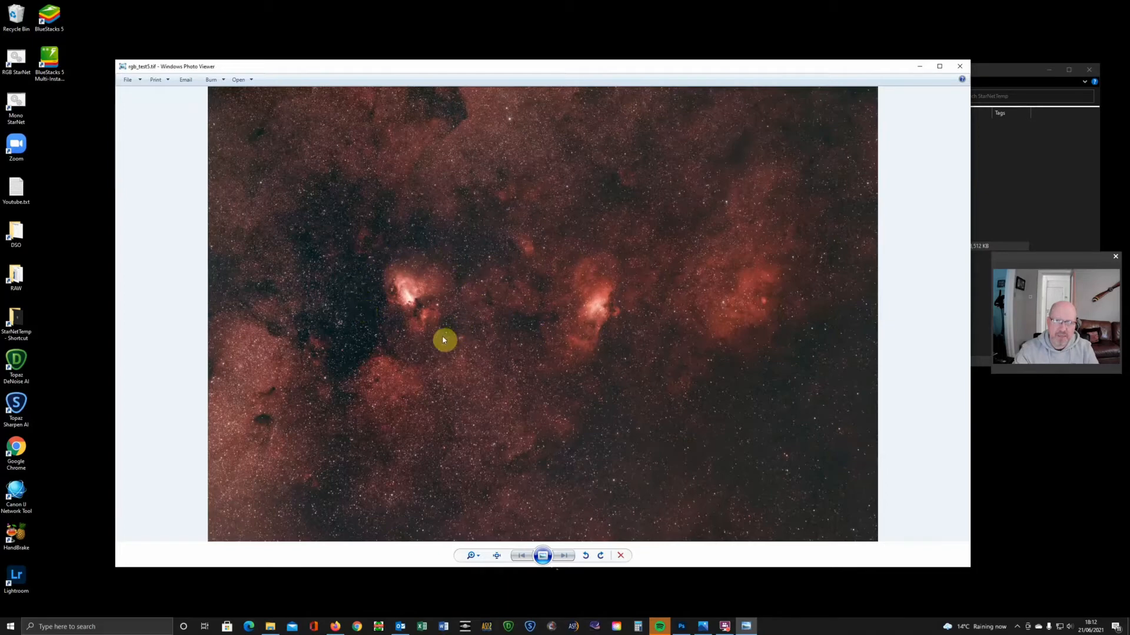
mouse_move(761, 447)
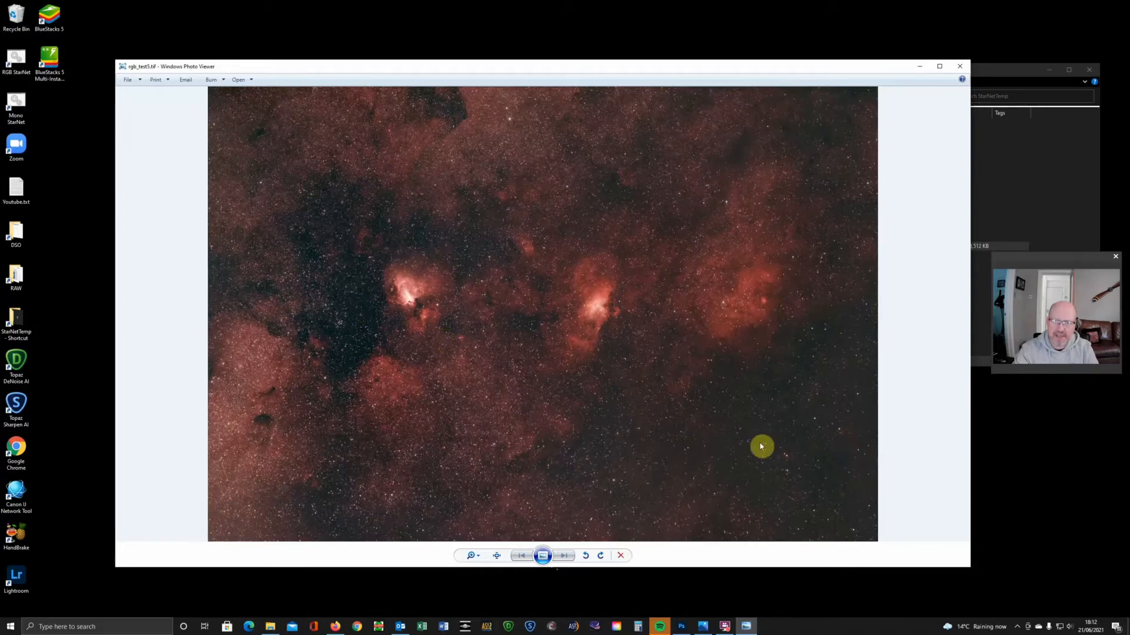
mouse_move(730, 207)
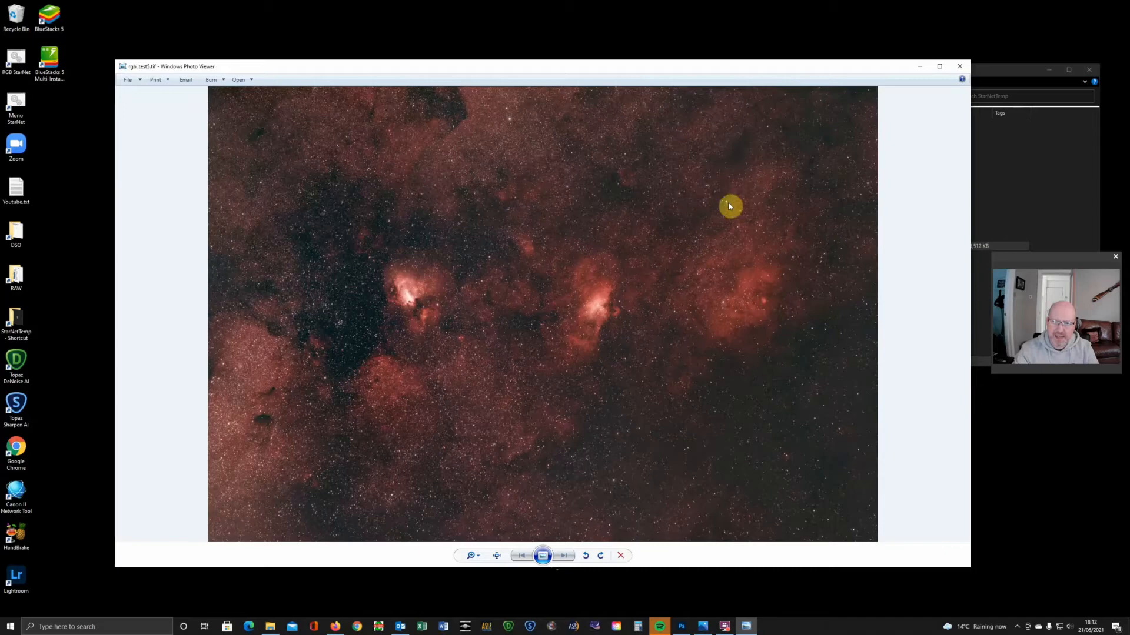
mouse_move(750, 354)
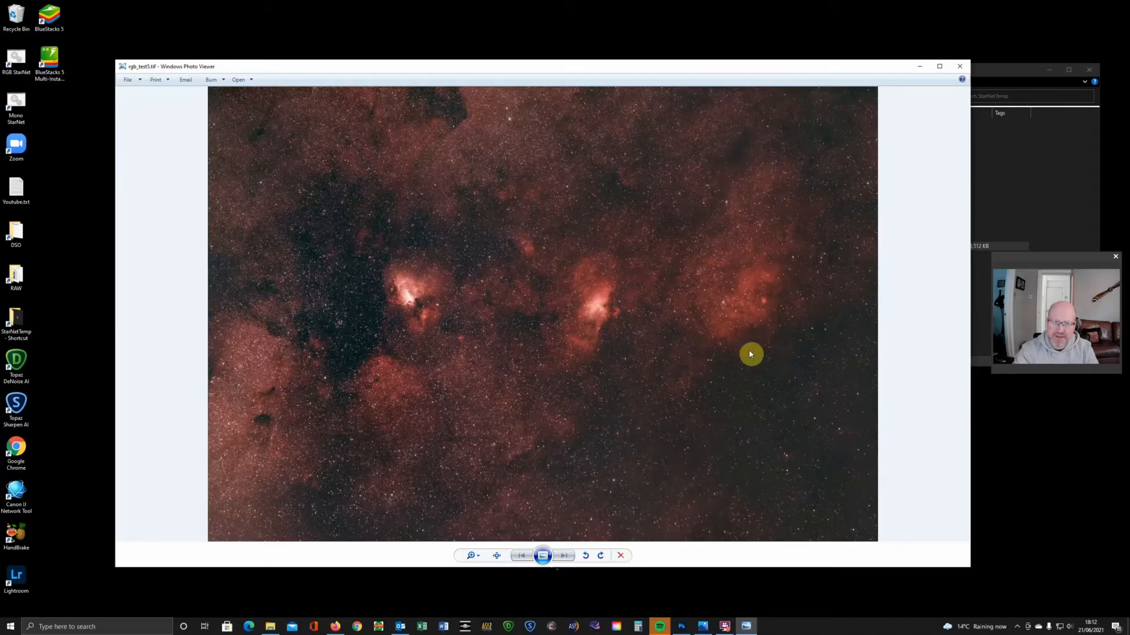
mouse_move(358, 316)
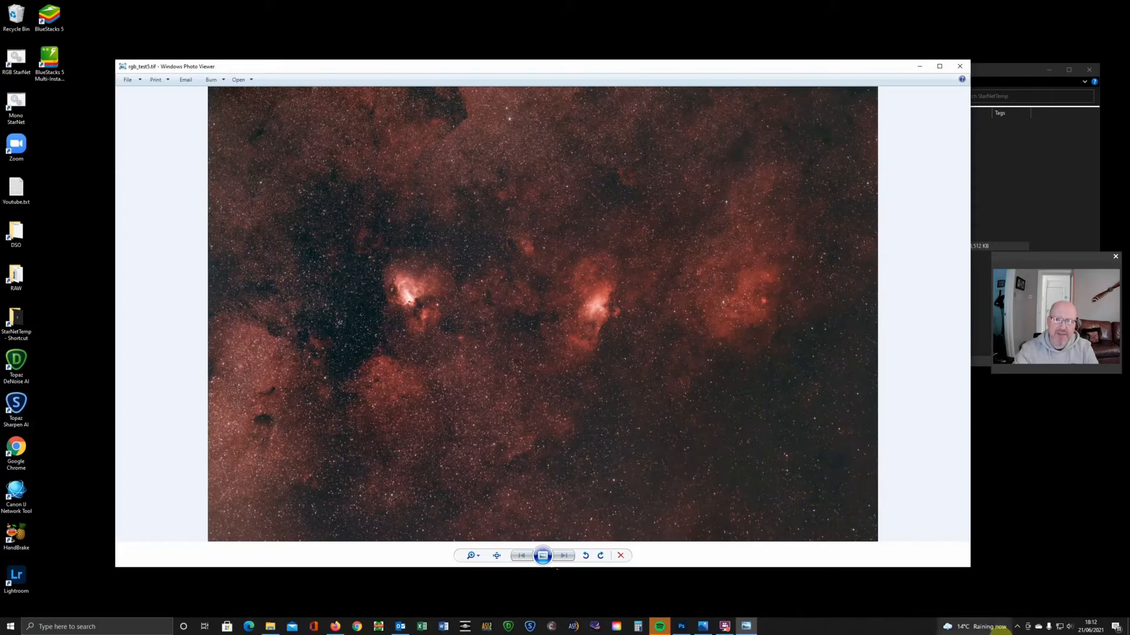
left_click(965, 626)
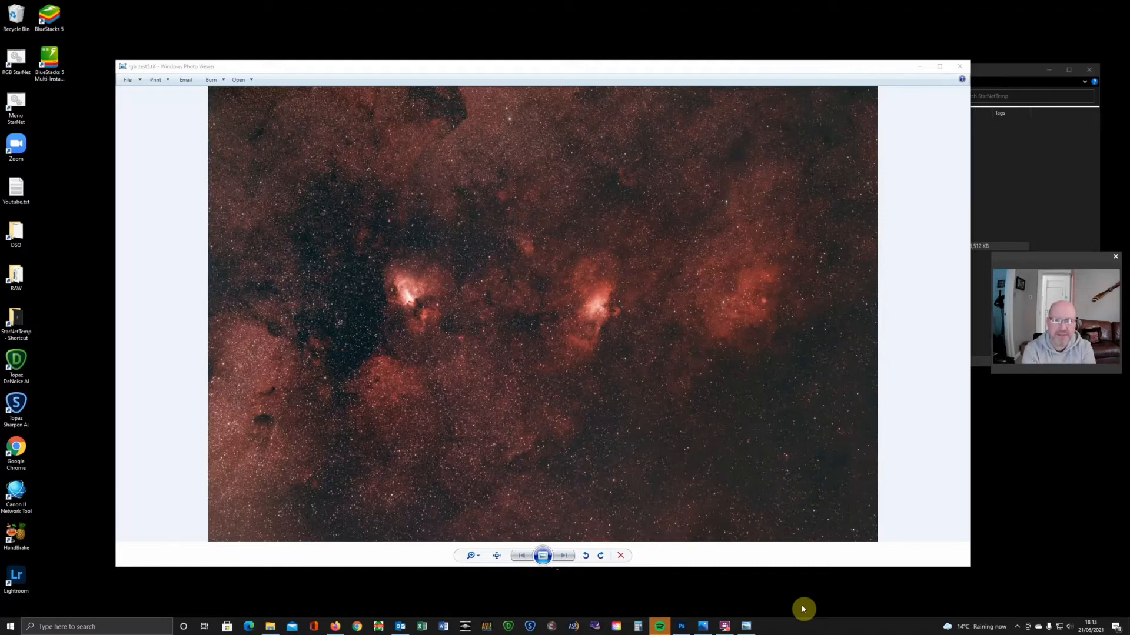
mouse_move(849, 446)
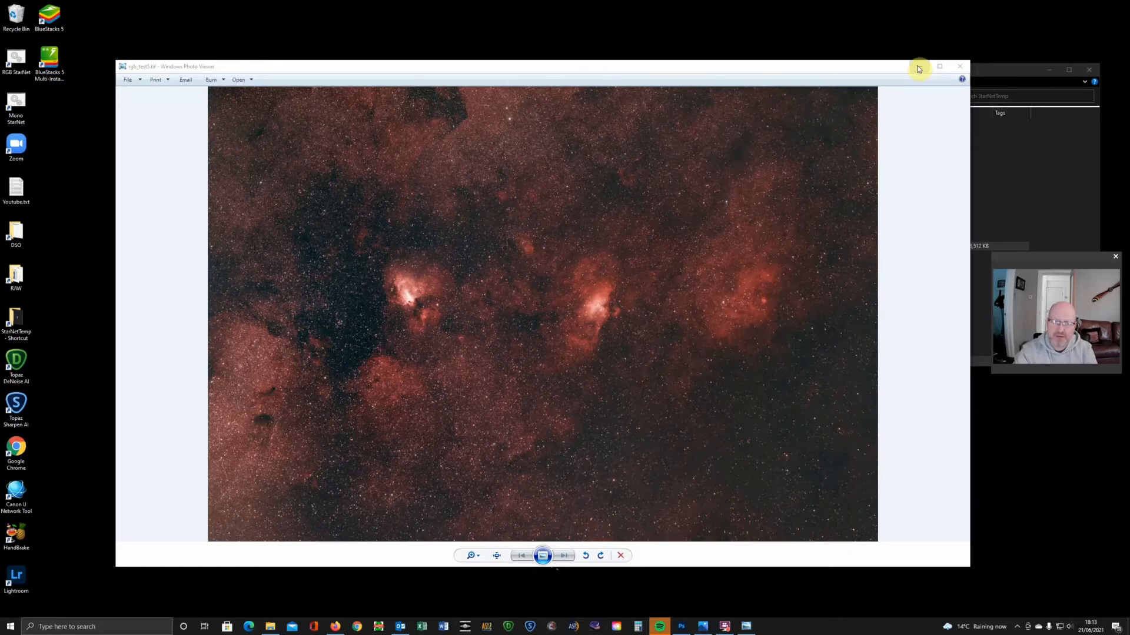
left_click(960, 66)
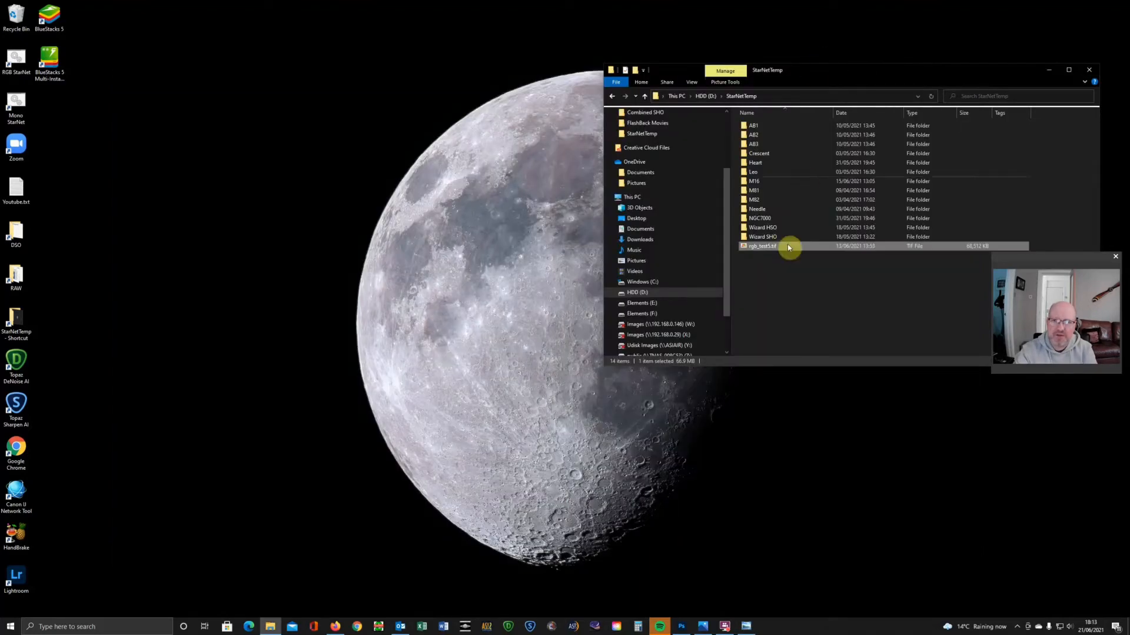
mouse_move(764, 246)
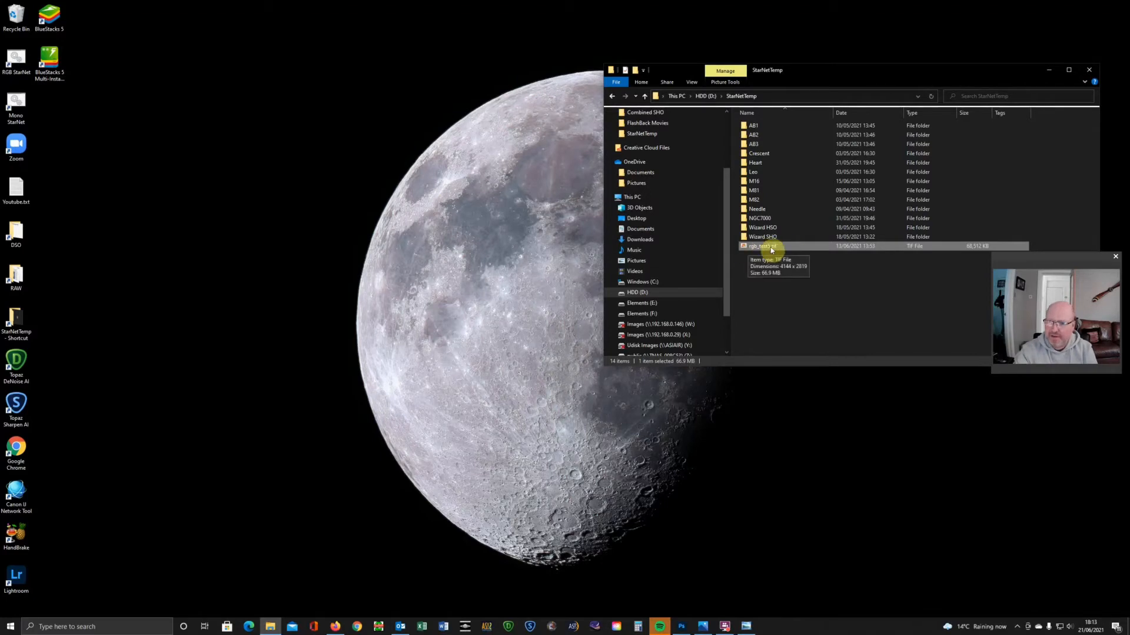
mouse_move(773, 247)
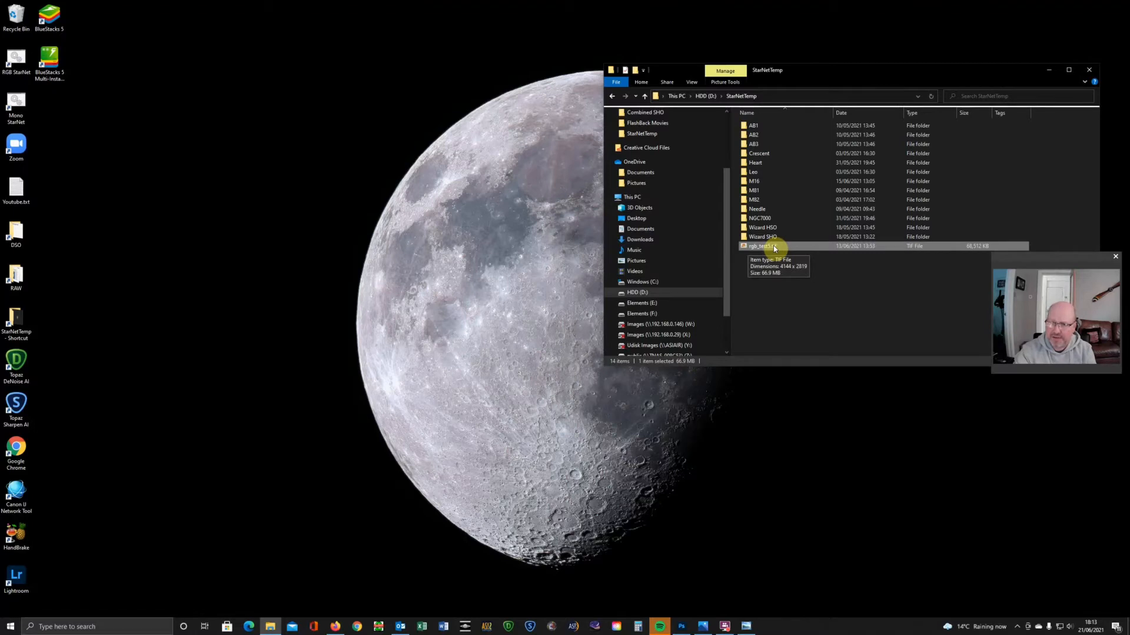
mouse_move(774, 261)
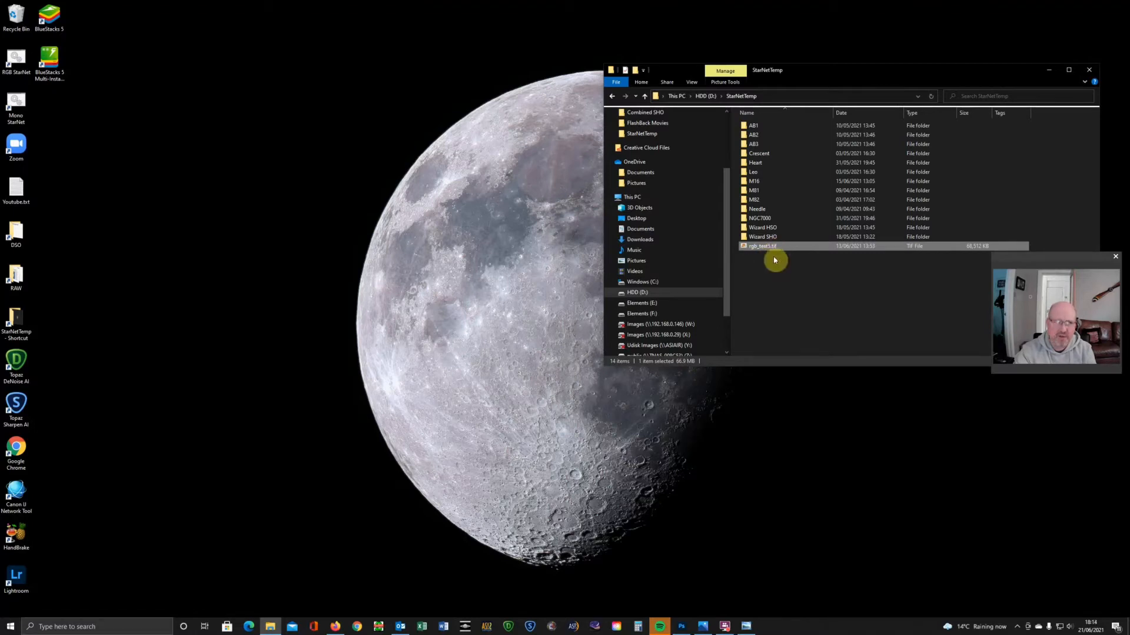
mouse_move(18, 81)
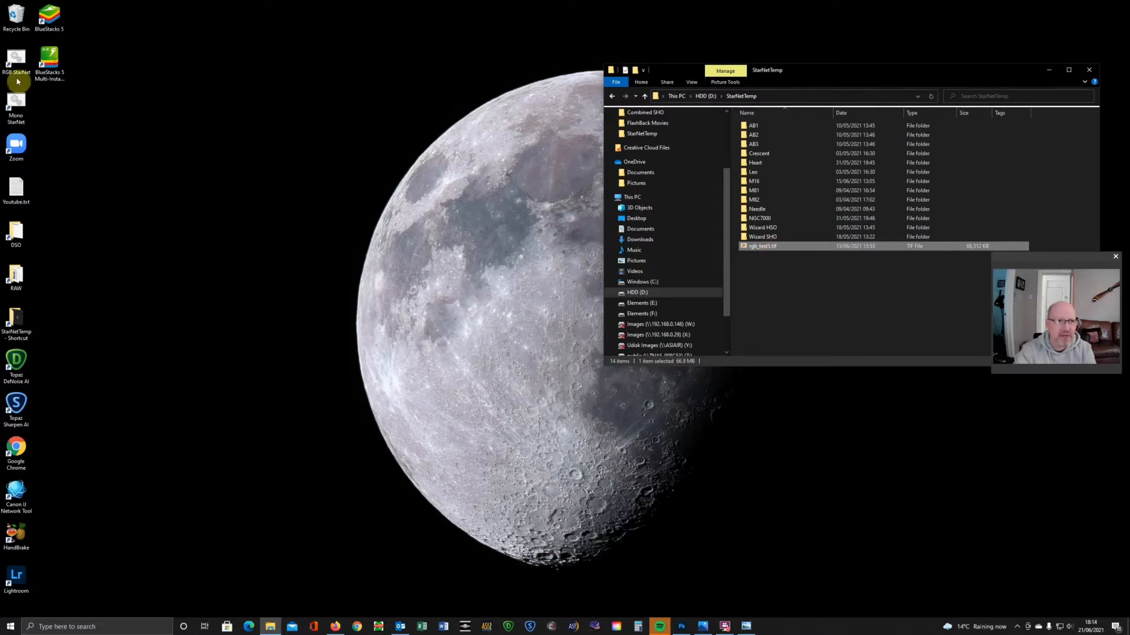
Step: Launch the RGB StarNet desktop shortcut to start star removal on the test image
double_click(15, 61)
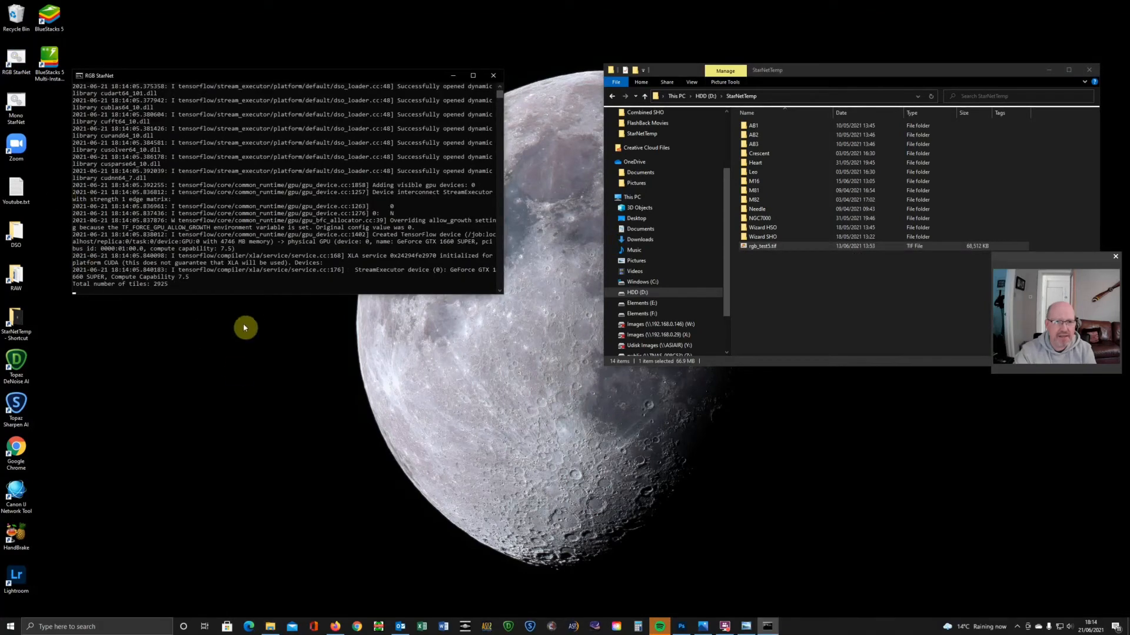
mouse_move(717, 462)
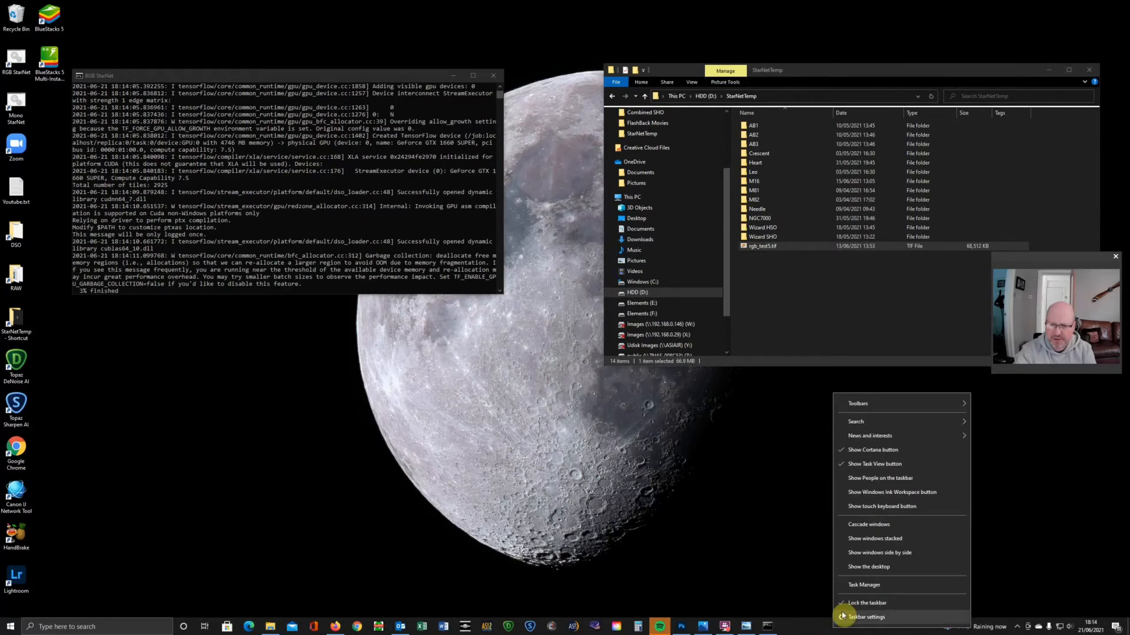
Step: Bring up Task Manager's GPU performance view while StarNet++ processes the tiles
left_click(862, 584)
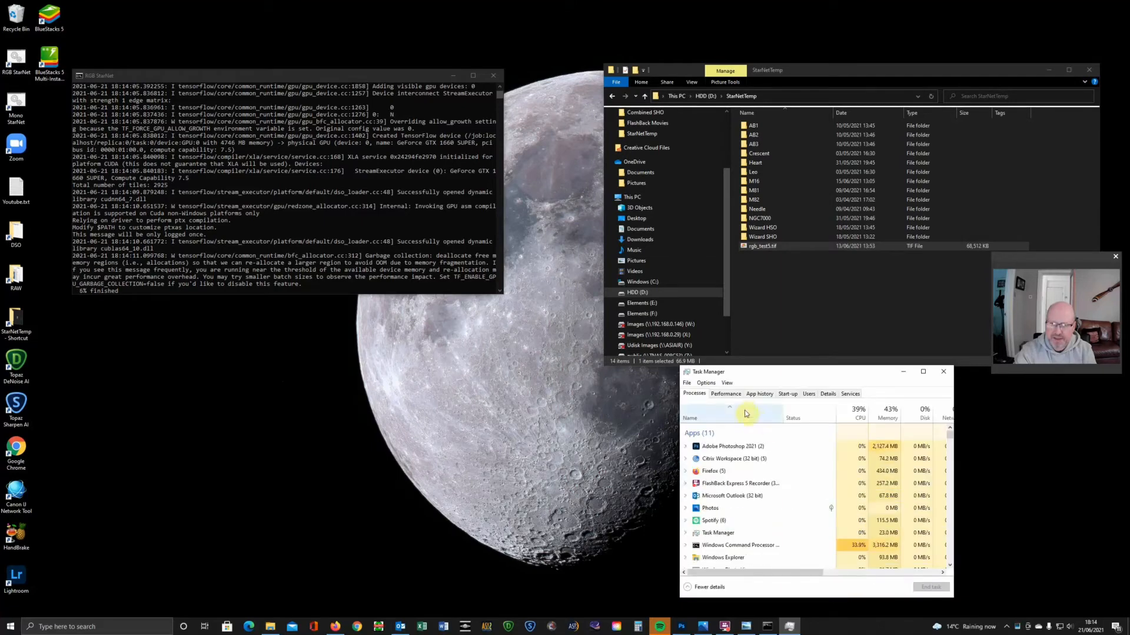
left_click(726, 394)
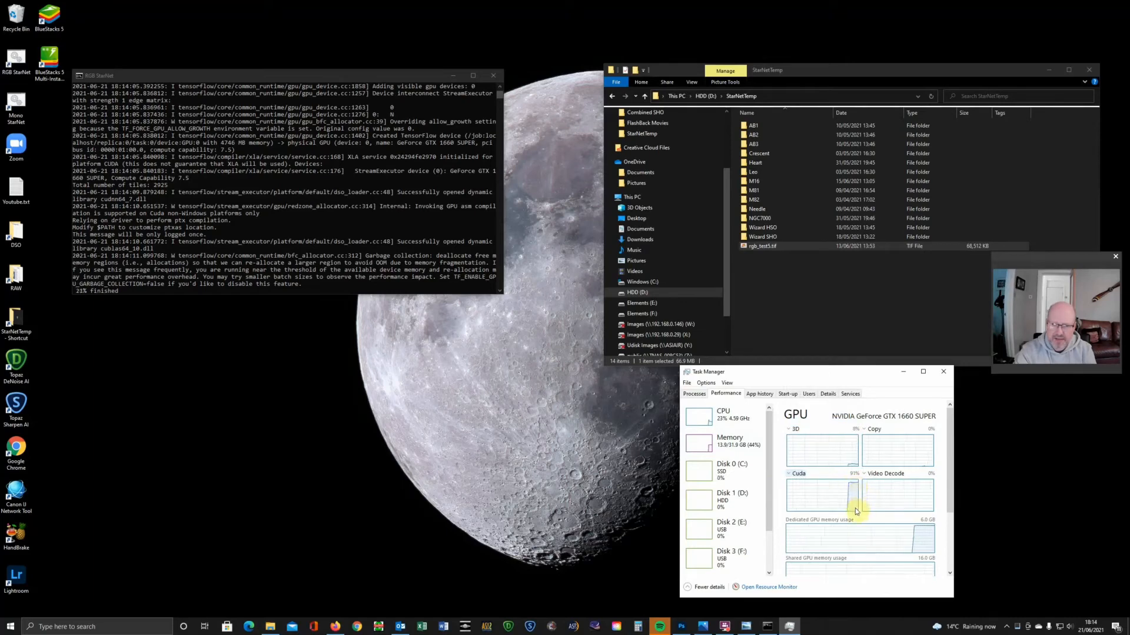
mouse_move(920, 539)
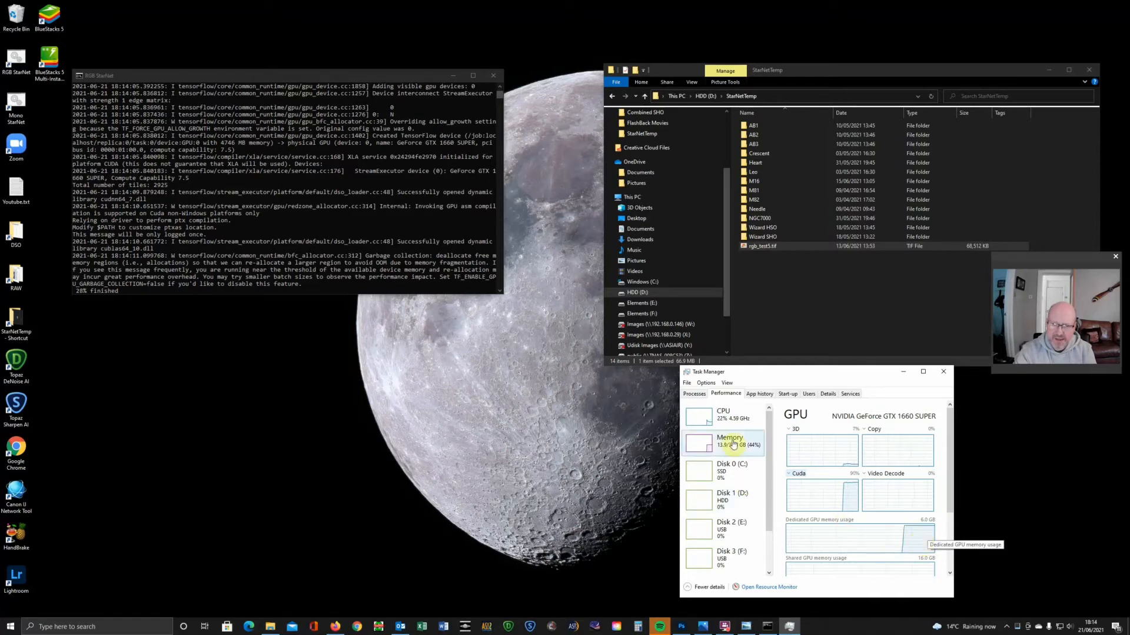
mouse_move(883, 573)
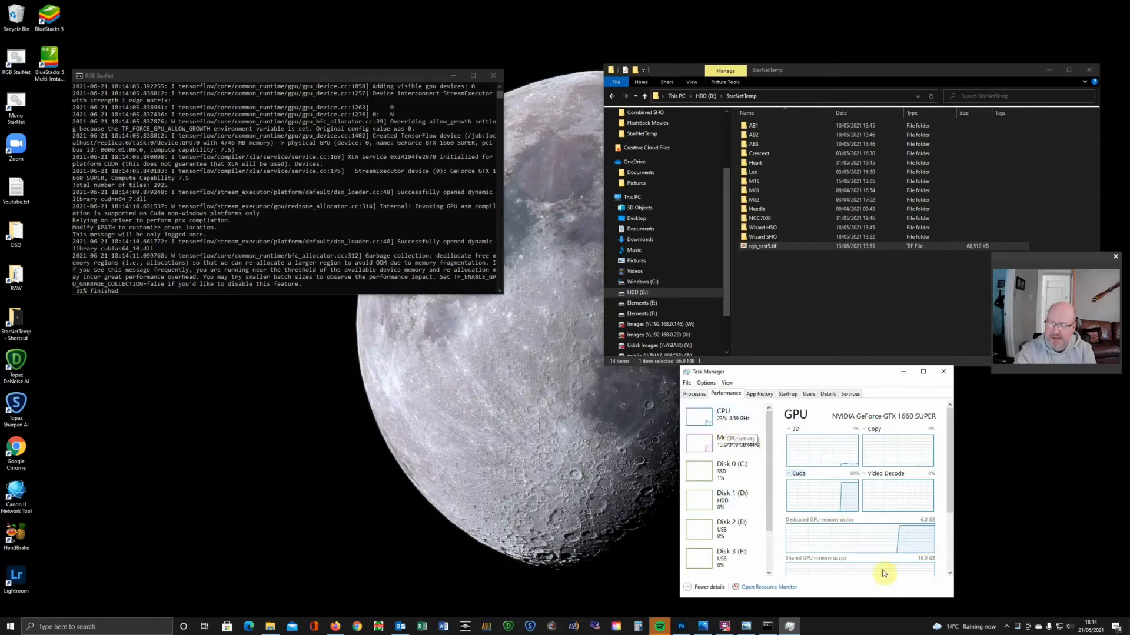
mouse_move(881, 553)
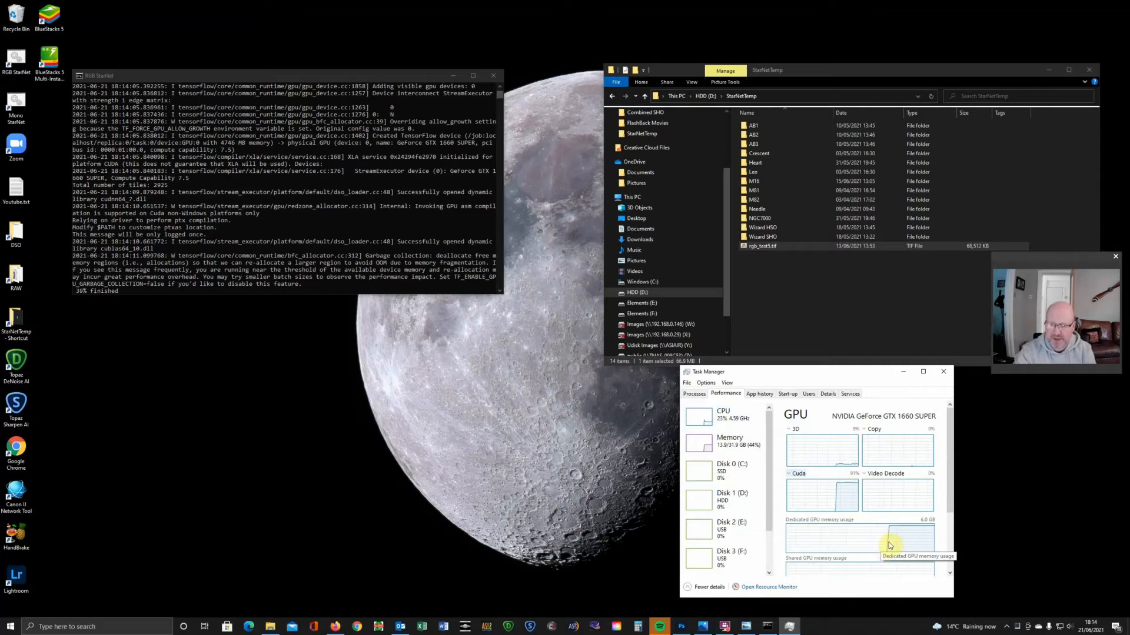
mouse_move(573, 452)
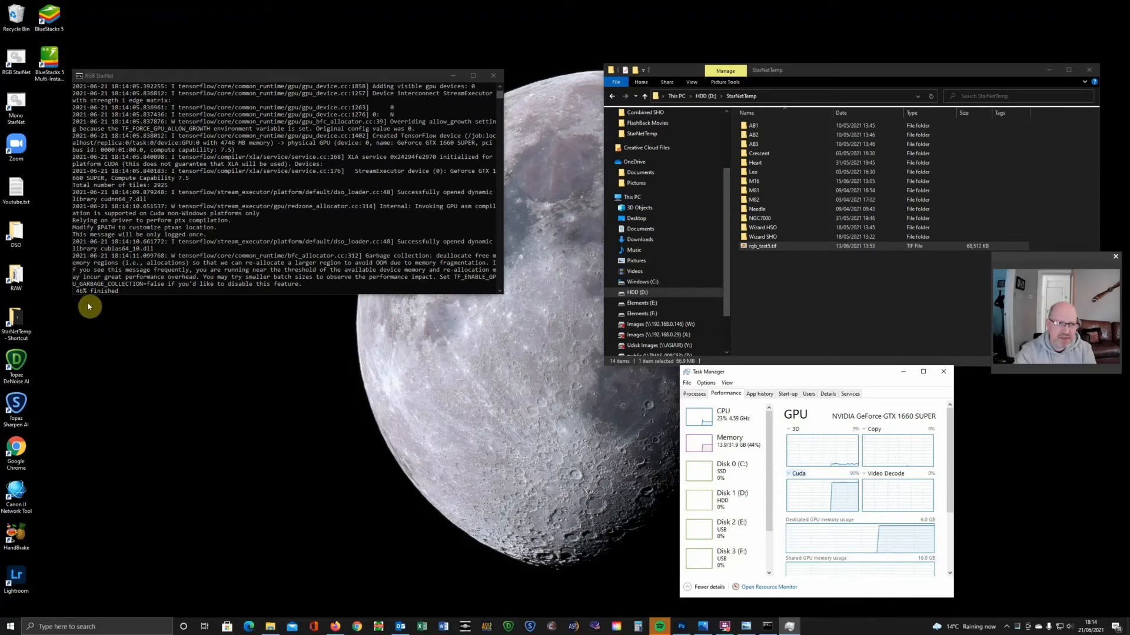
mouse_move(170, 330)
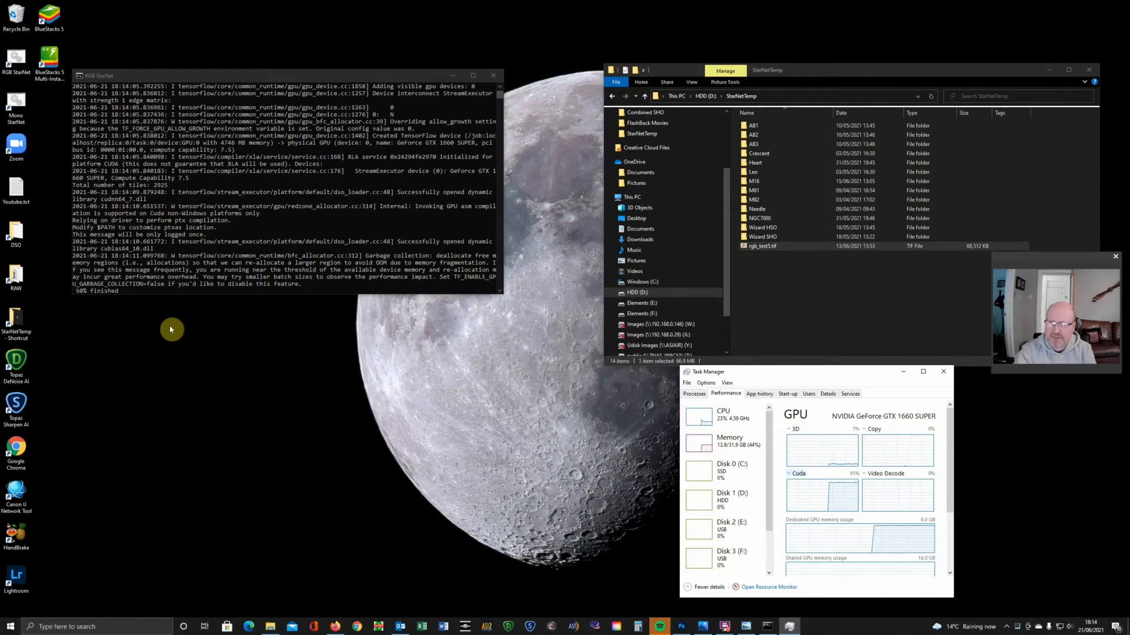
mouse_move(524, 361)
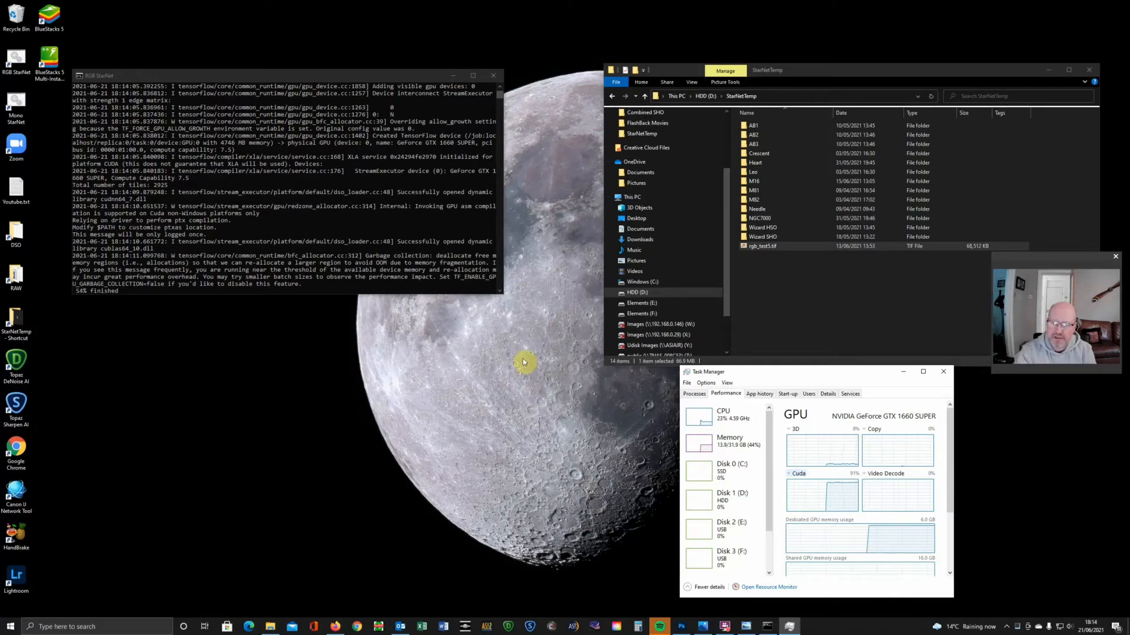
mouse_move(769, 268)
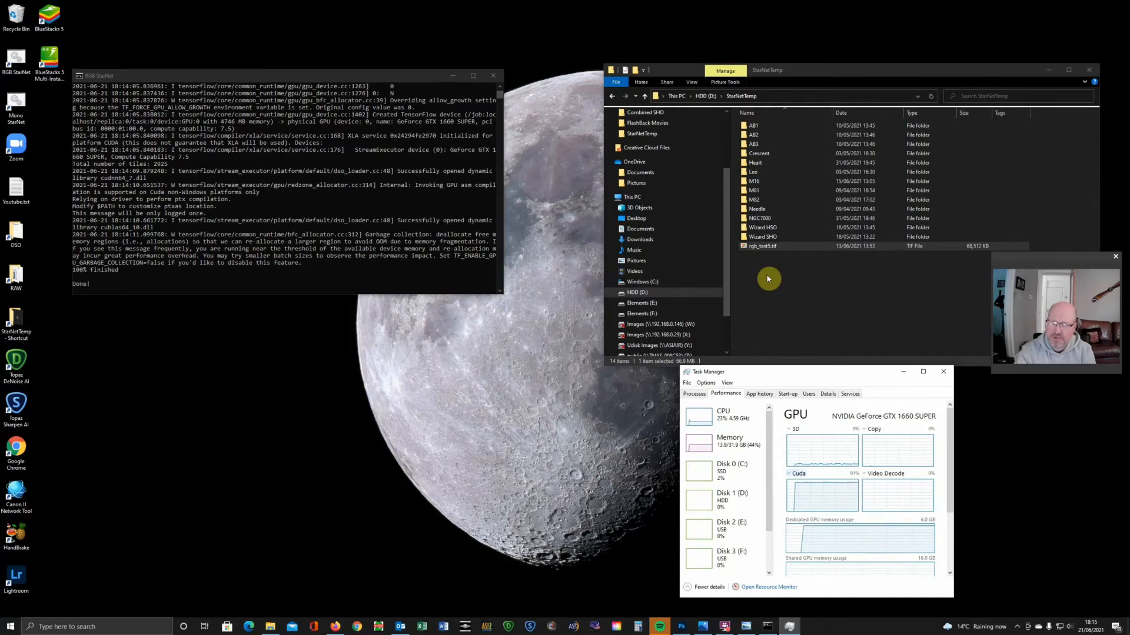
Step: Close the finished StarNet++ console, leaving rgb_test5_s.tif in StarNetTemp
left_click(493, 76)
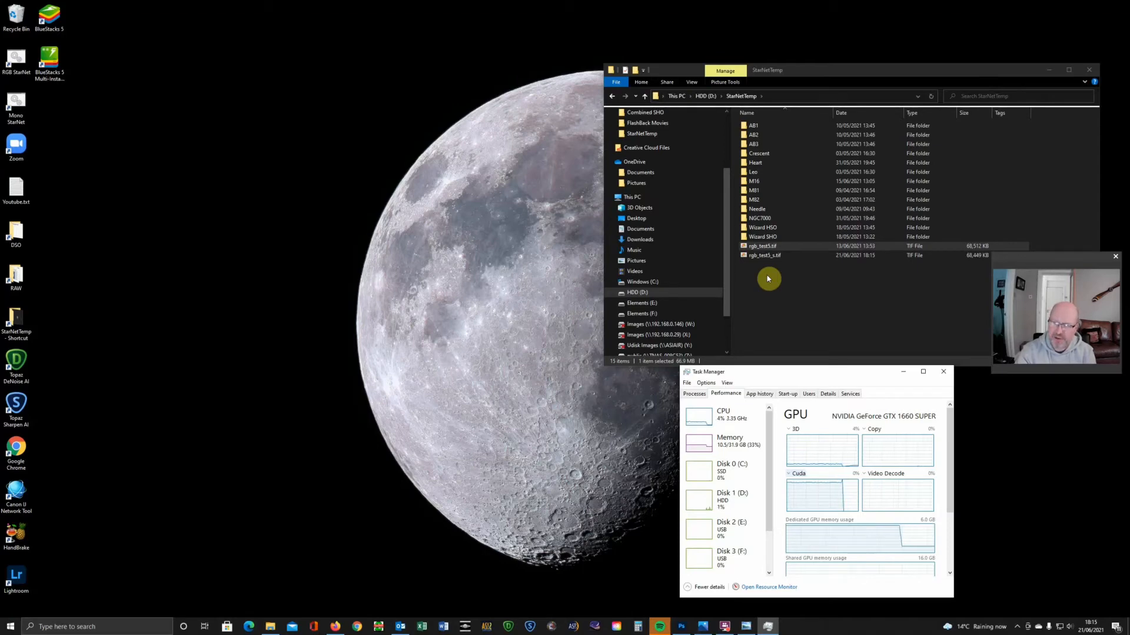
mouse_move(755, 281)
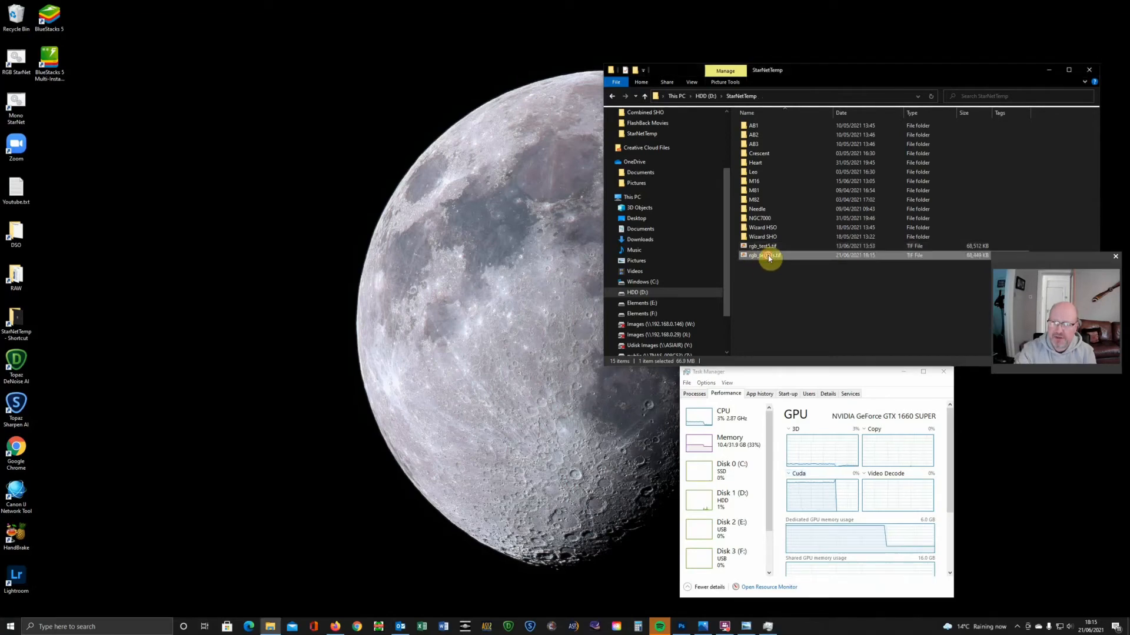
Step: Preview the new starless output rgb_test5_s.tif in Windows Photo Viewer
double_click(764, 255)
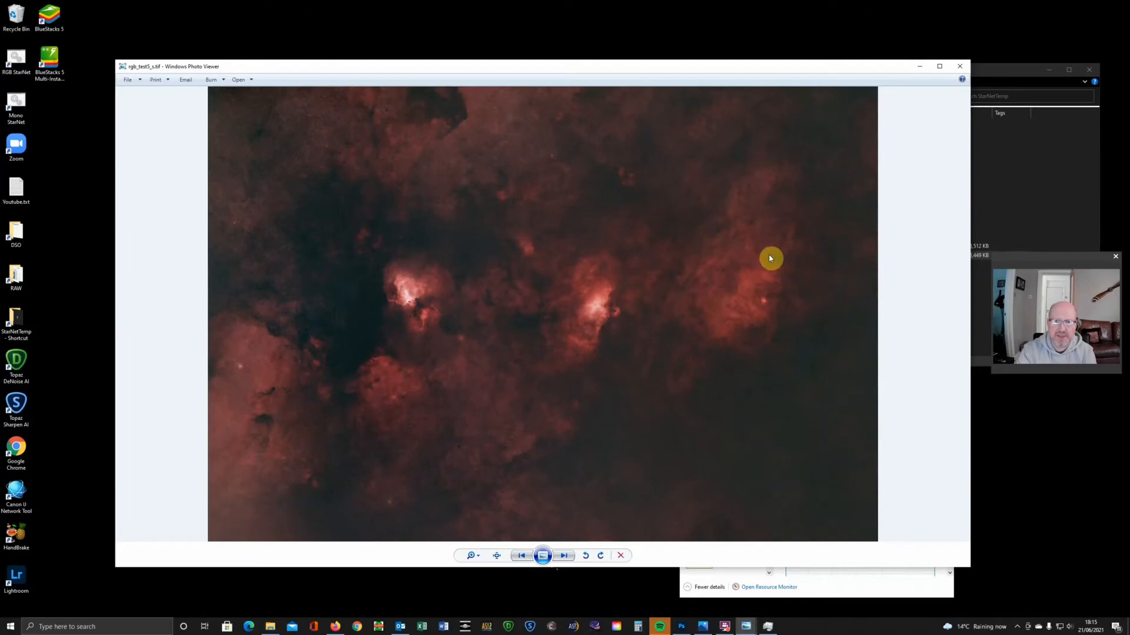
mouse_move(1002, 454)
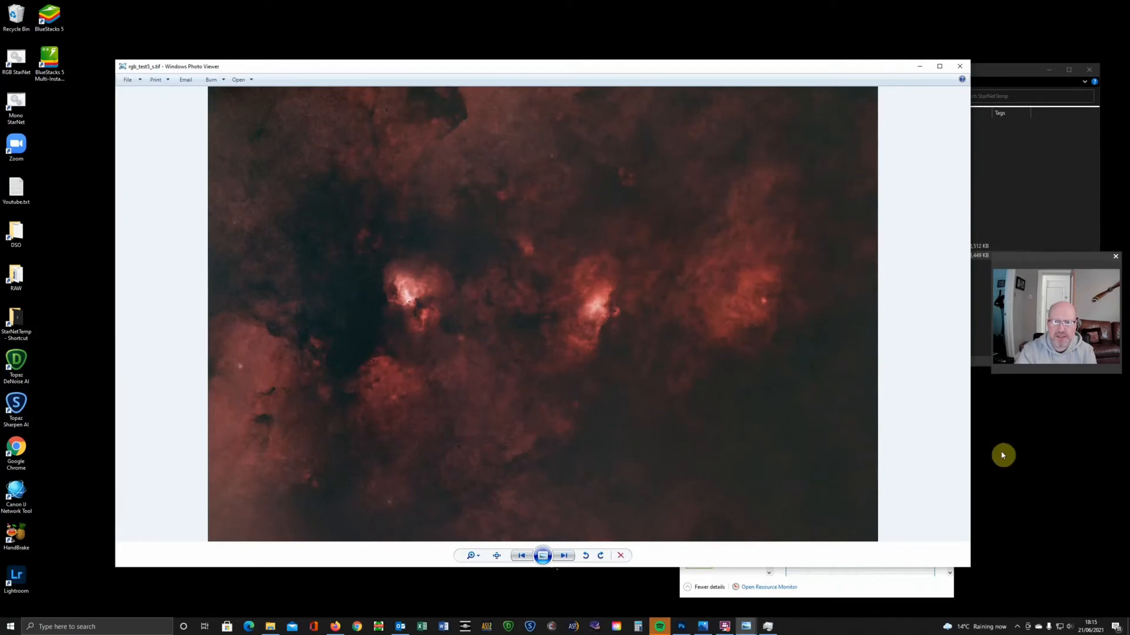
mouse_move(974, 576)
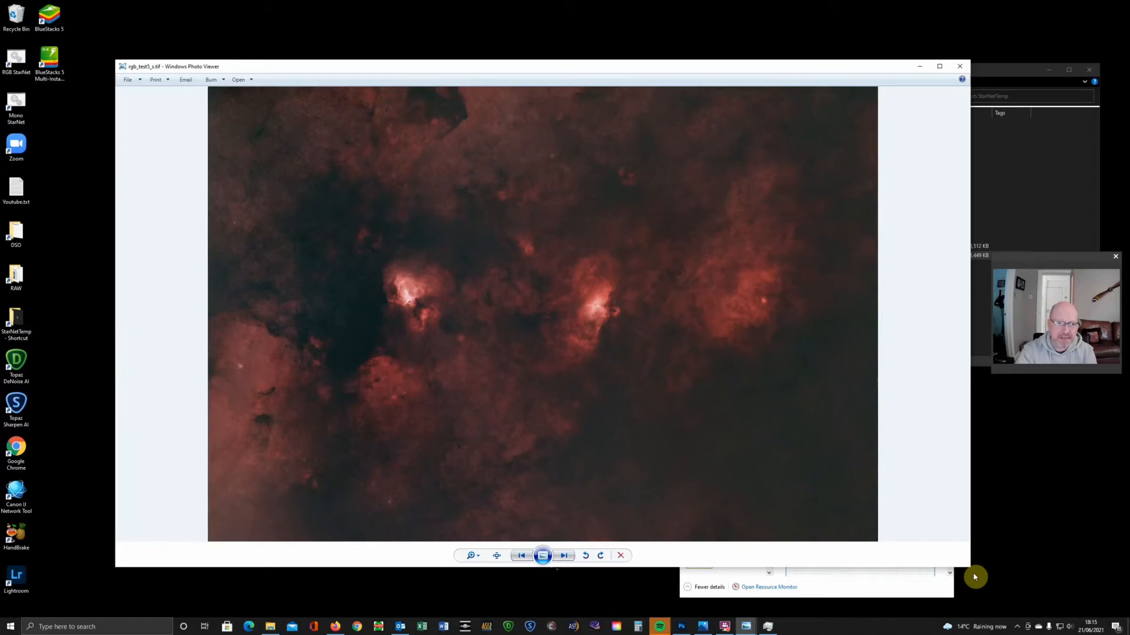
mouse_move(259, 374)
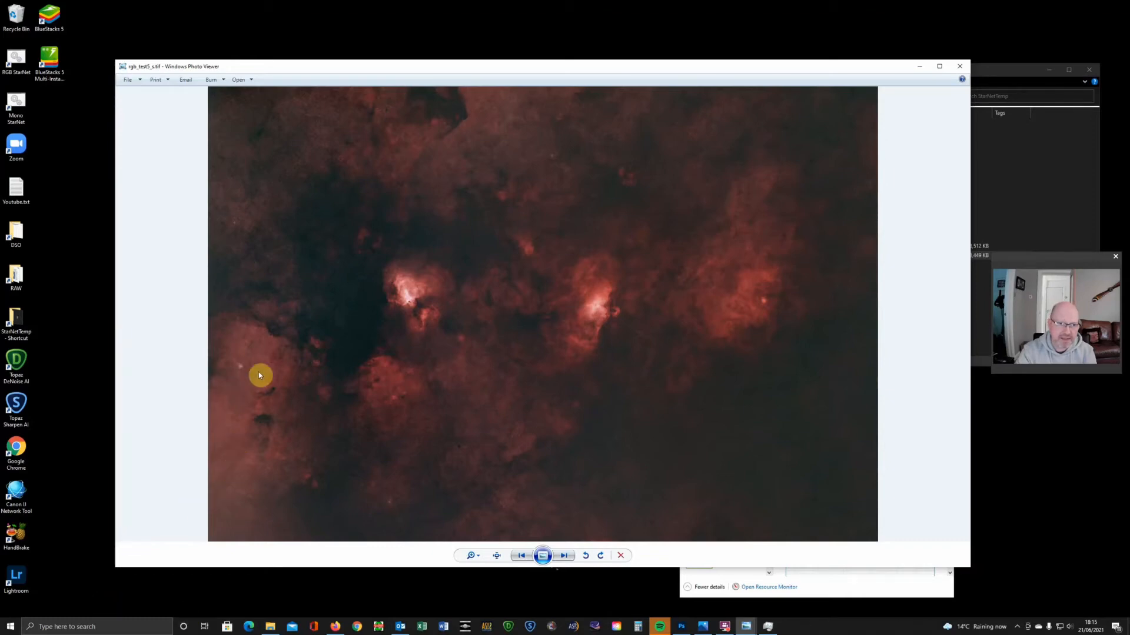
mouse_move(447, 423)
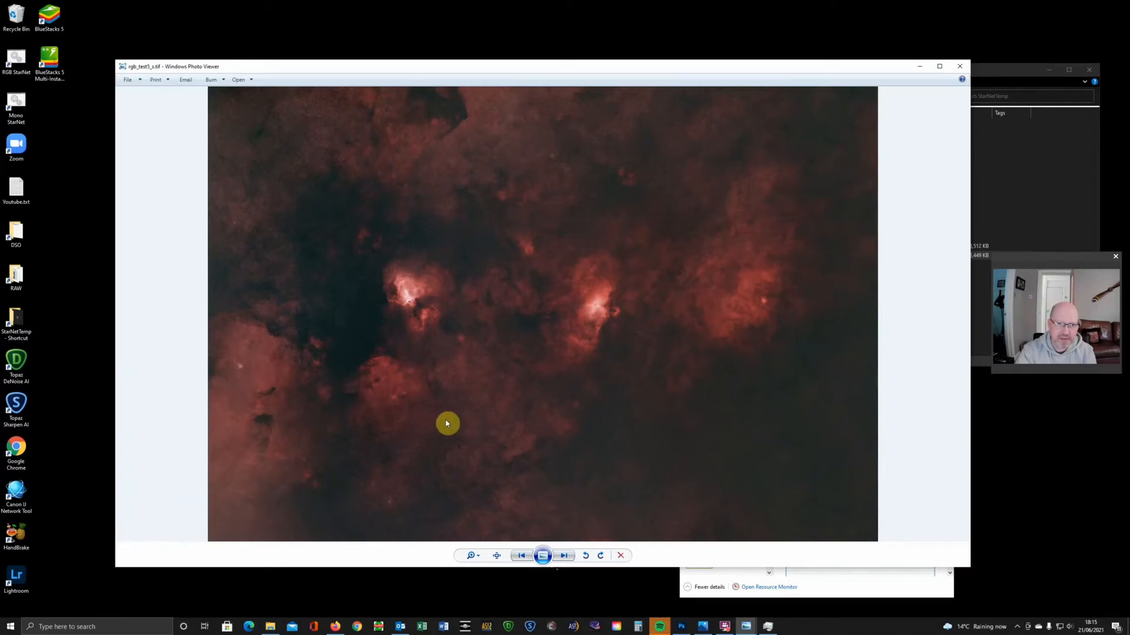
mouse_move(955, 301)
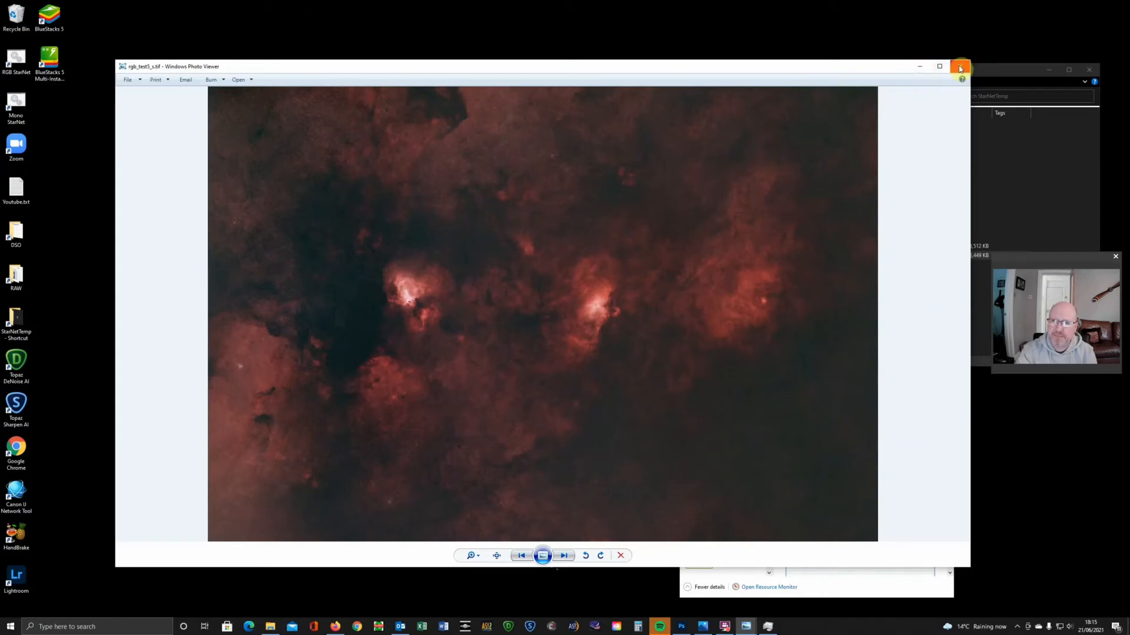
Step: Close the preview and start opening the starless file from StarNetTemp in Photoshop
left_click(960, 66)
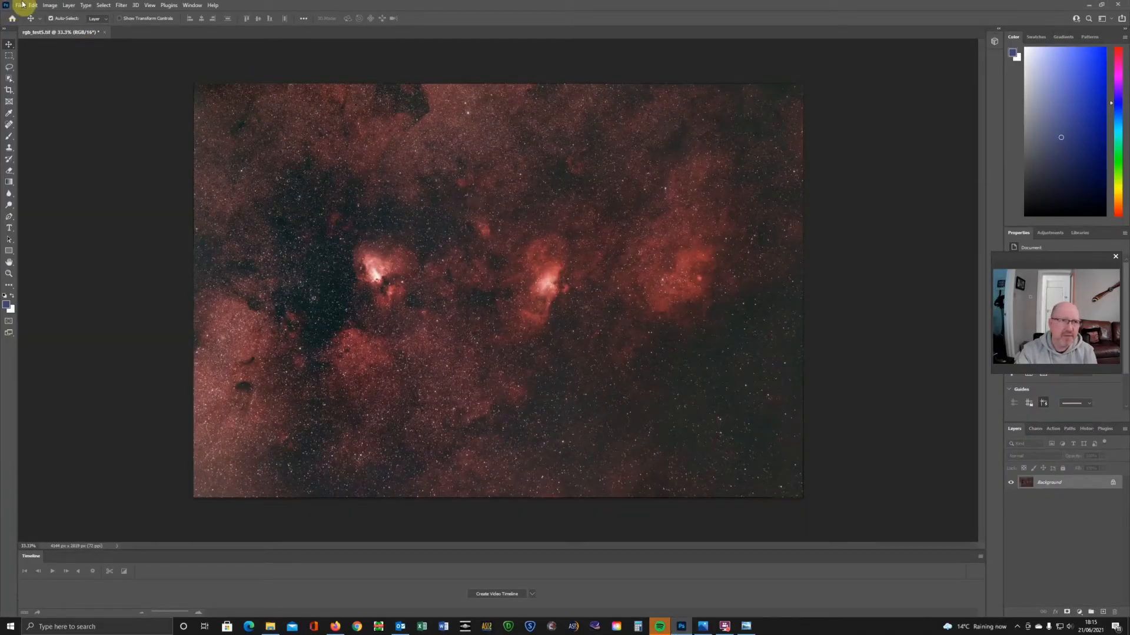
left_click(24, 4)
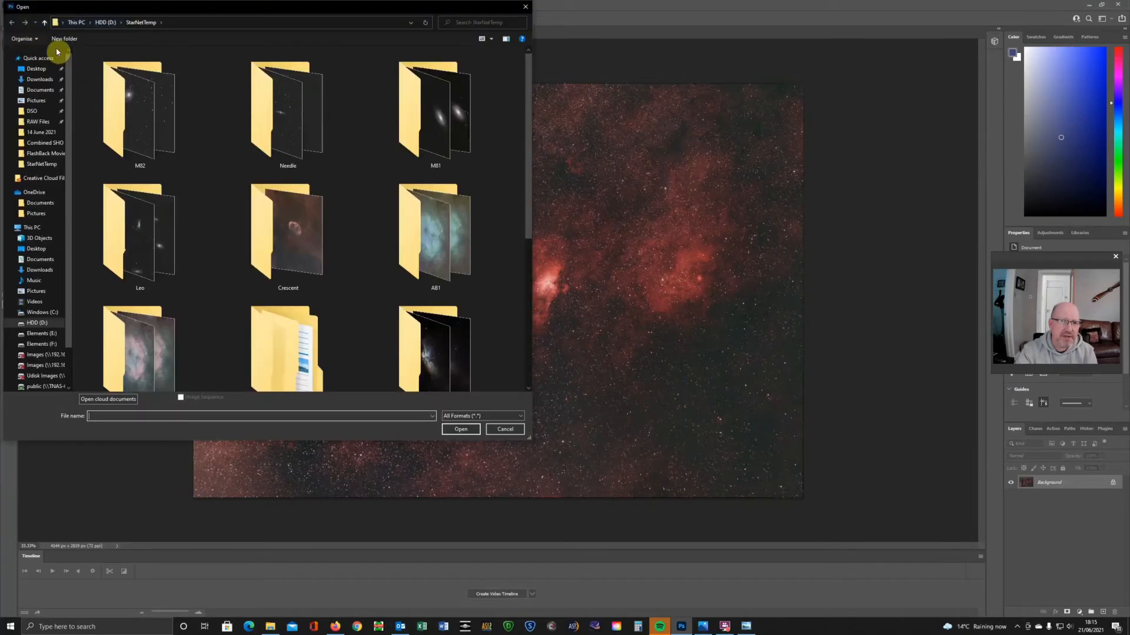
scroll("down", 3)
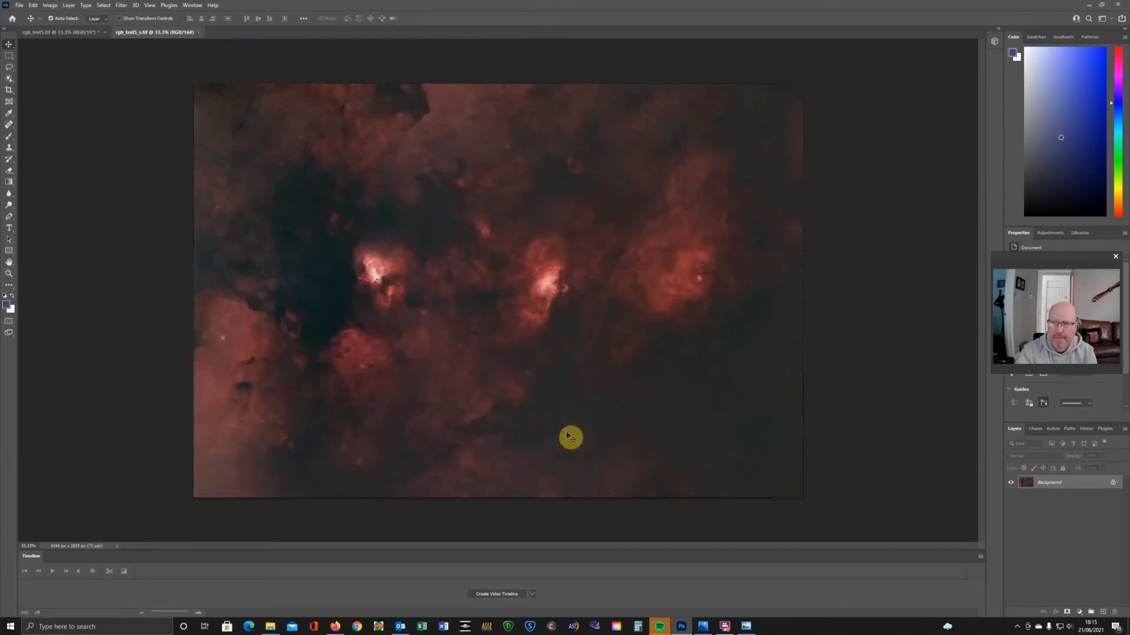
mouse_move(712, 393)
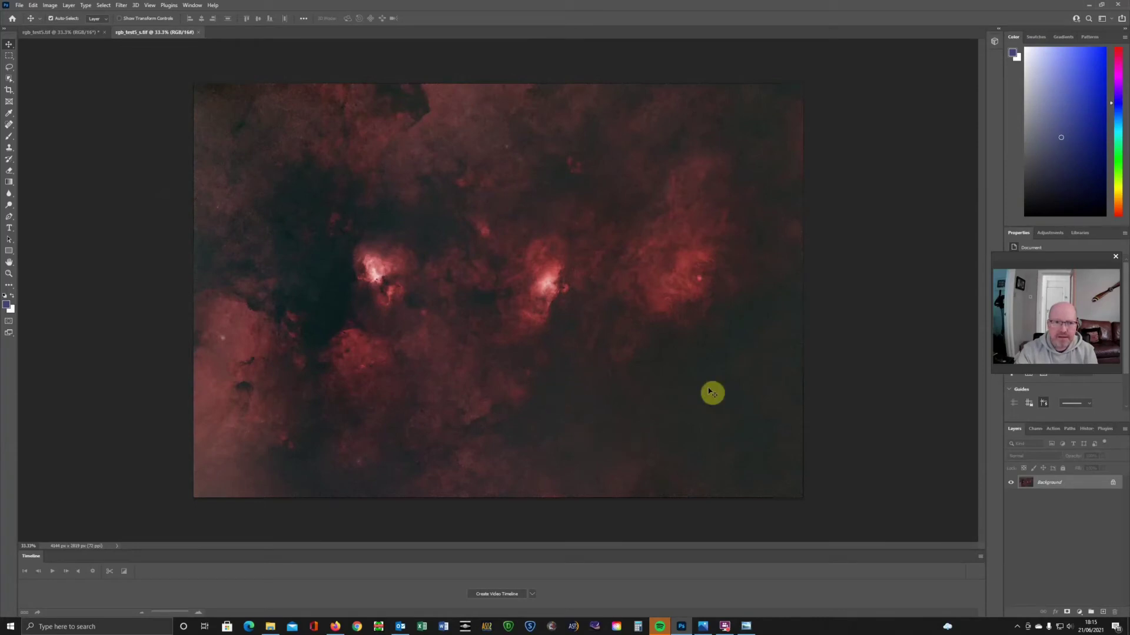
mouse_move(707, 387)
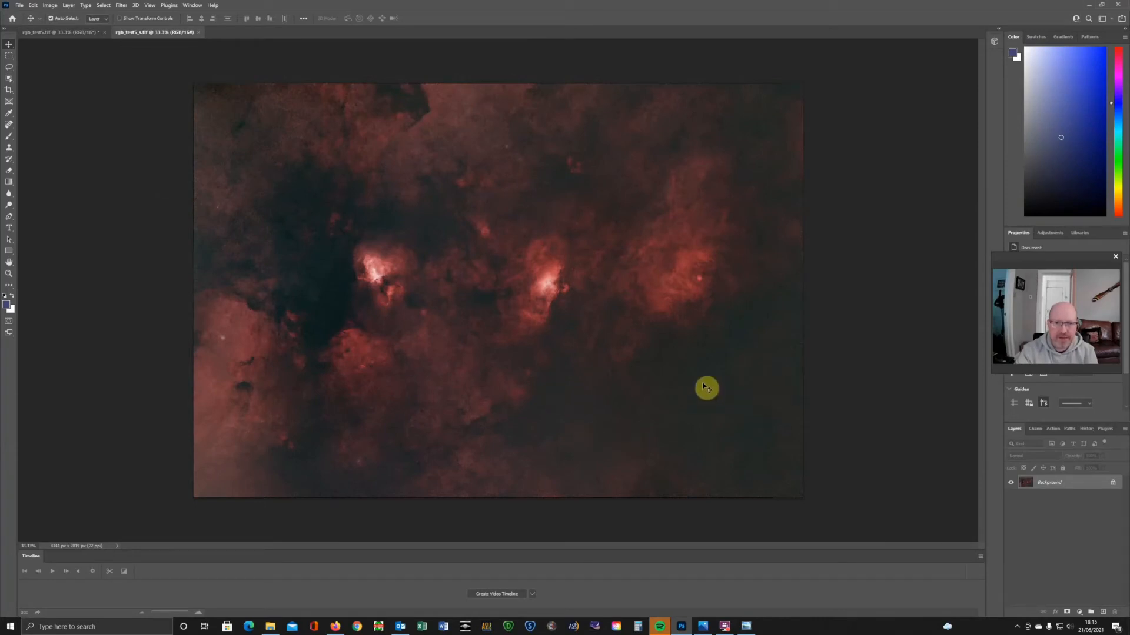
mouse_move(1100, 587)
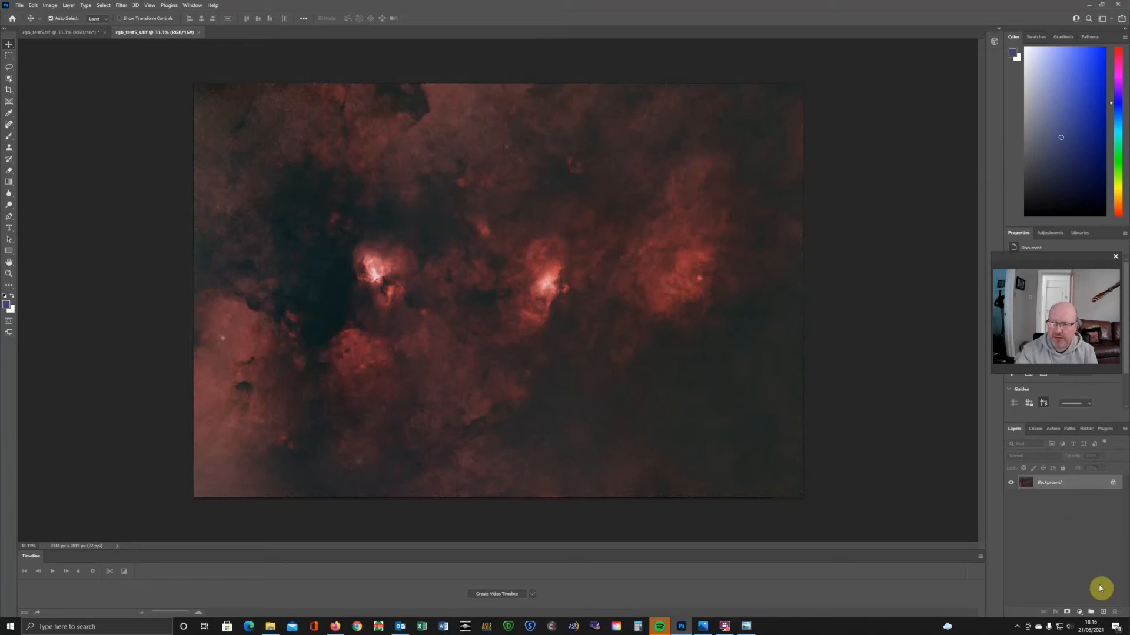
mouse_move(1101, 613)
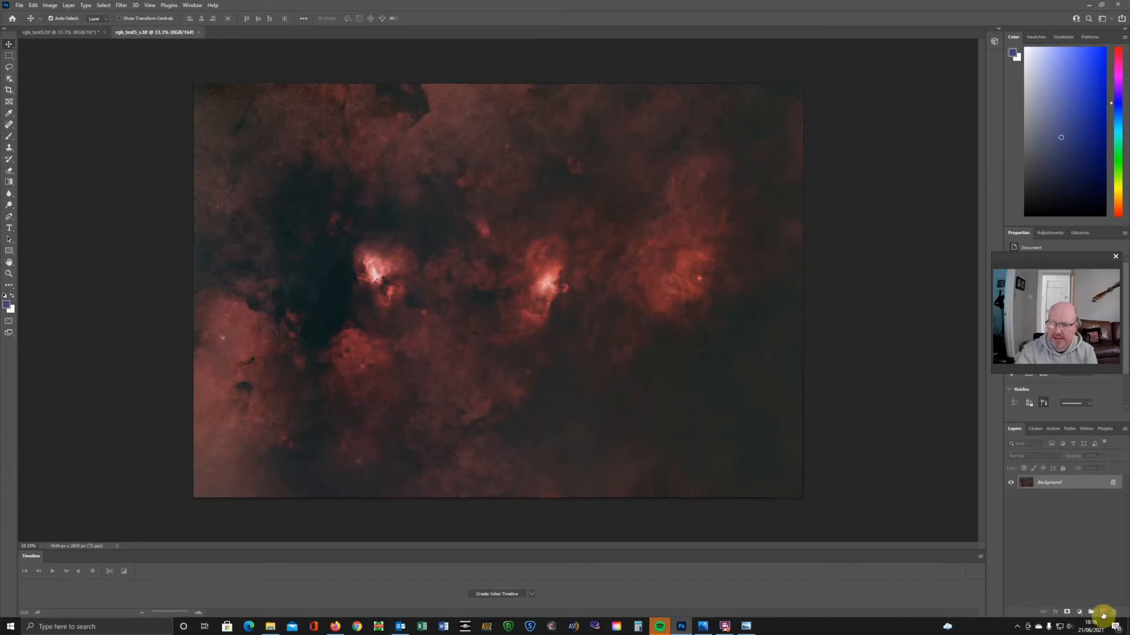
Step: Add an empty Layer 1 to the starless document and select the whole starry image to copy across
left_click(1078, 612)
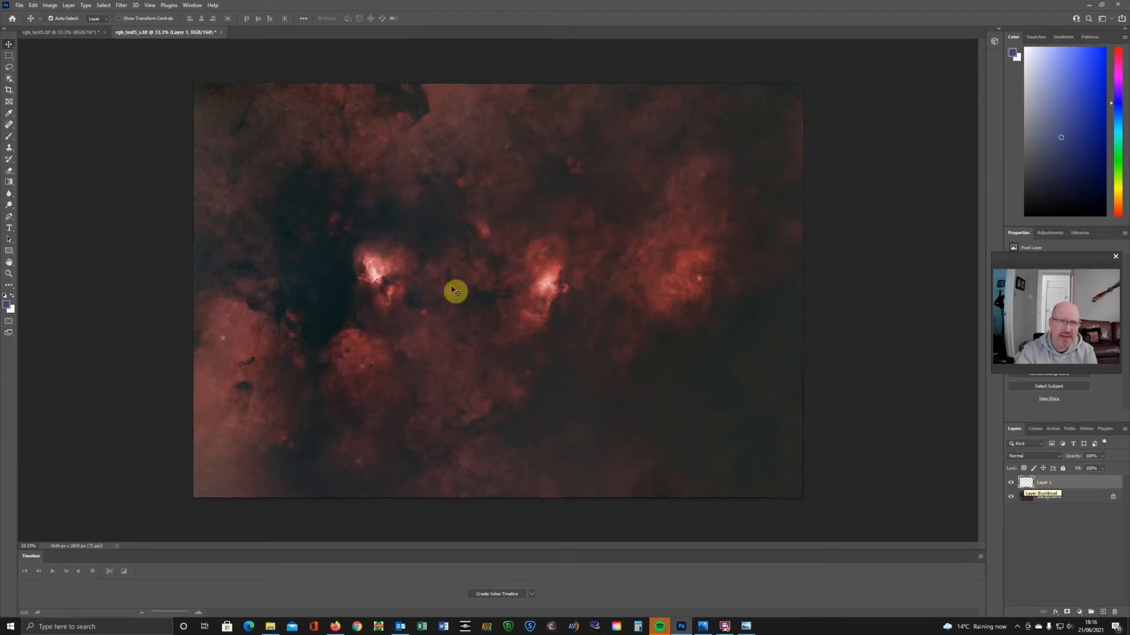
left_click(61, 32)
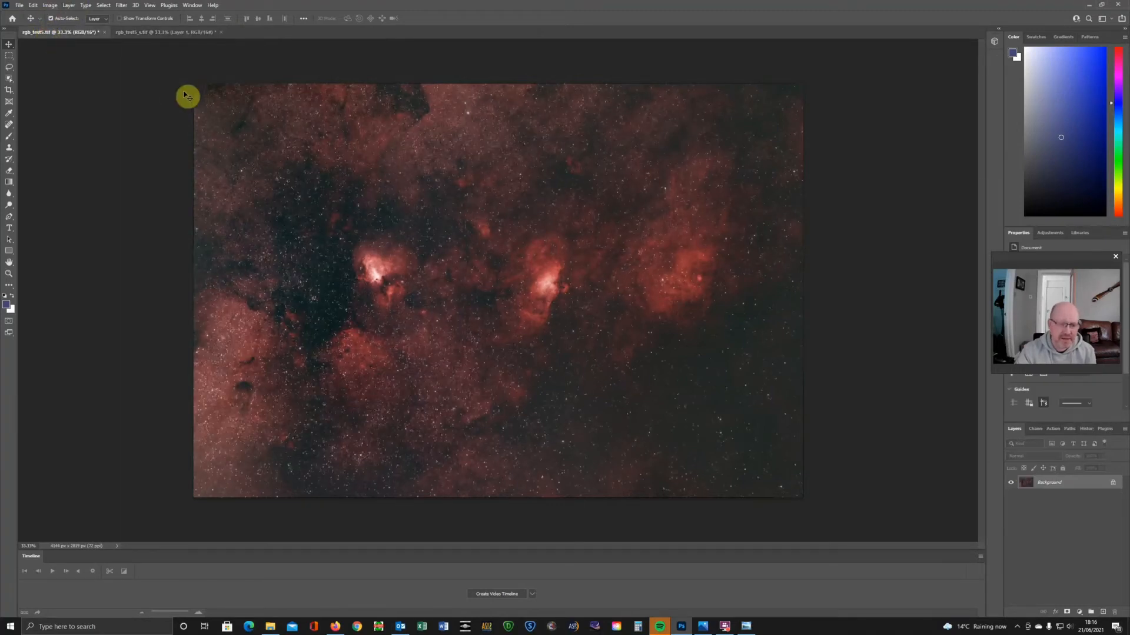
key("ctrl+a")
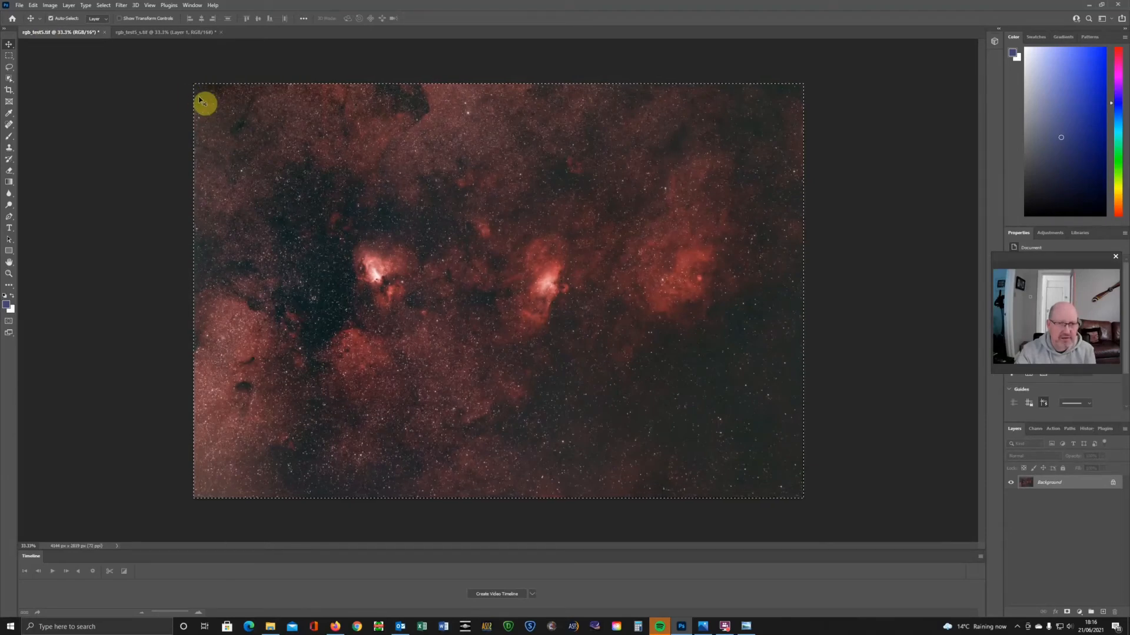
mouse_move(424, 191)
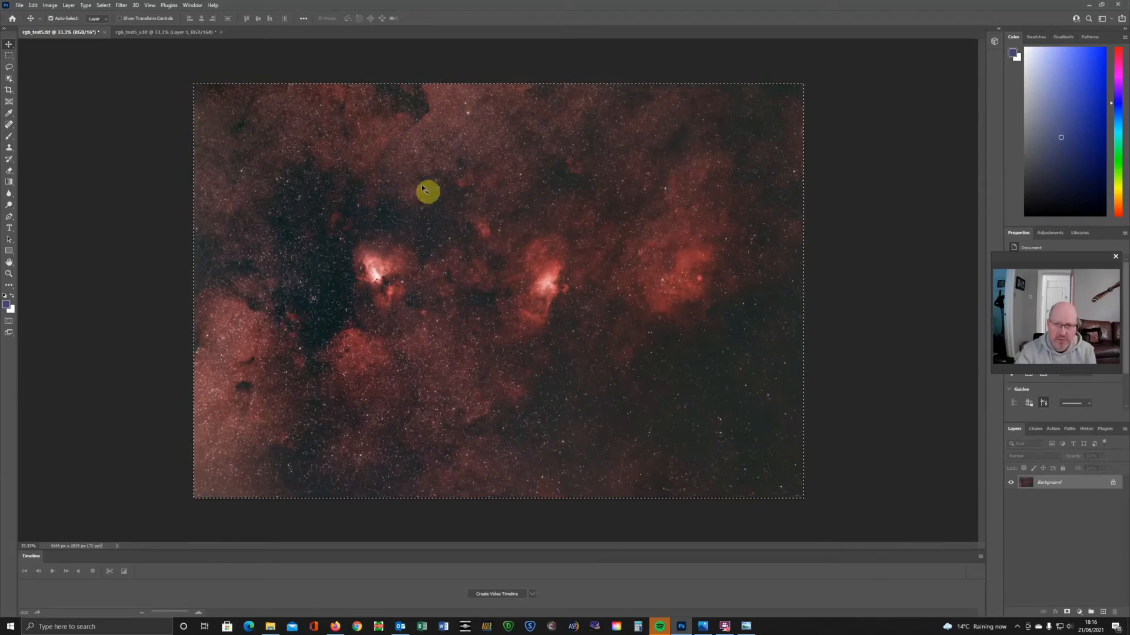
left_click(166, 32)
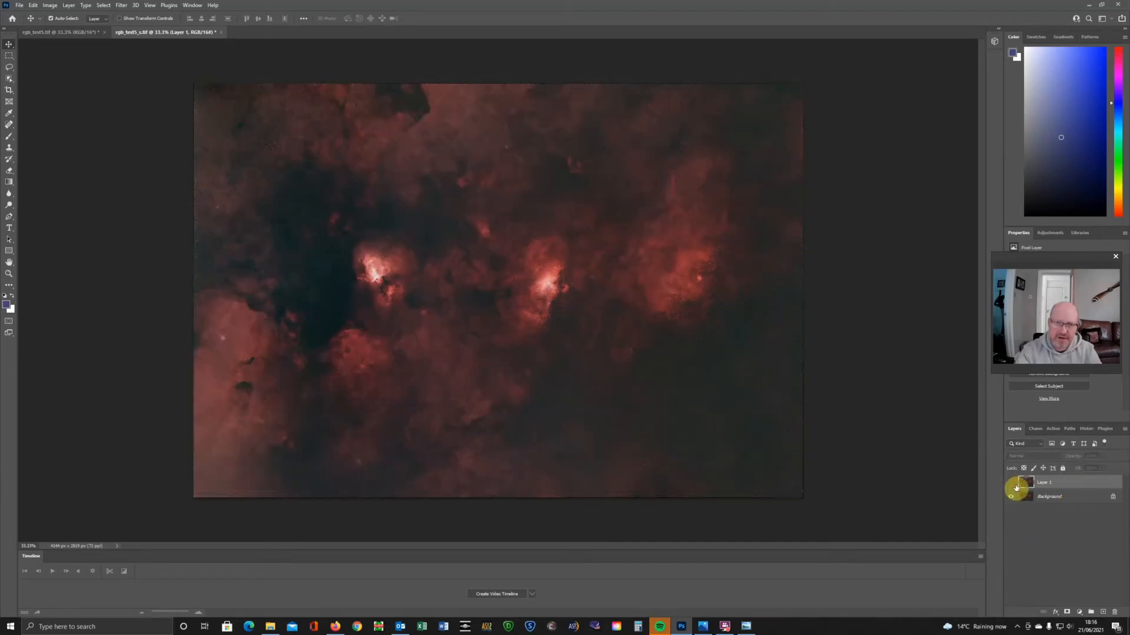
Step: Toggle the starry Layer 1 to compare with the starless background, then pick the SelectStars RGB action
left_click(1012, 482)
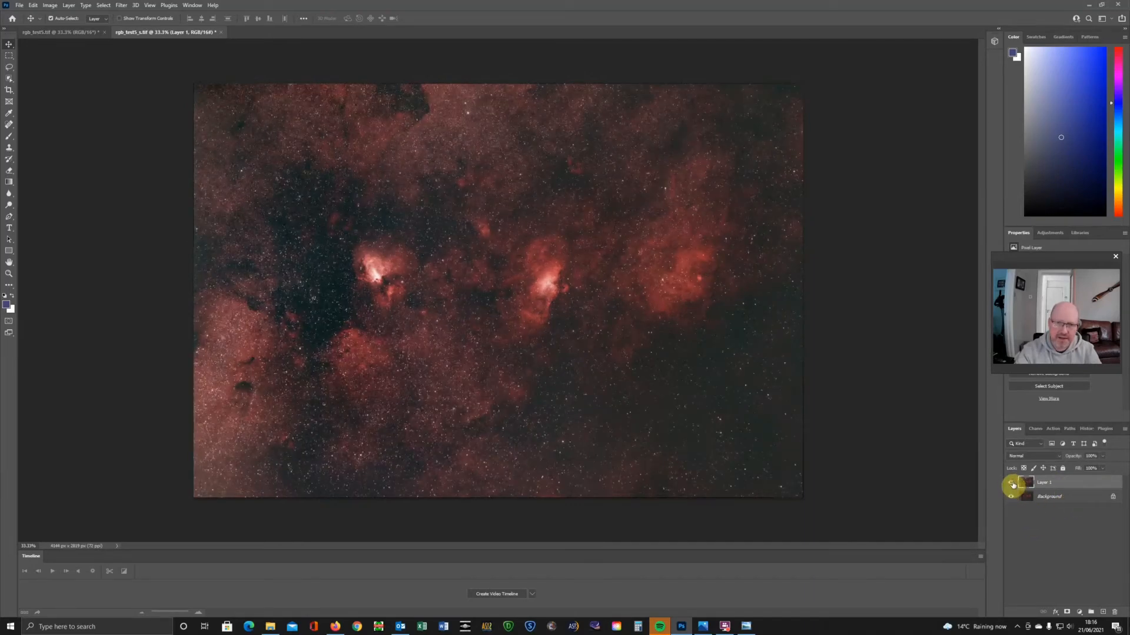
left_click(1012, 482)
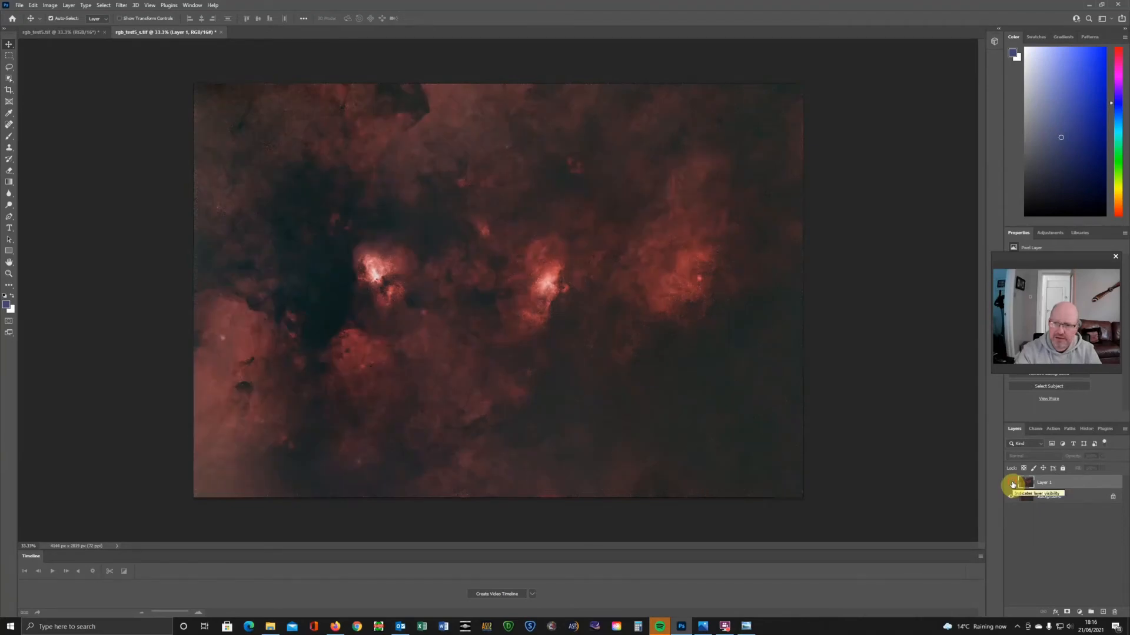
left_click(1011, 482)
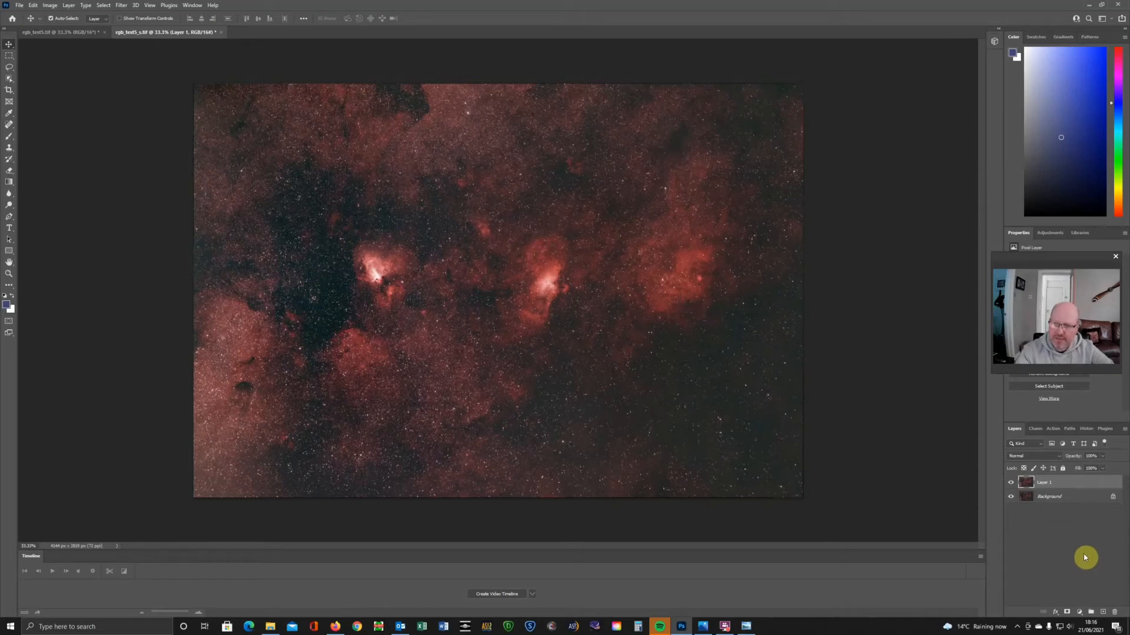
mouse_move(1084, 554)
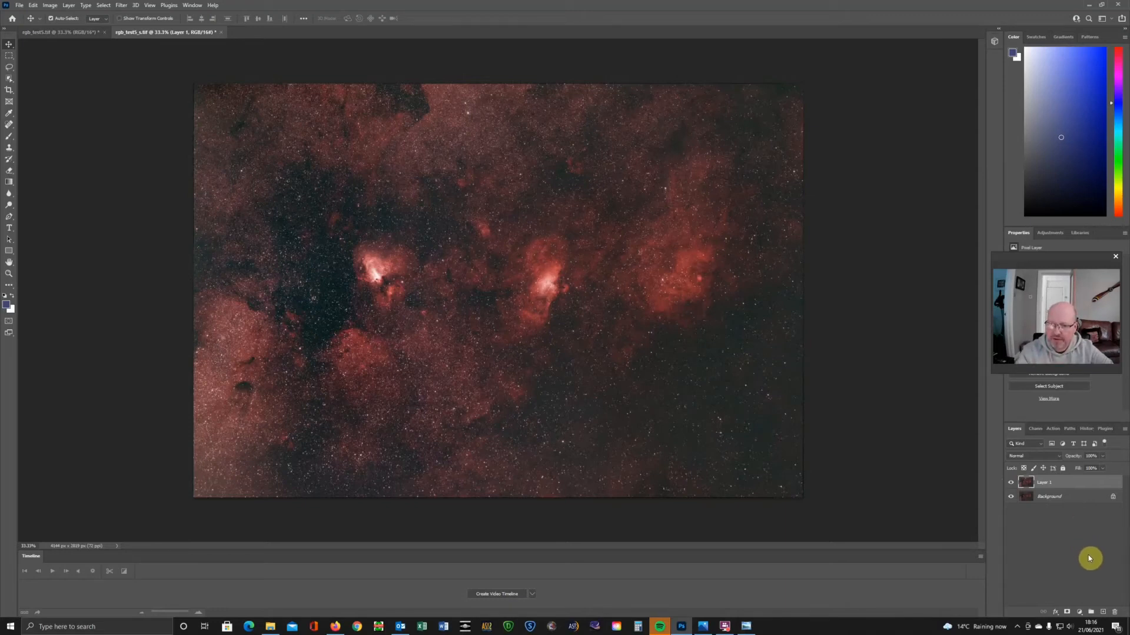
left_click(1051, 429)
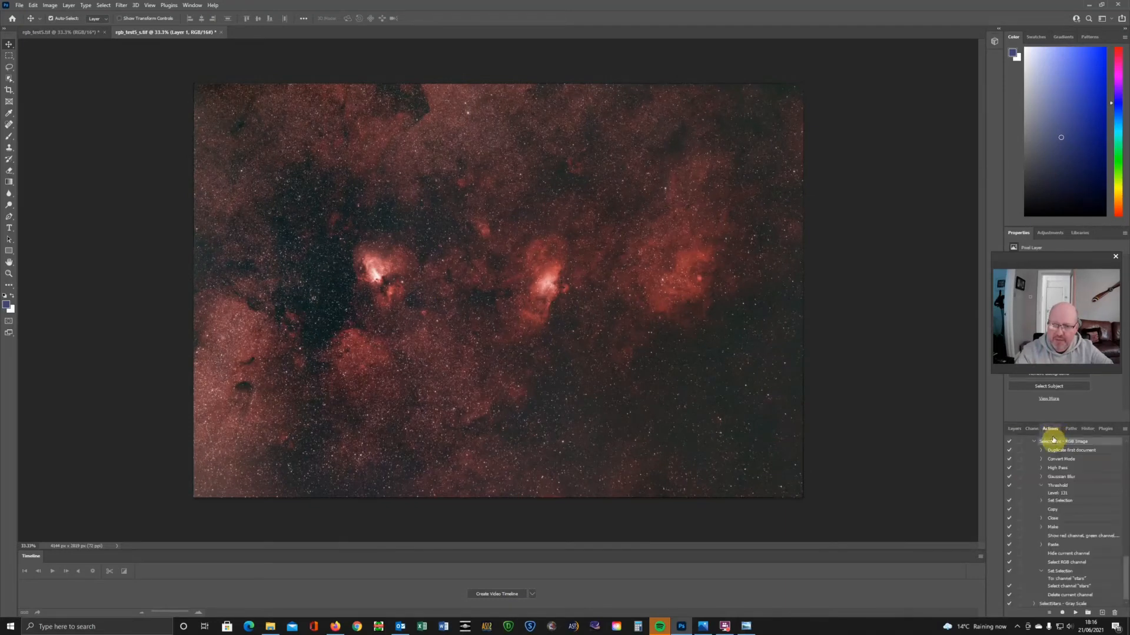
mouse_move(709, 563)
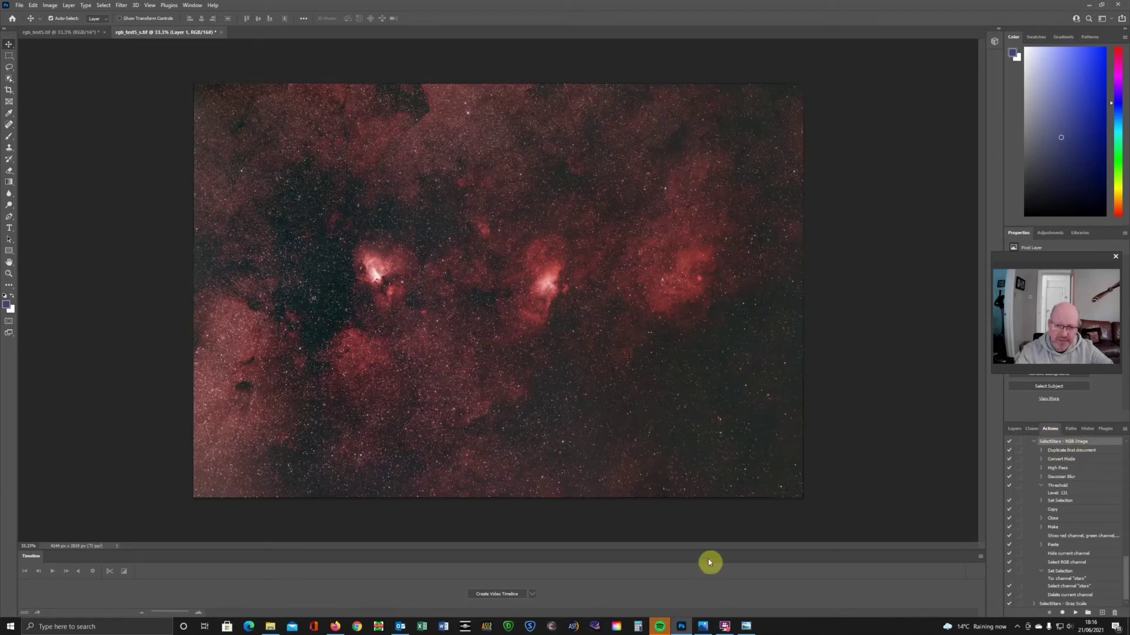
mouse_move(342, 626)
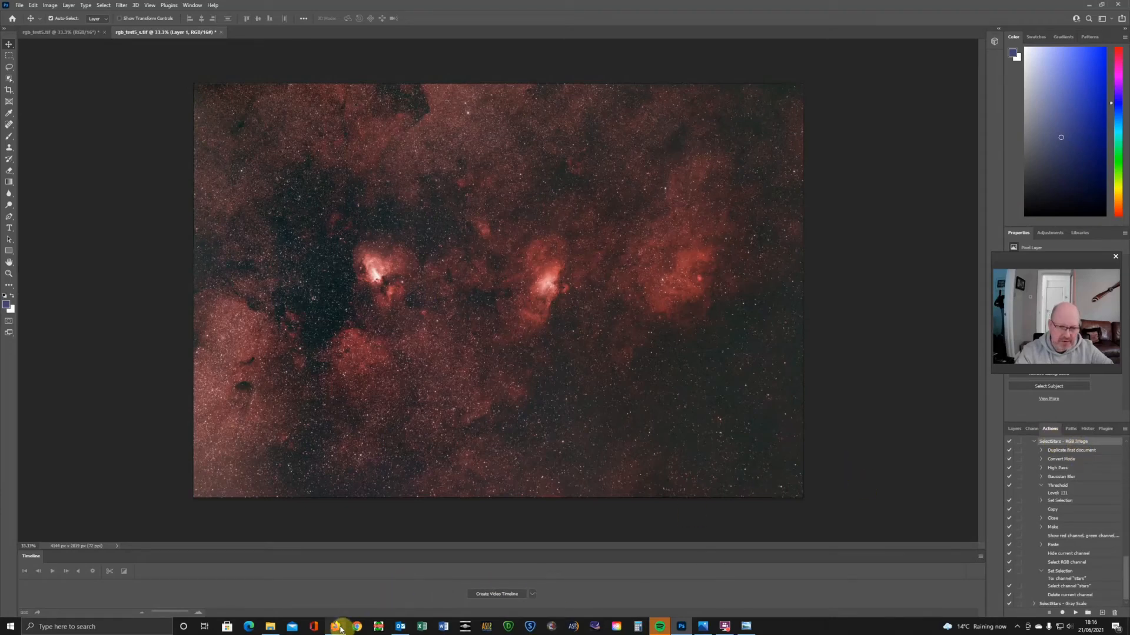
left_click(340, 626)
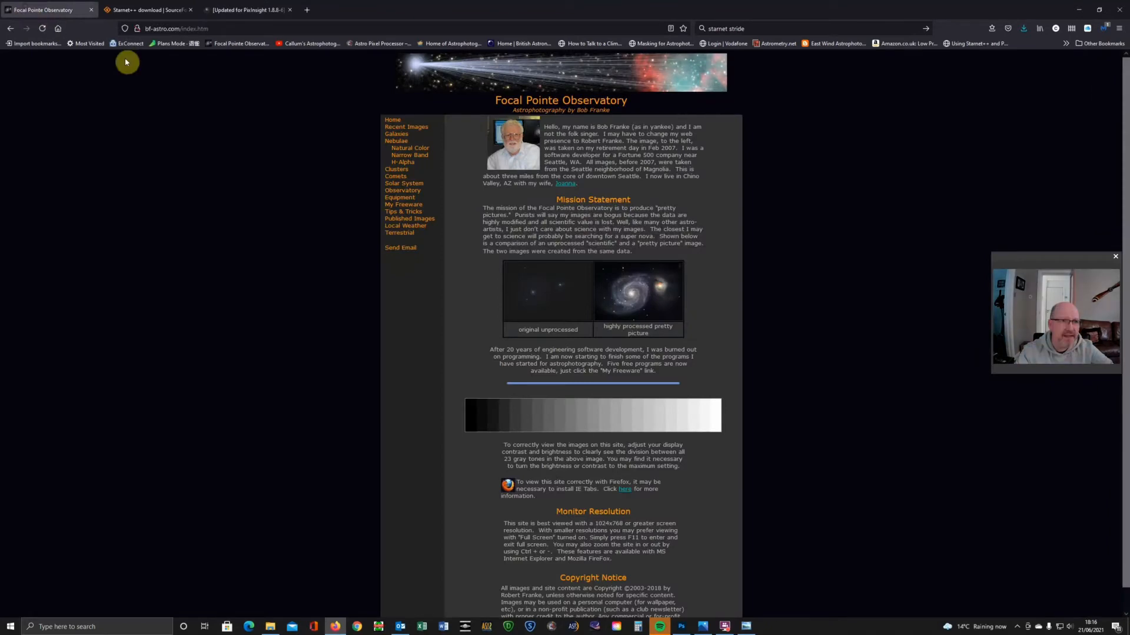
mouse_move(60, 24)
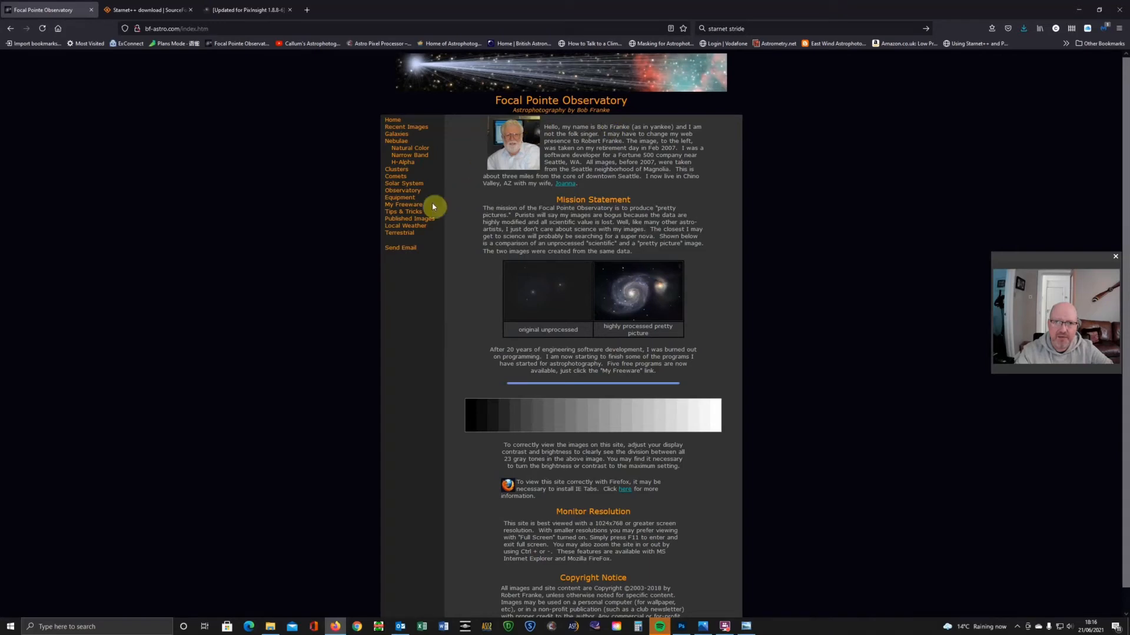
mouse_move(887, 166)
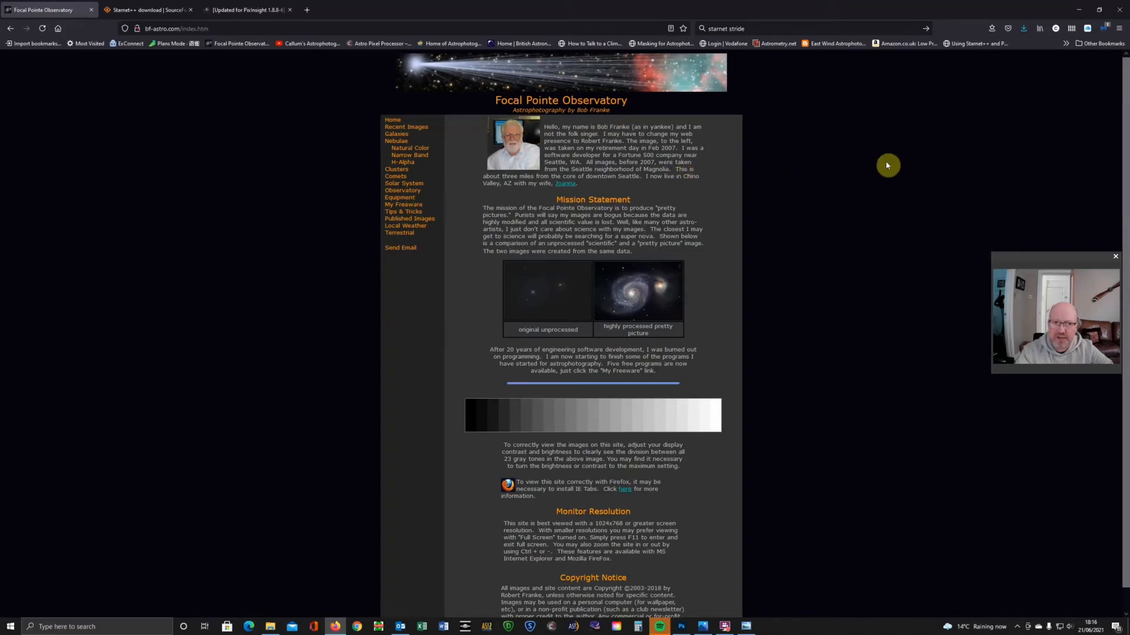
mouse_move(1080, 12)
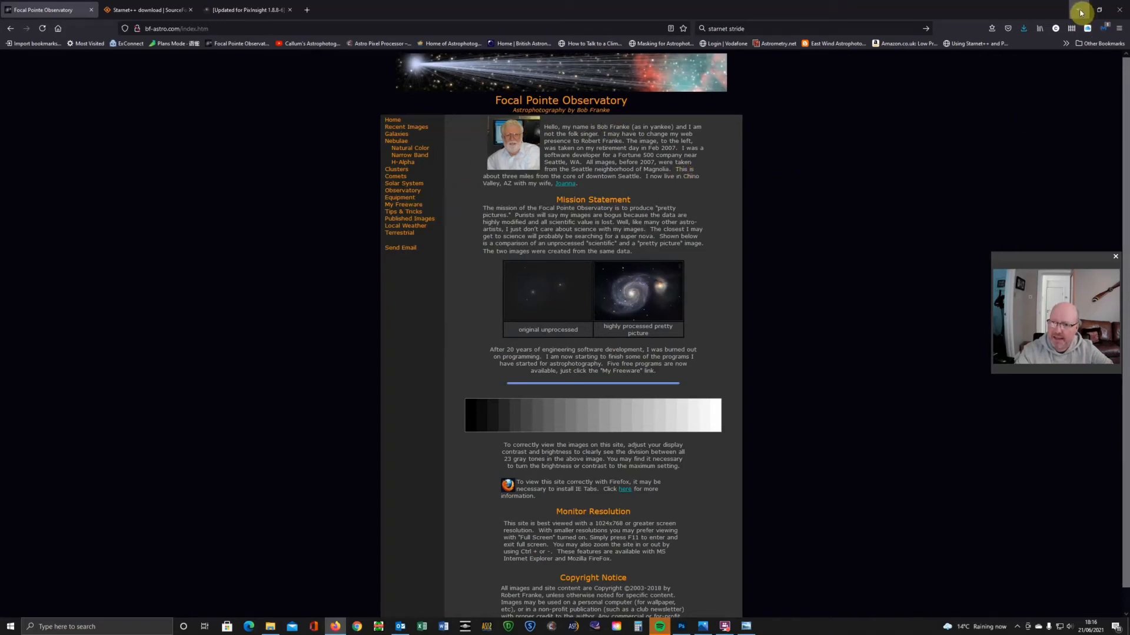
left_click(701, 626)
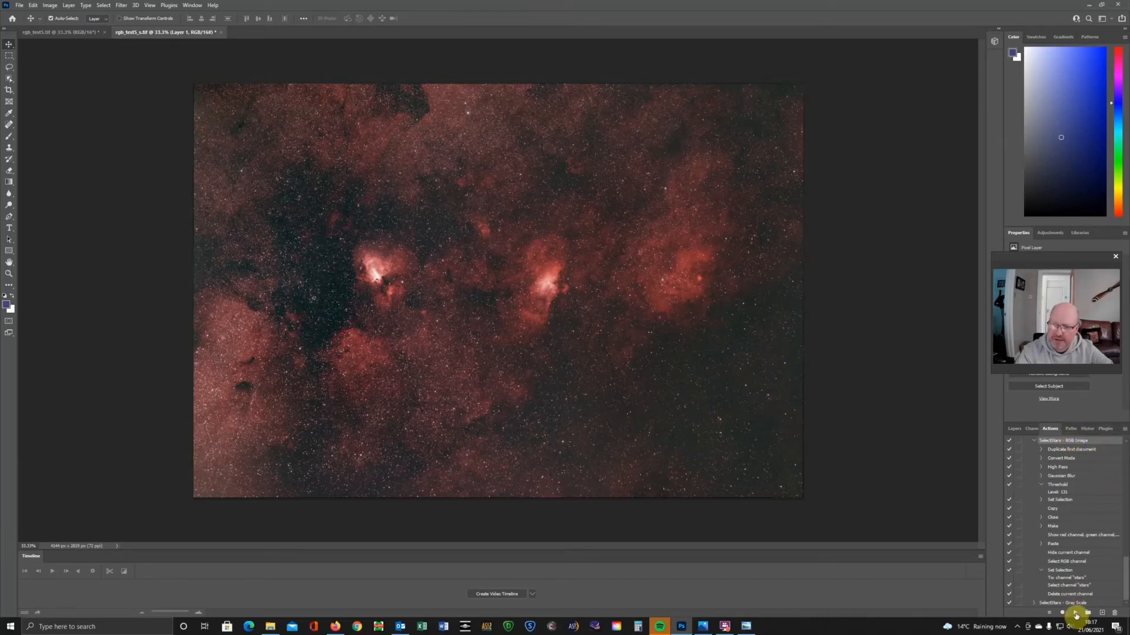
Step: Run the SelectStars RGB action to select the stars on the starry layer
left_click(1074, 613)
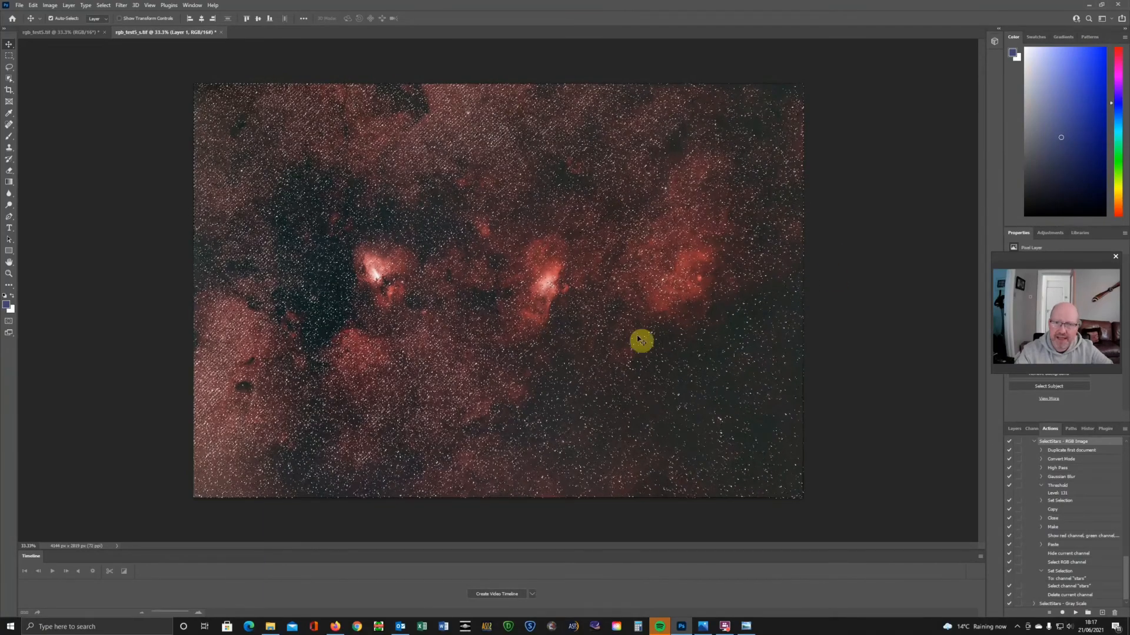
mouse_move(473, 428)
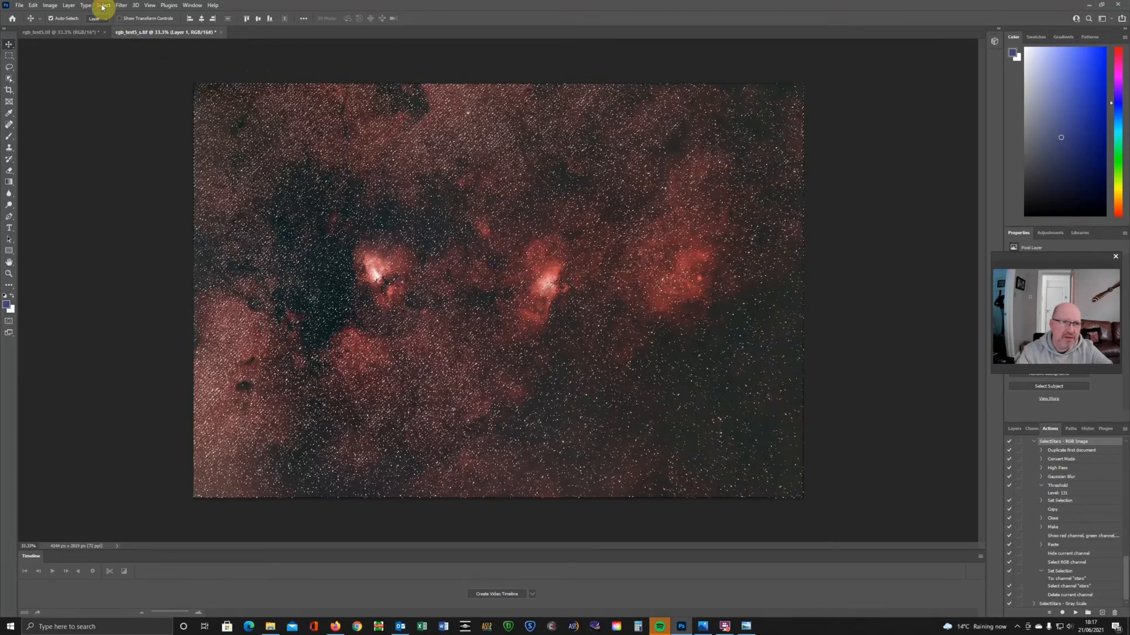
Step: Contract the star selection by 1 pixel
left_click(103, 4)
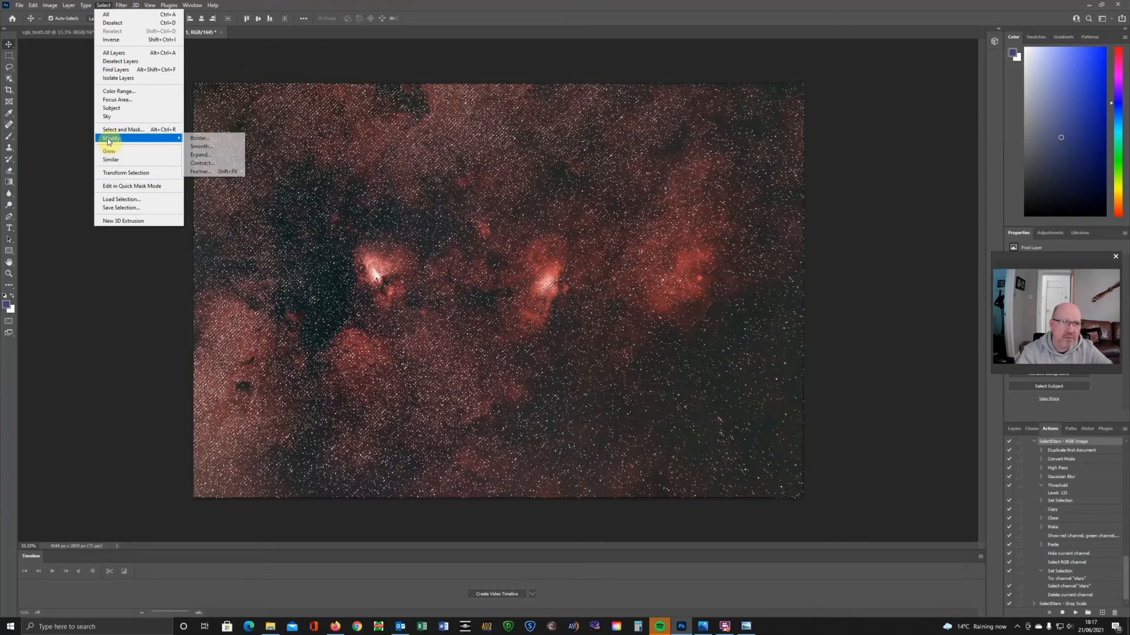
left_click(201, 163)
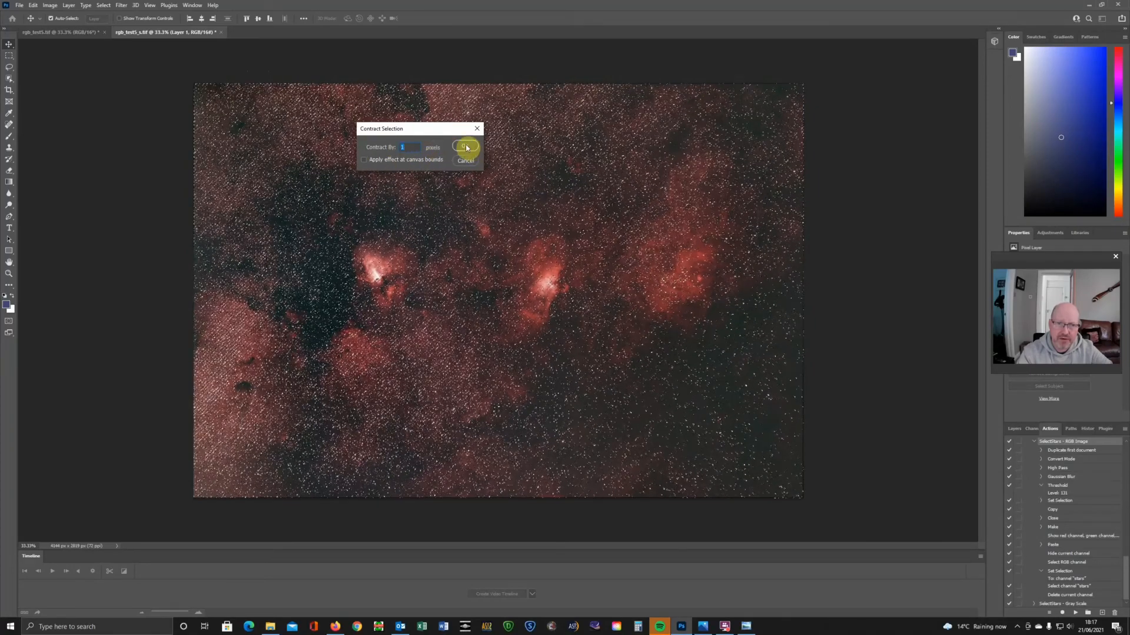
left_click(466, 147)
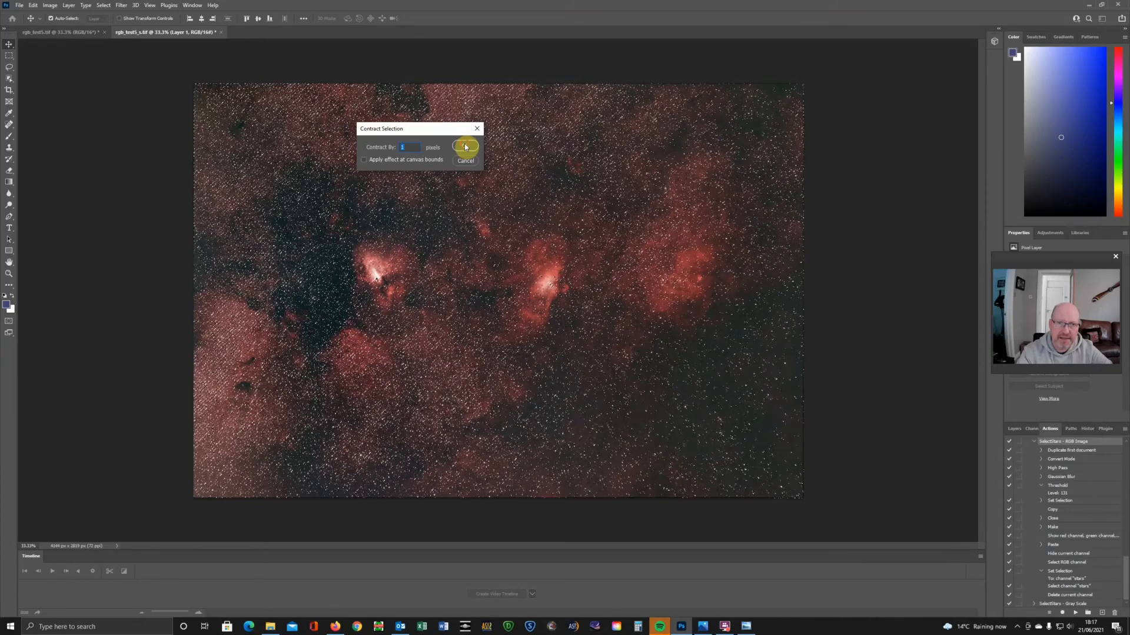
left_click(466, 146)
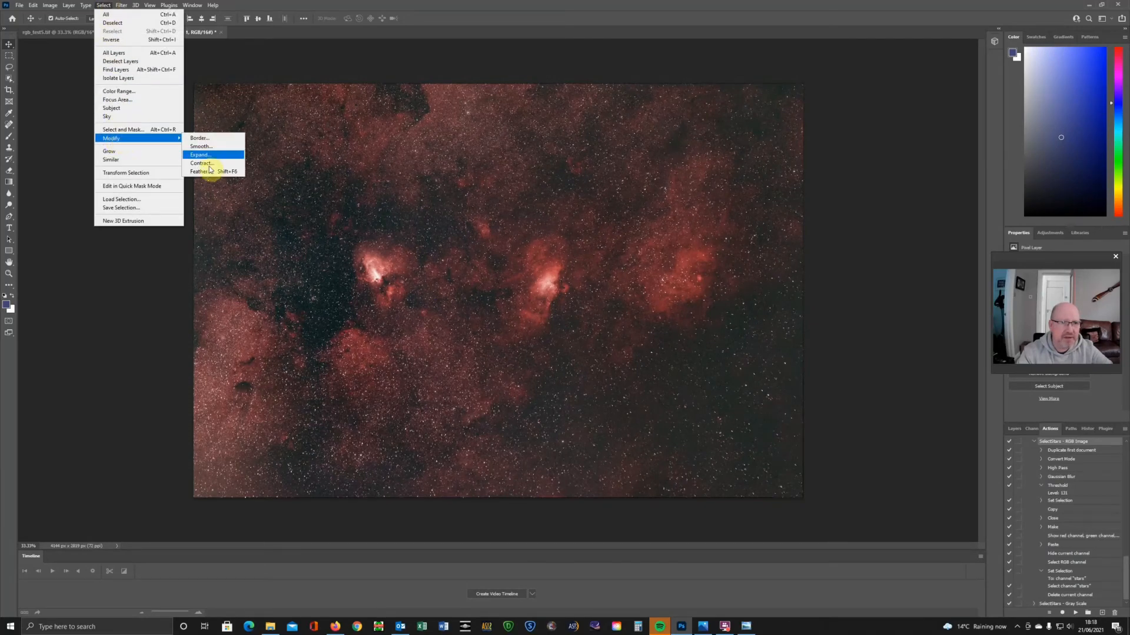
Step: Feather the star selection by 0.5 pixel
left_click(200, 172)
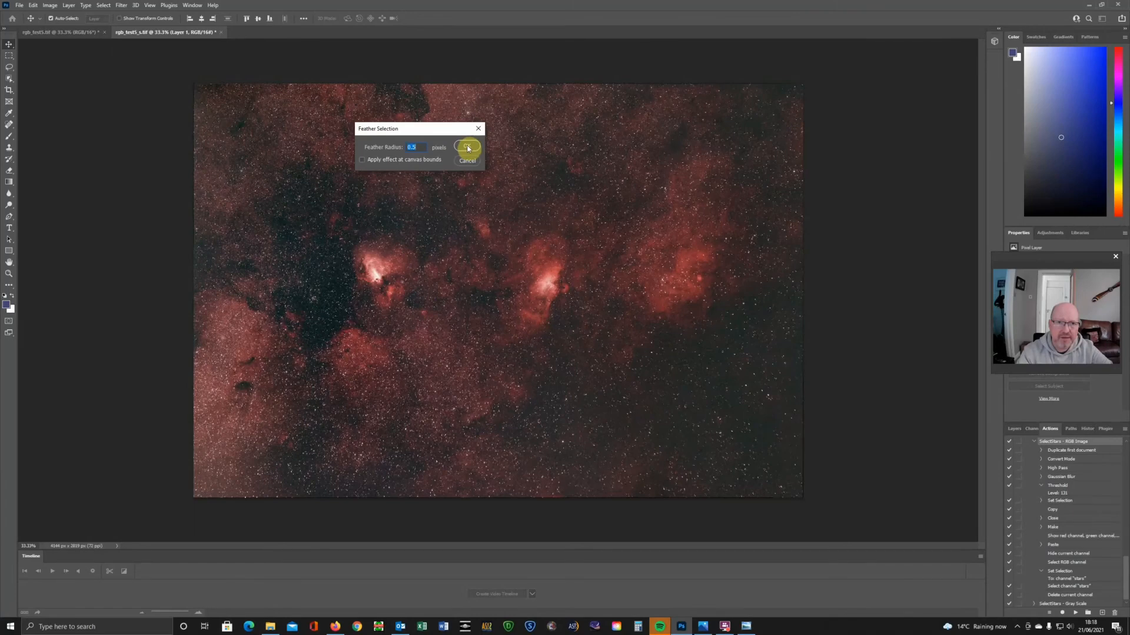
left_click(467, 147)
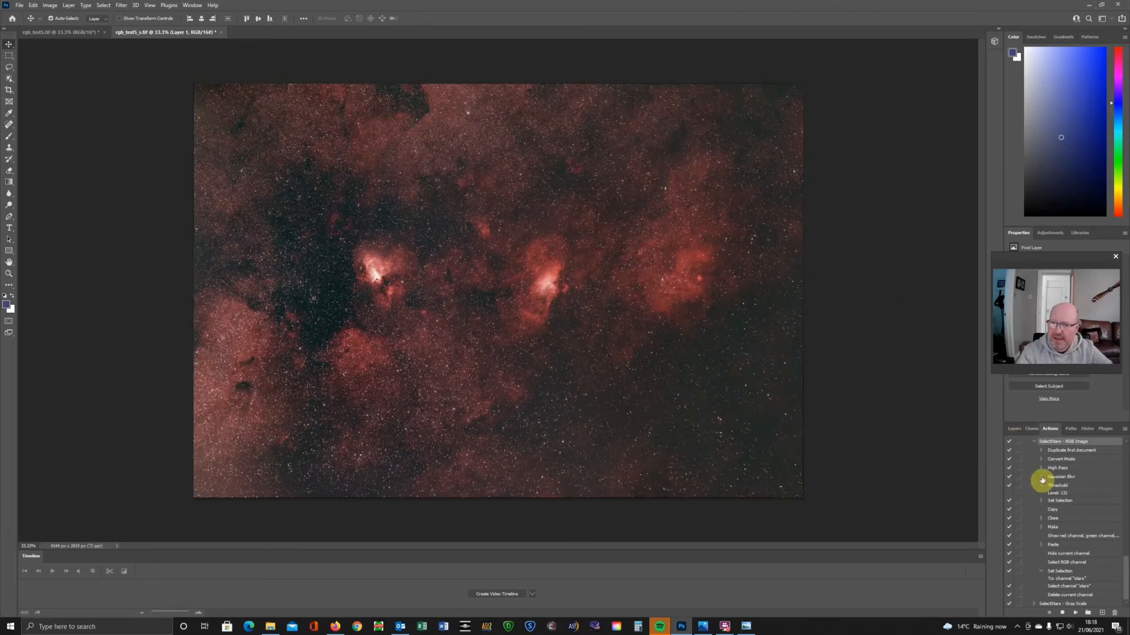
Step: Add a layer mask from the star selection to Layer 1
left_click(1015, 428)
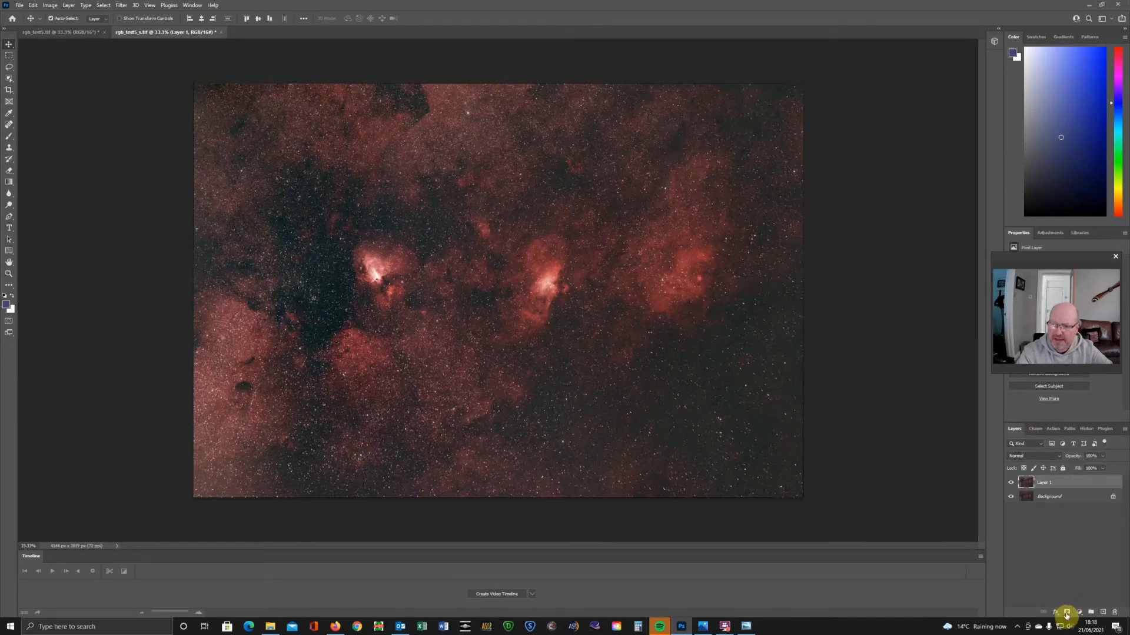
left_click(1052, 612)
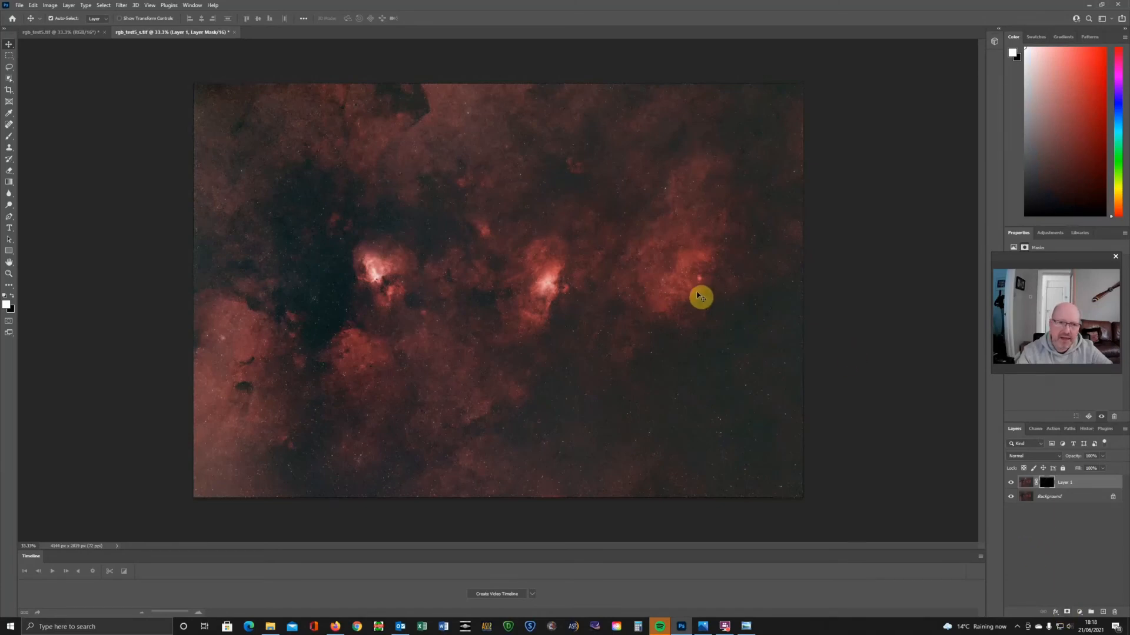
mouse_move(757, 314)
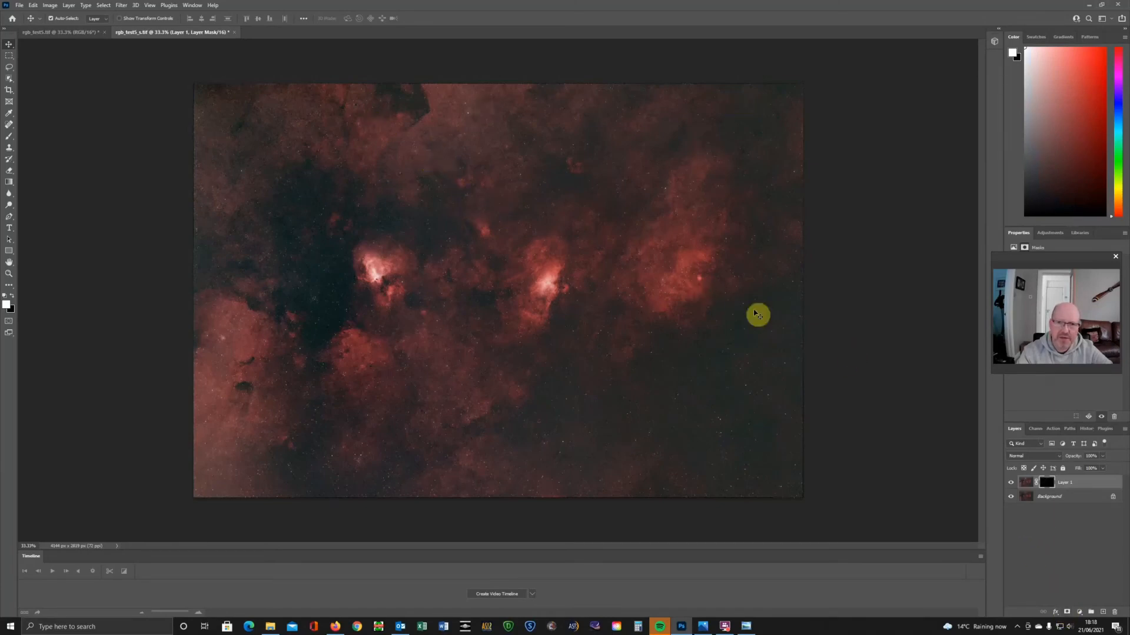
mouse_move(583, 161)
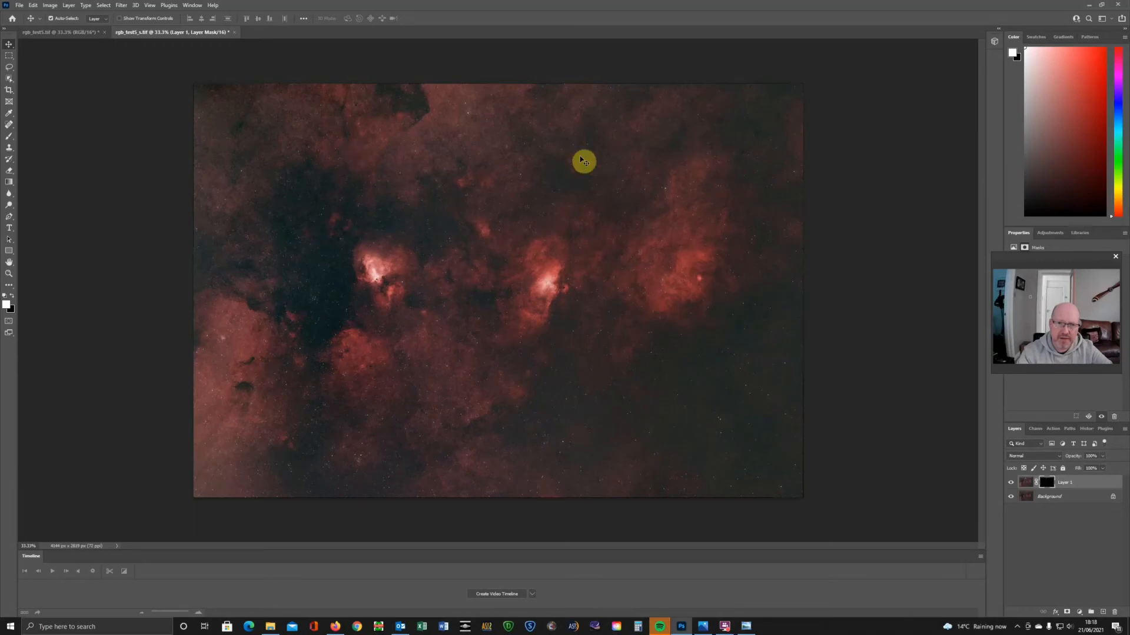
mouse_move(482, 315)
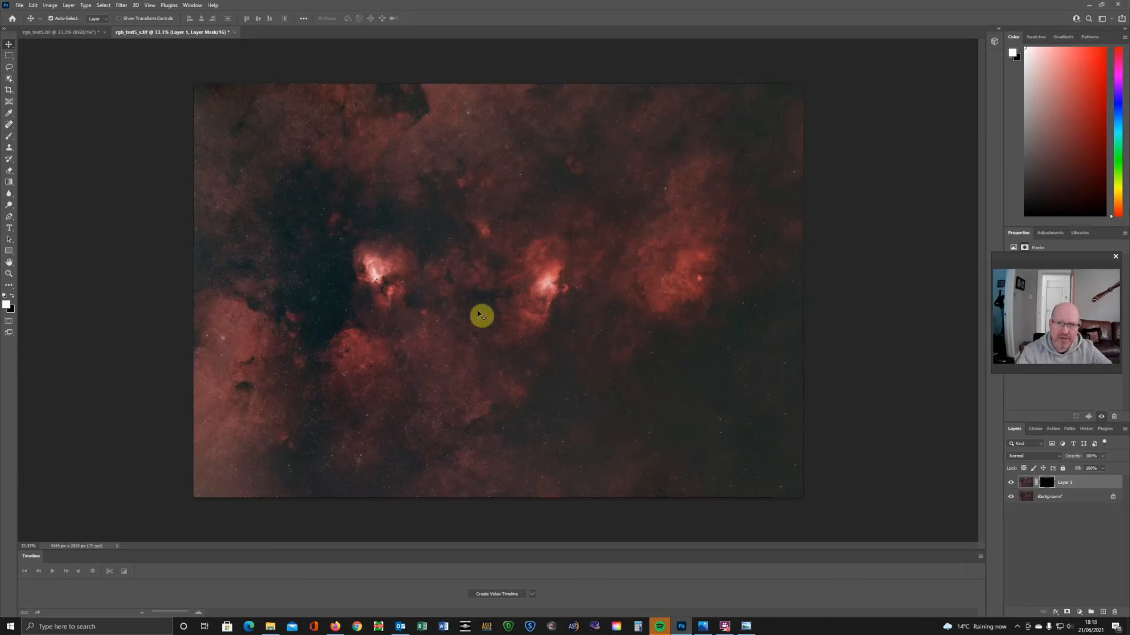
mouse_move(94, 12)
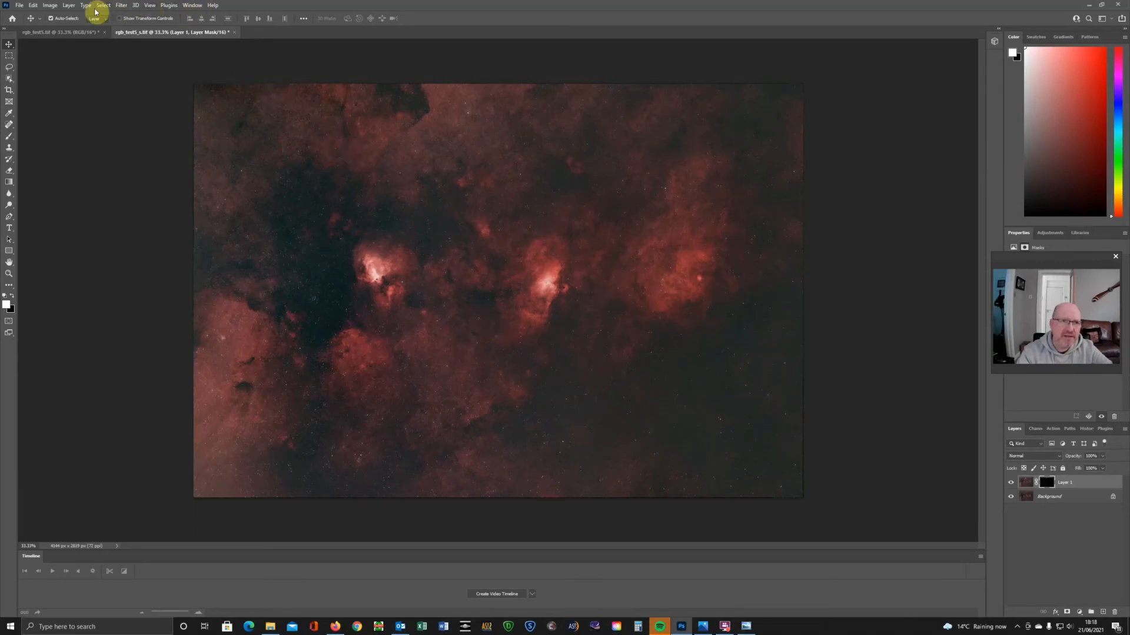
Step: Apply a Brightness/Contrast adjustment of +95 brightness to the star mask
left_click(50, 5)
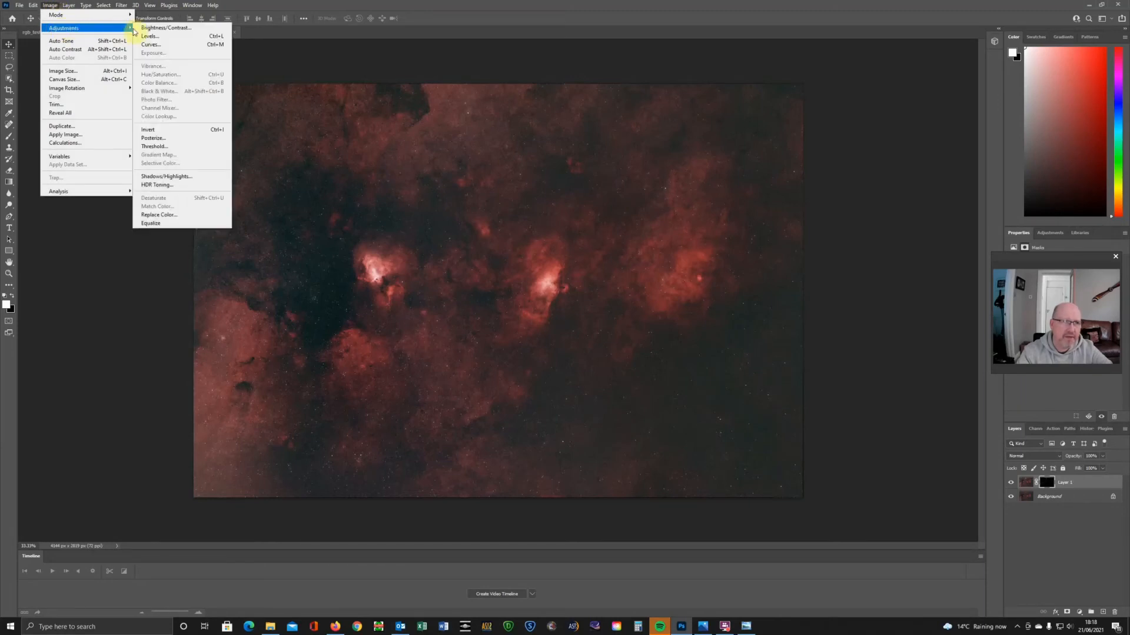
left_click(164, 27)
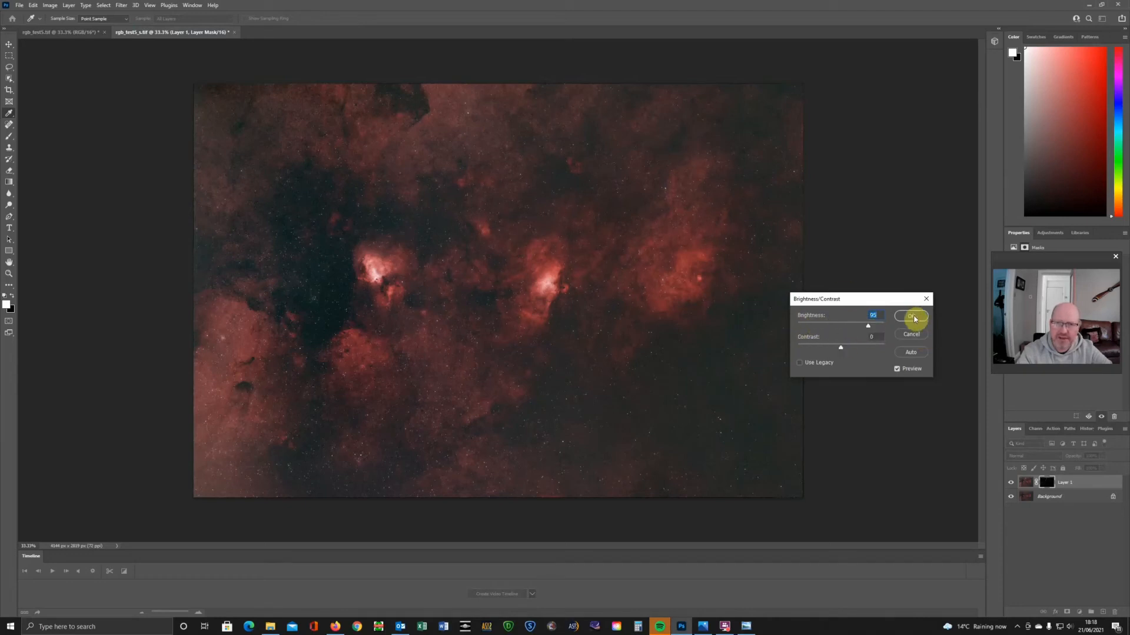
left_click(912, 316)
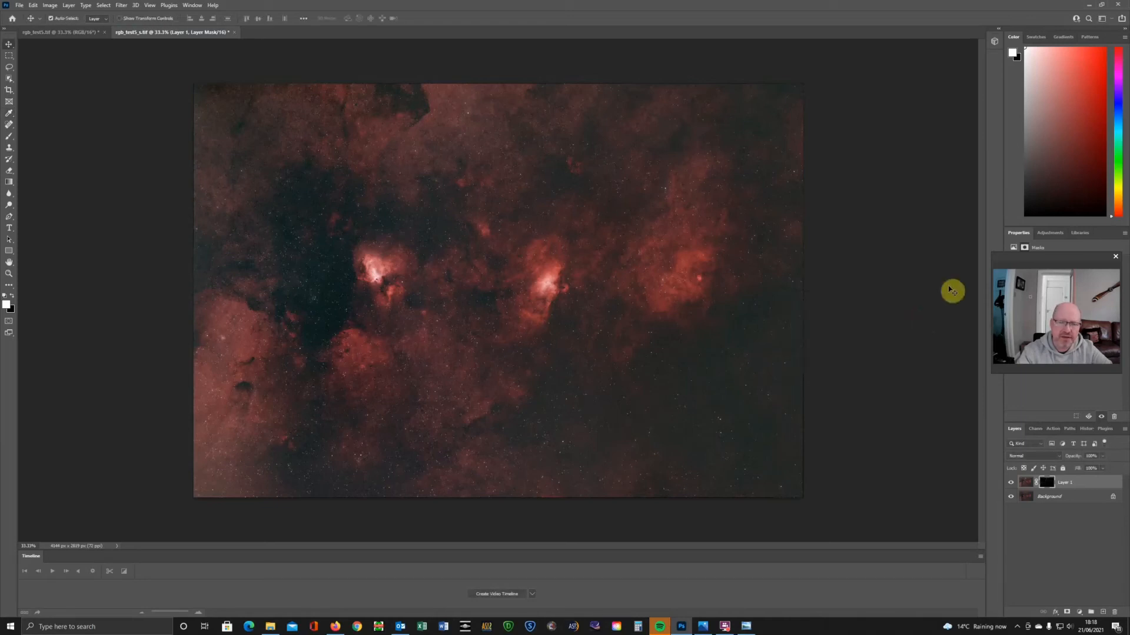
mouse_move(930, 323)
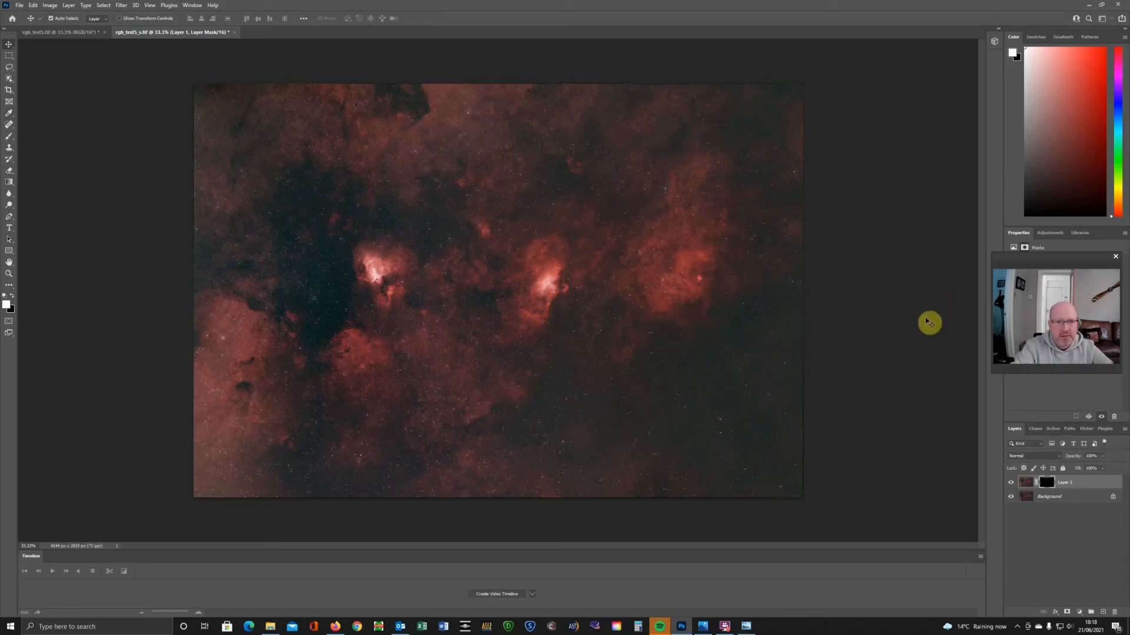
mouse_move(937, 306)
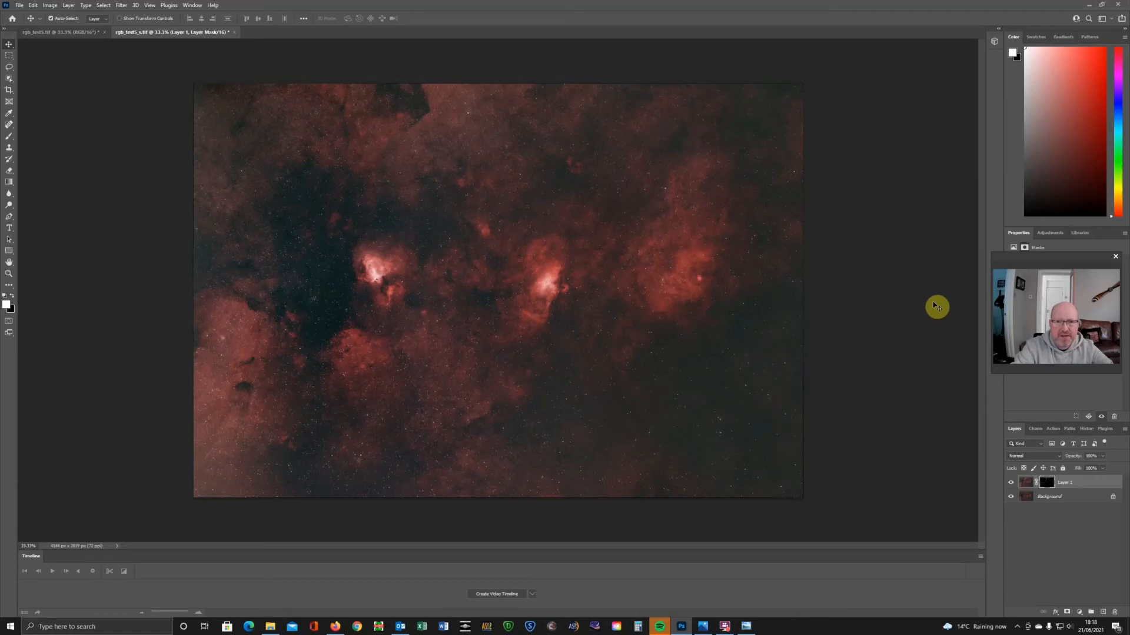
mouse_move(382, 193)
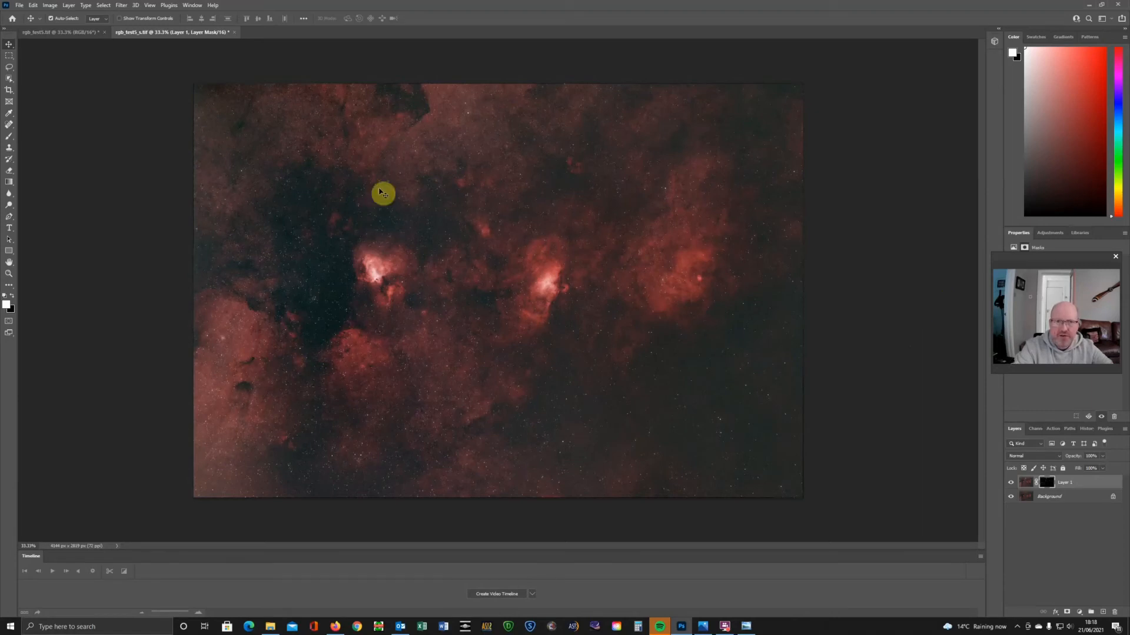
left_click(61, 32)
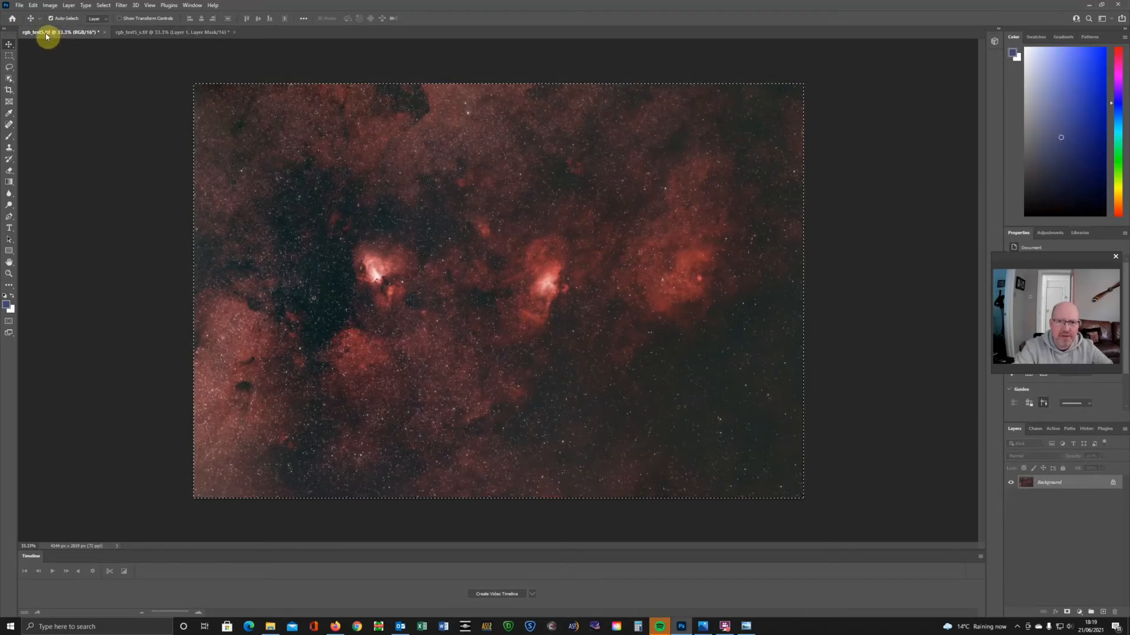
left_click(133, 32)
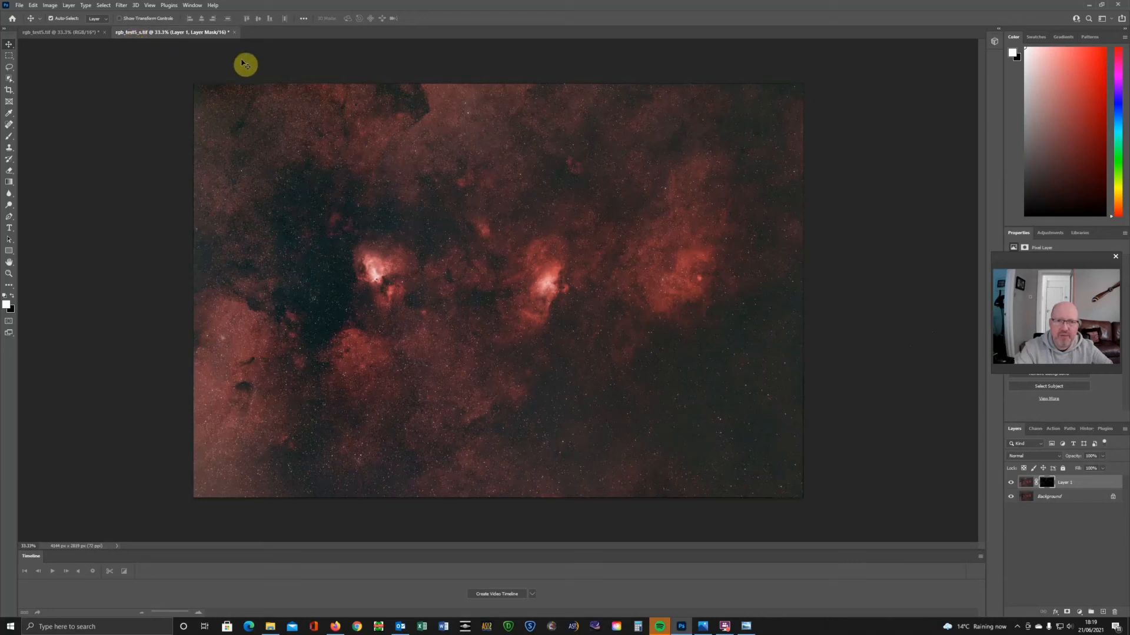
mouse_move(522, 163)
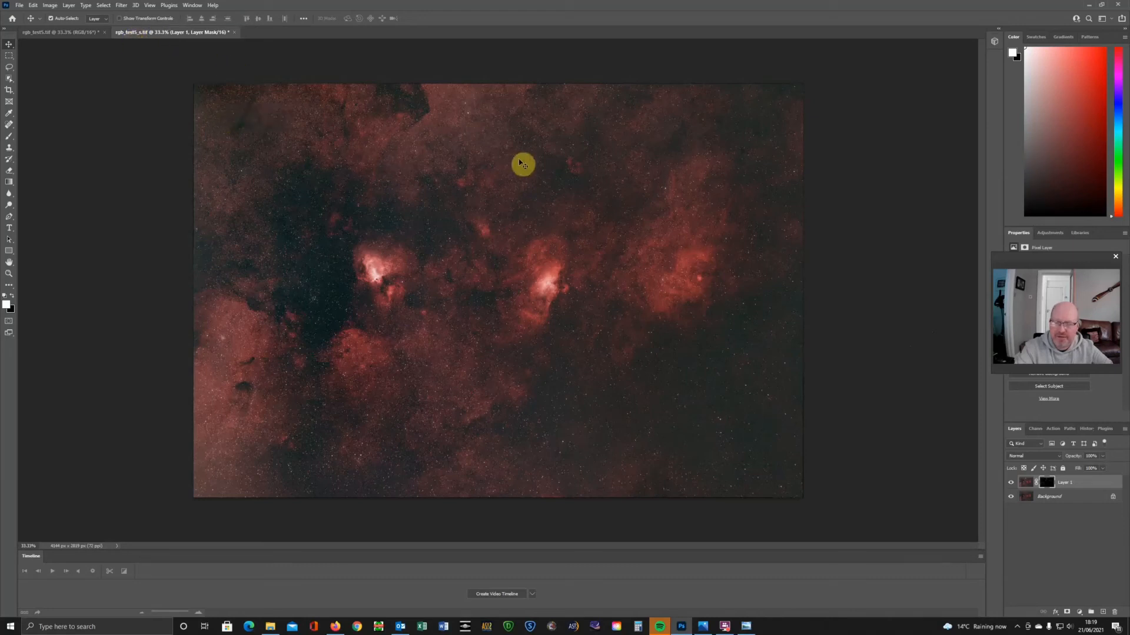
mouse_move(564, 132)
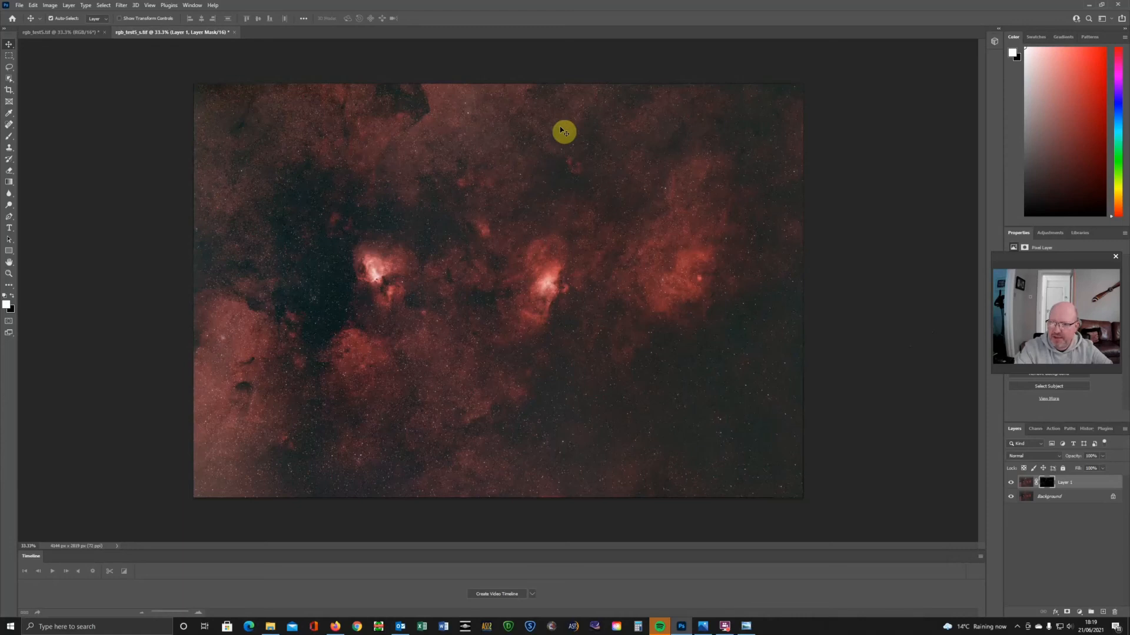